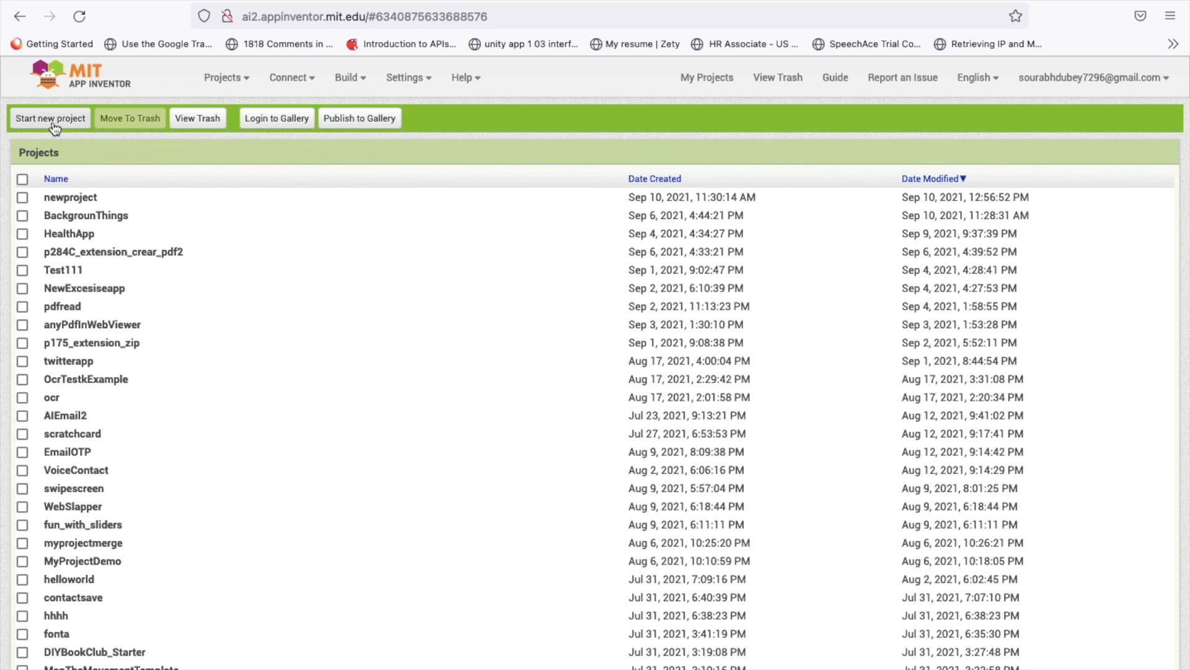
Step: Start a new project named Waetherinfo and confirm its creation
{"action": "left_click", "coordinate": [51, 118]}
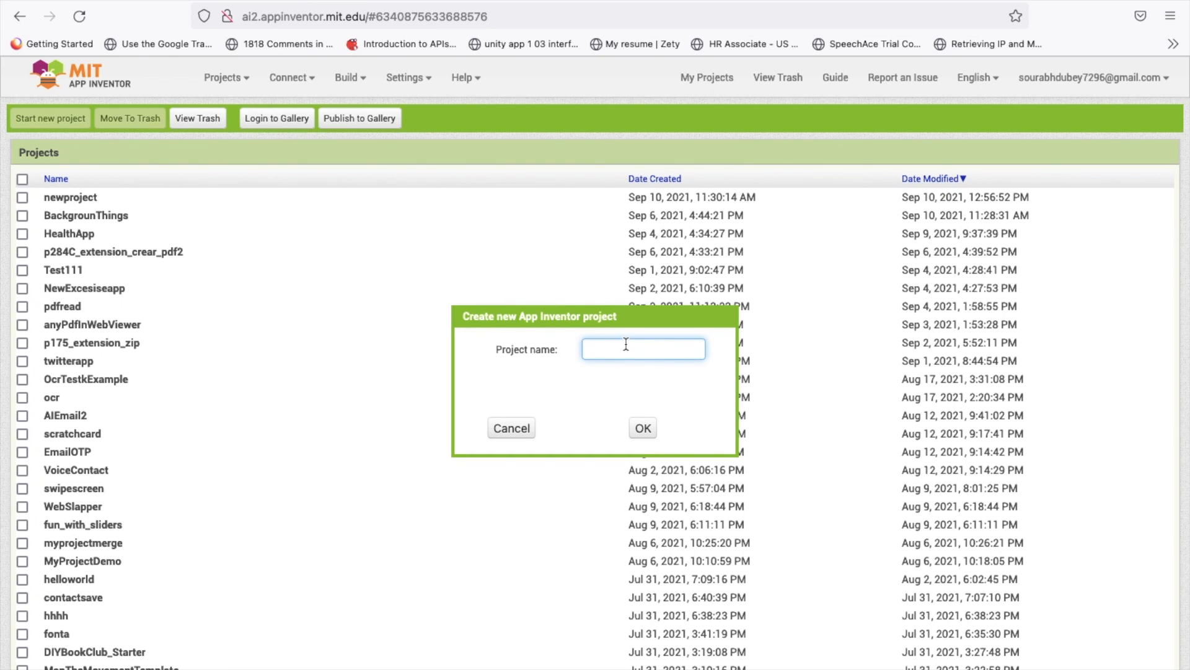
{"action": "type", "text": "Wa"}
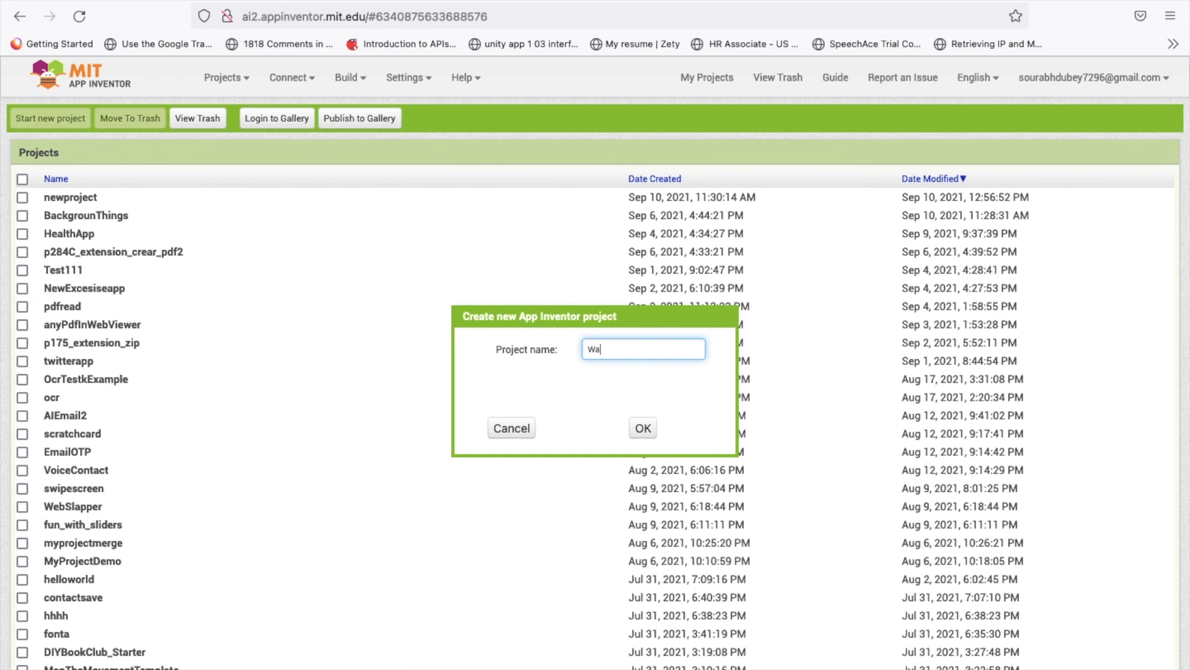
{"action": "left_click", "coordinate": [641, 427]}
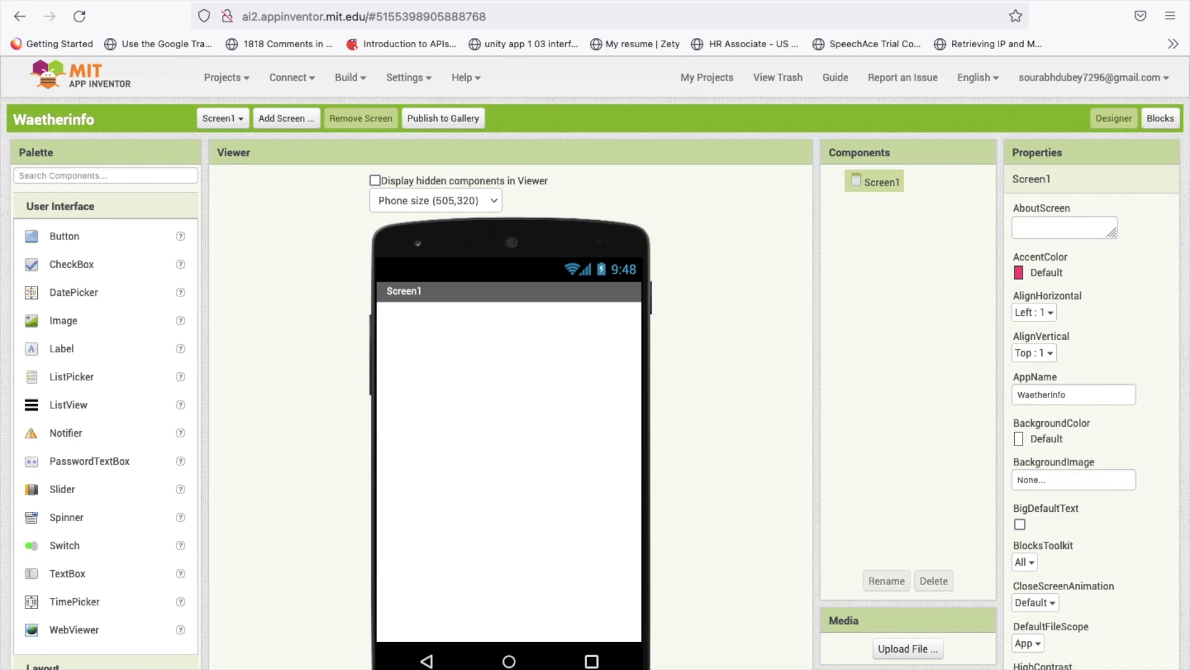
Step: Set the VerticalArrangement to Fill parent in both width and height
{"action": "scroll", "scroll_direction": "down", "scroll_amount": 3}
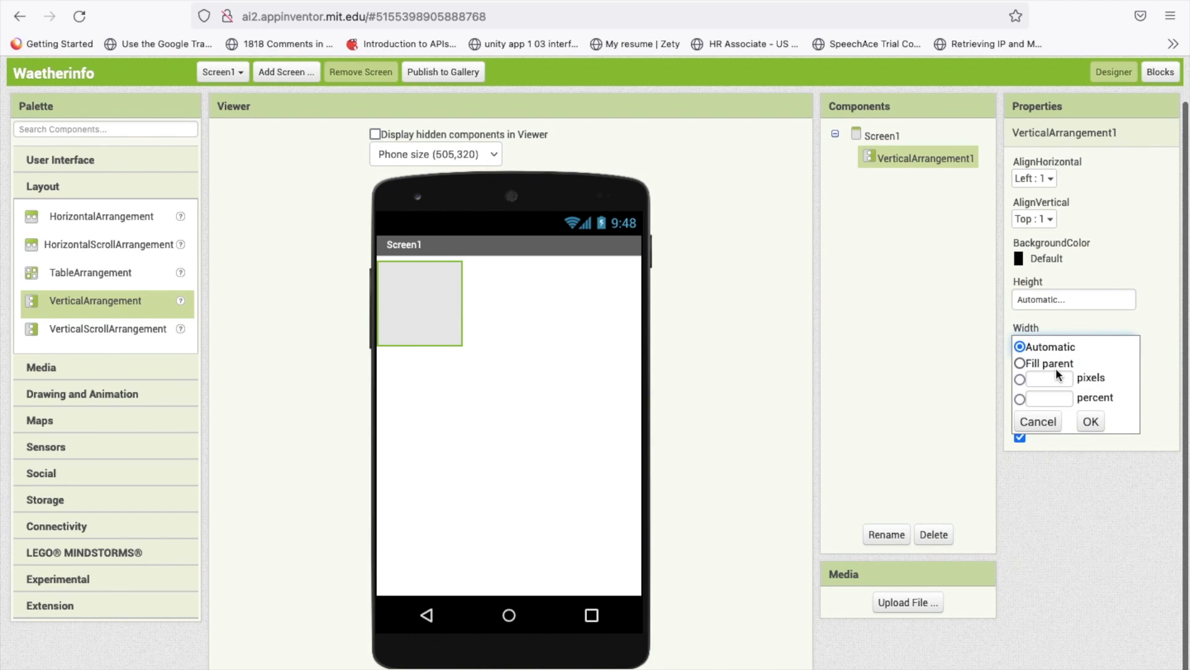
{"action": "left_click", "coordinate": [1090, 421]}
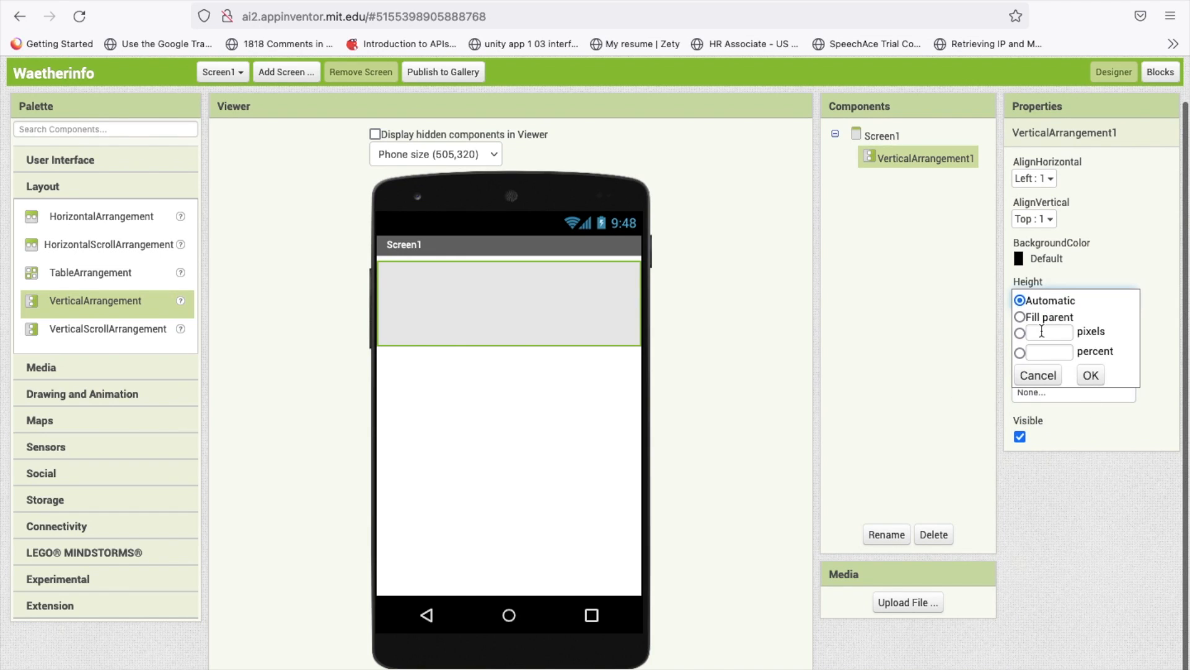
{"action": "left_click", "coordinate": [1090, 375]}
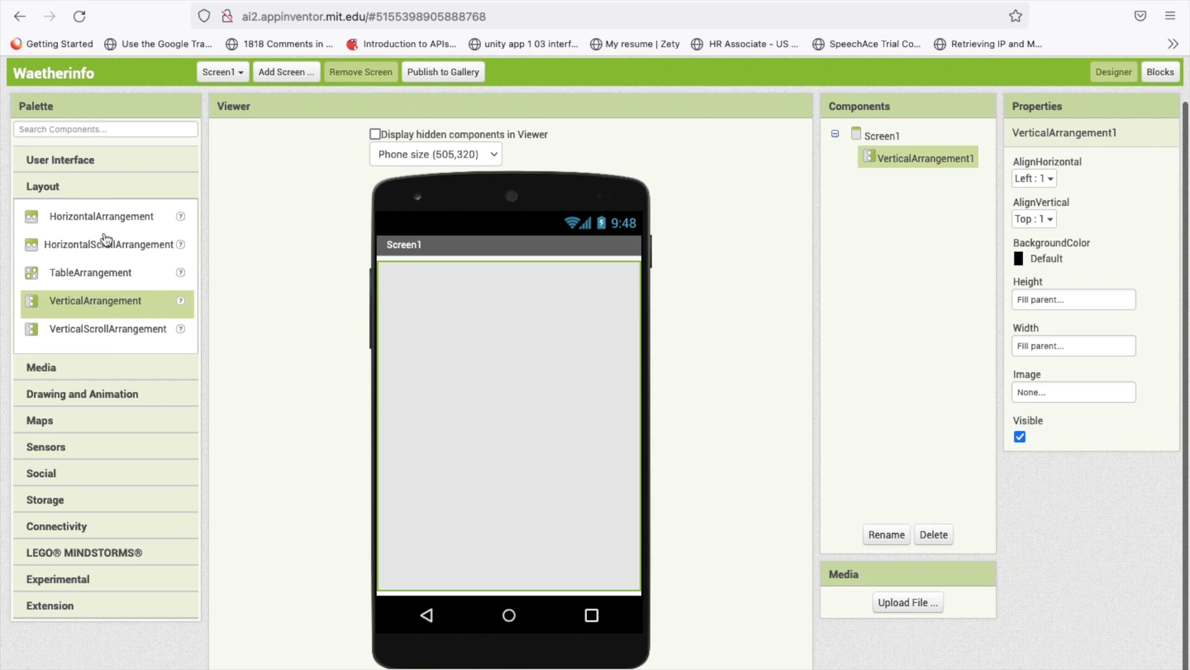
{"action": "left_click", "coordinate": [61, 159]}
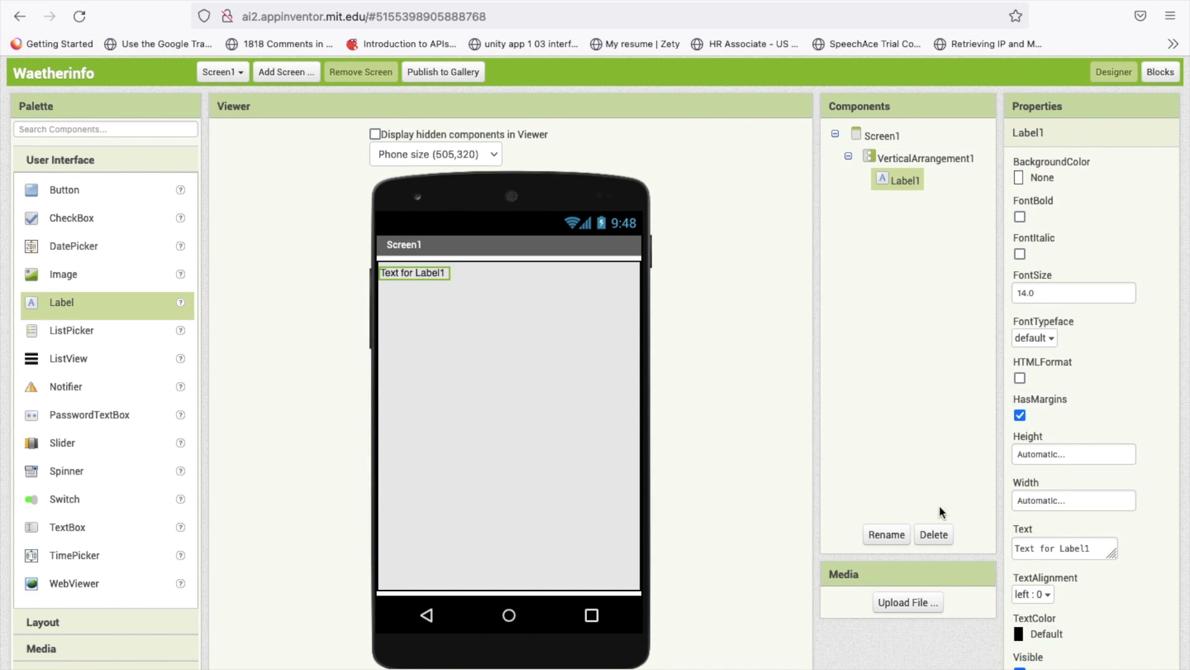
Step: Set Label1 text to Weather Info with FontSize 20
{"action": "type", "text": "Wa"}
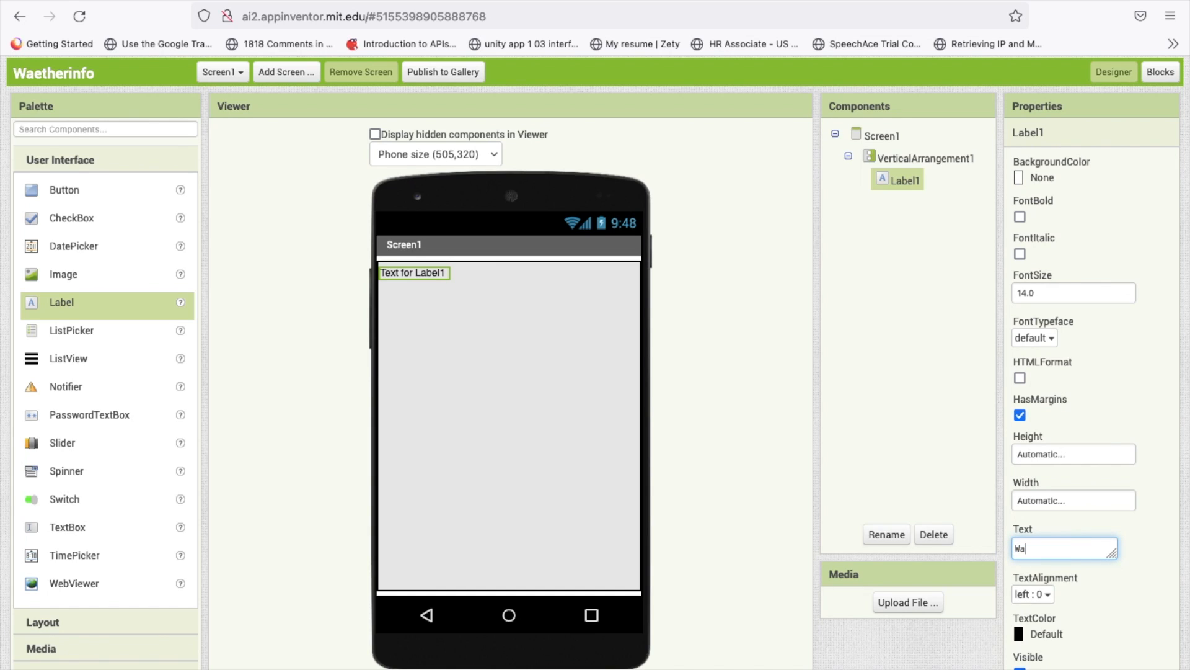
{"action": "type", "text": "Wather I"}
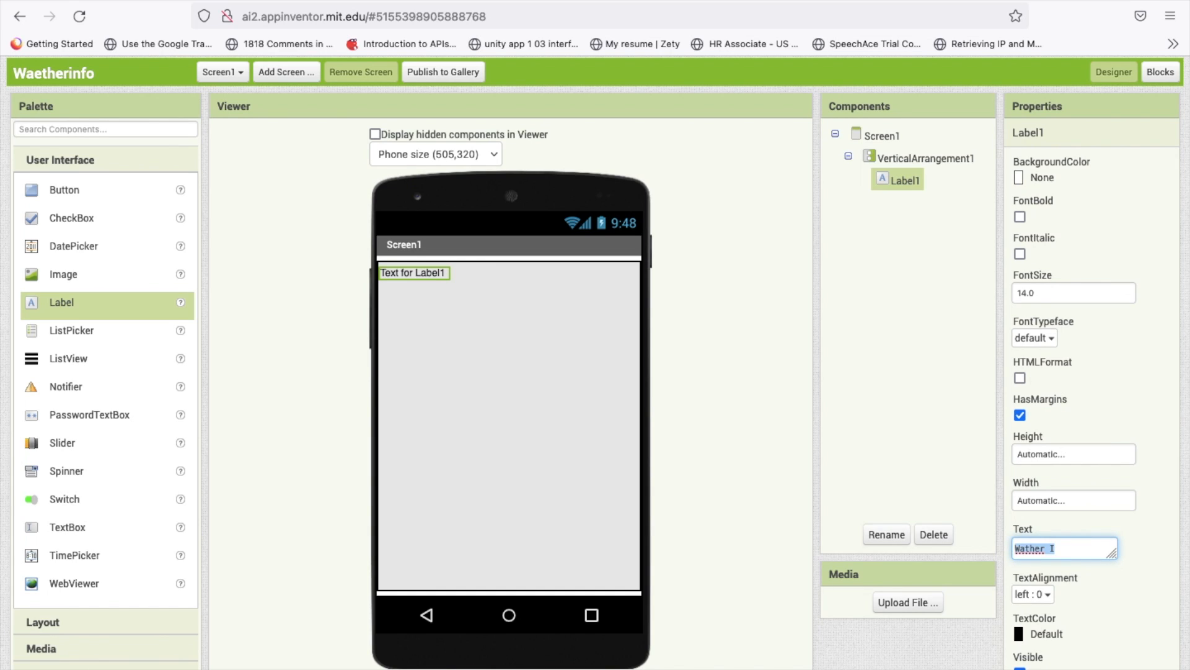
{"action": "type", "text": "Weather Info"}
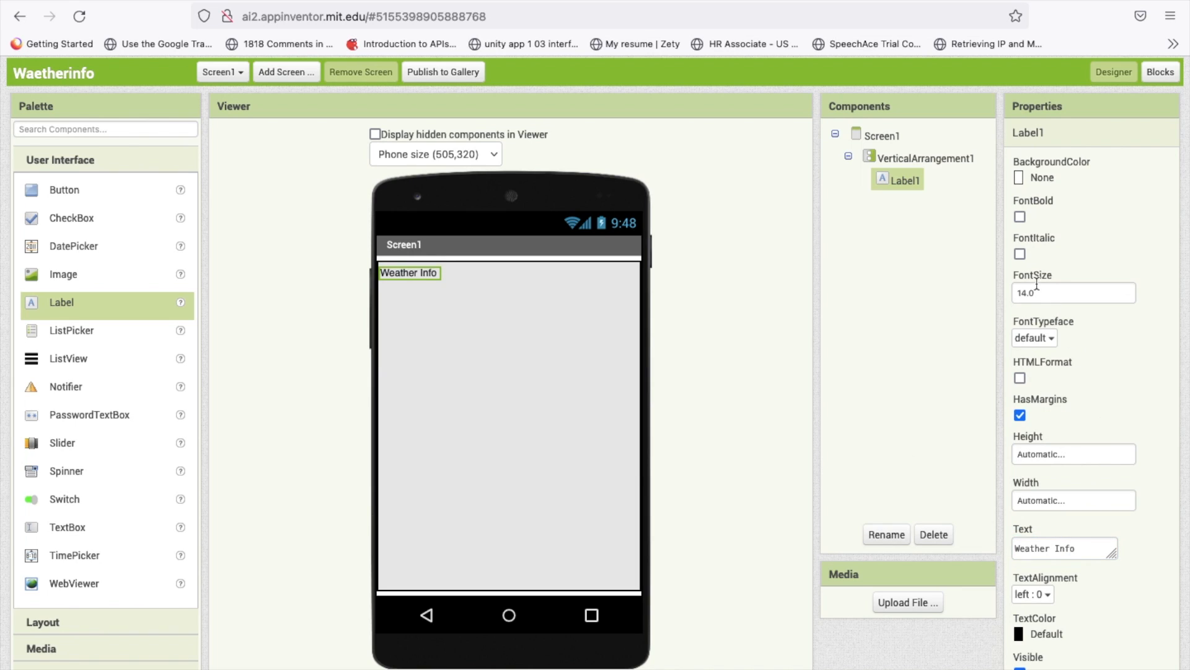
{"action": "type", "text": "20"}
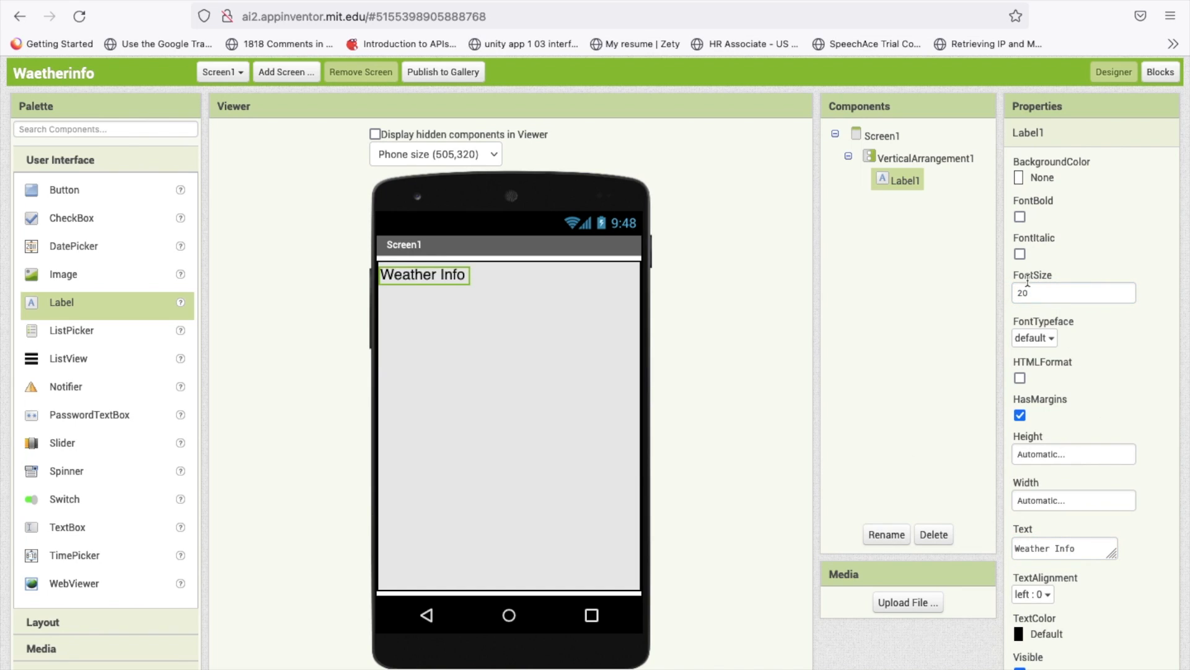
{"action": "left_click", "coordinate": [926, 158]}
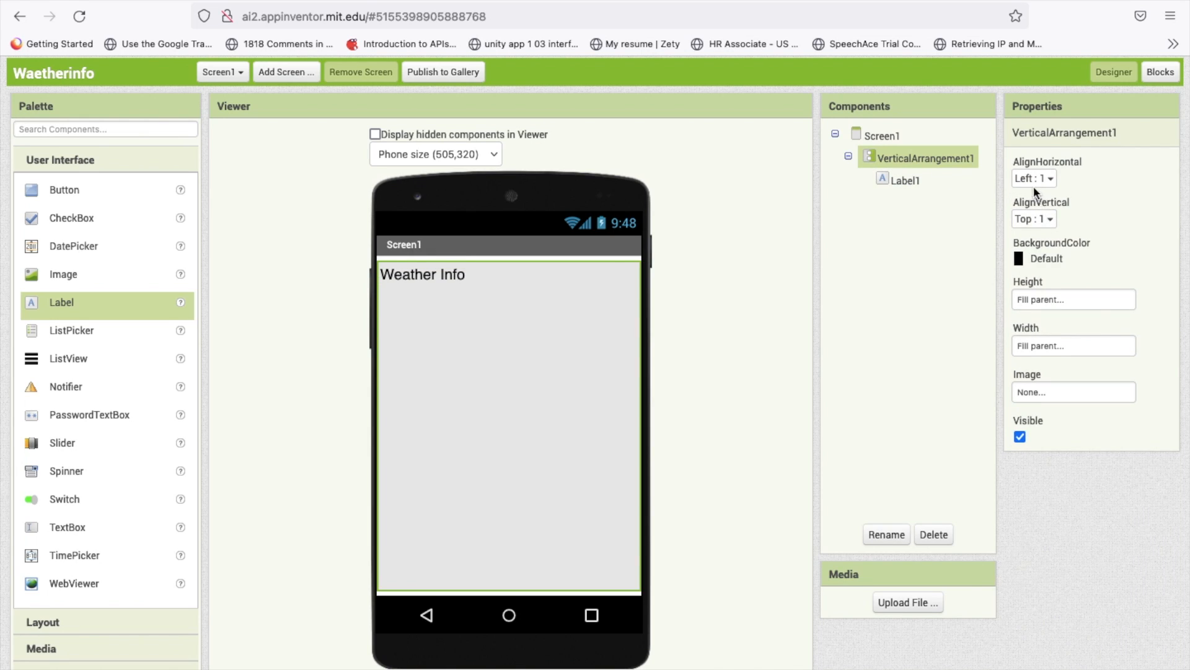
Step: Centre the heading horizontally, apply custom teal background #345b63ff, set white heading text, and add a second label
{"action": "left_click", "coordinate": [1033, 178]}
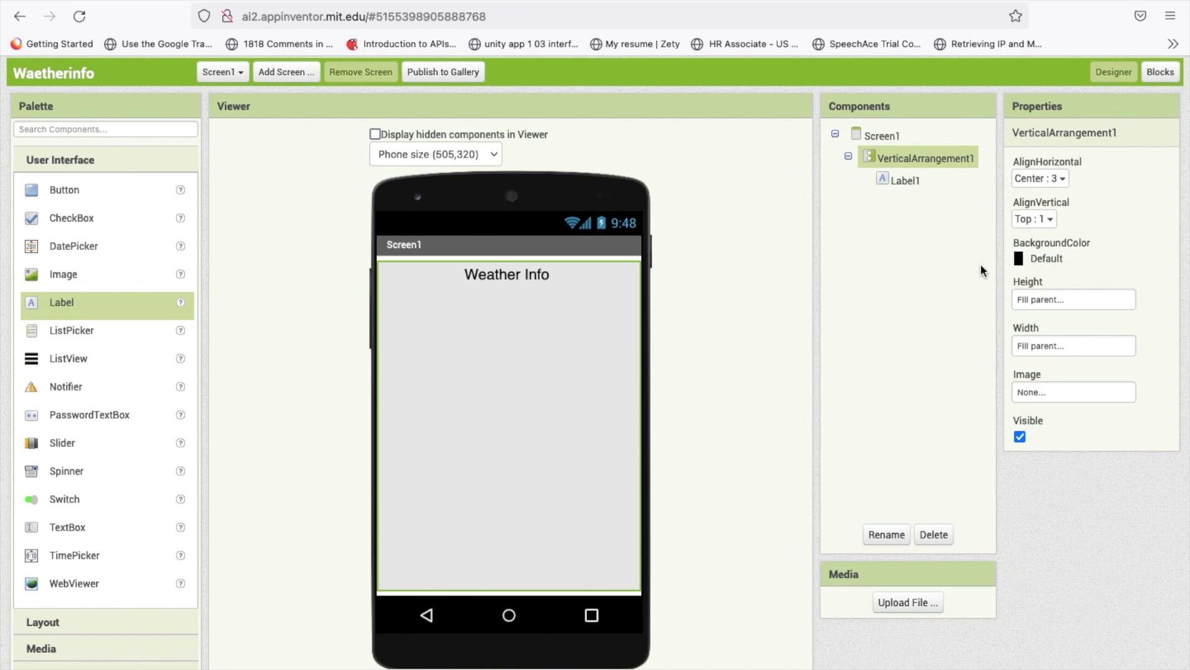
{"action": "left_click", "coordinate": [1019, 258]}
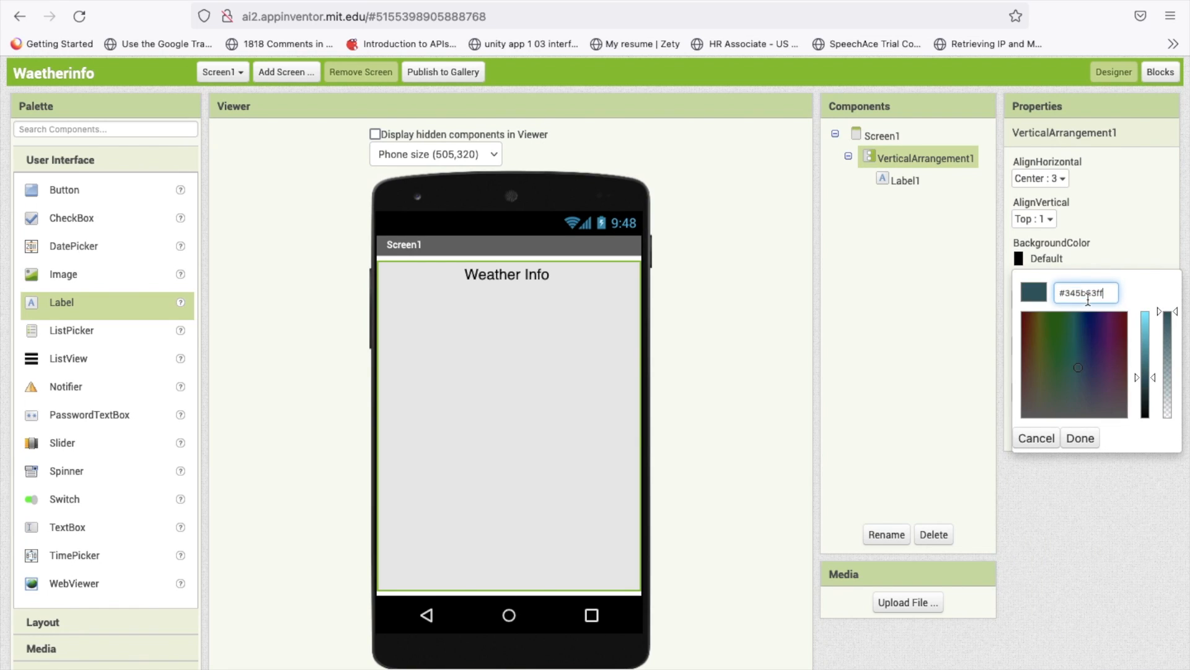
{"action": "left_click", "coordinate": [1078, 437]}
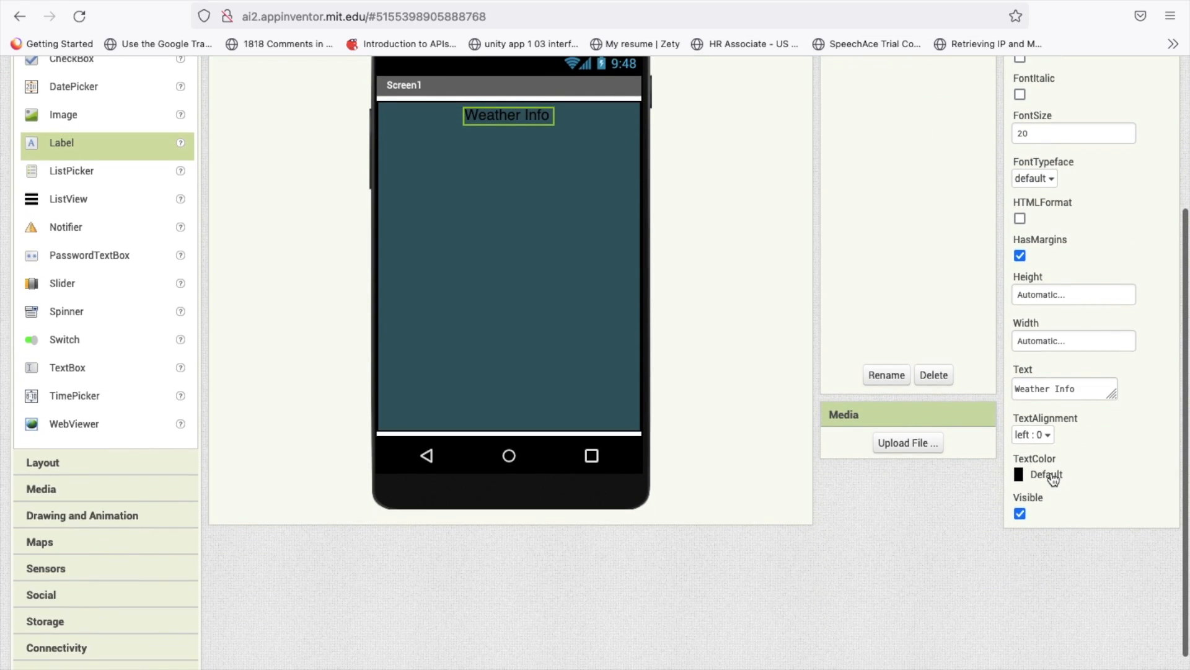
{"action": "left_click", "coordinate": [1047, 474]}
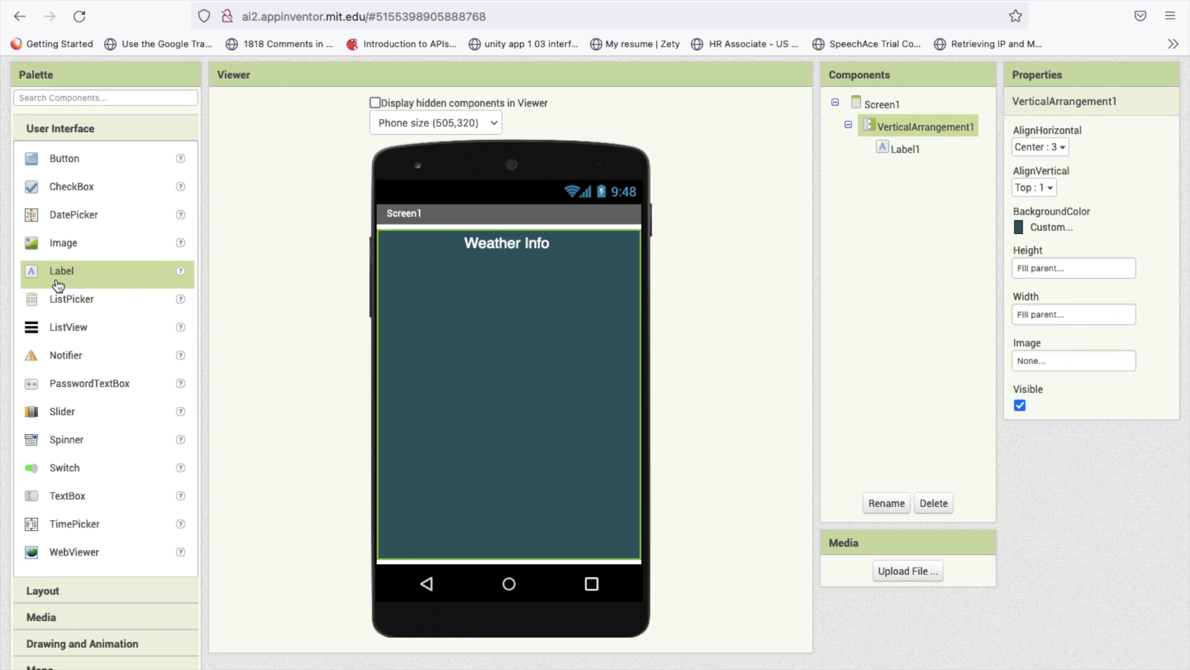
{"action": "left_click_drag", "start_coordinate": [60, 271], "coordinate": [425, 379]}
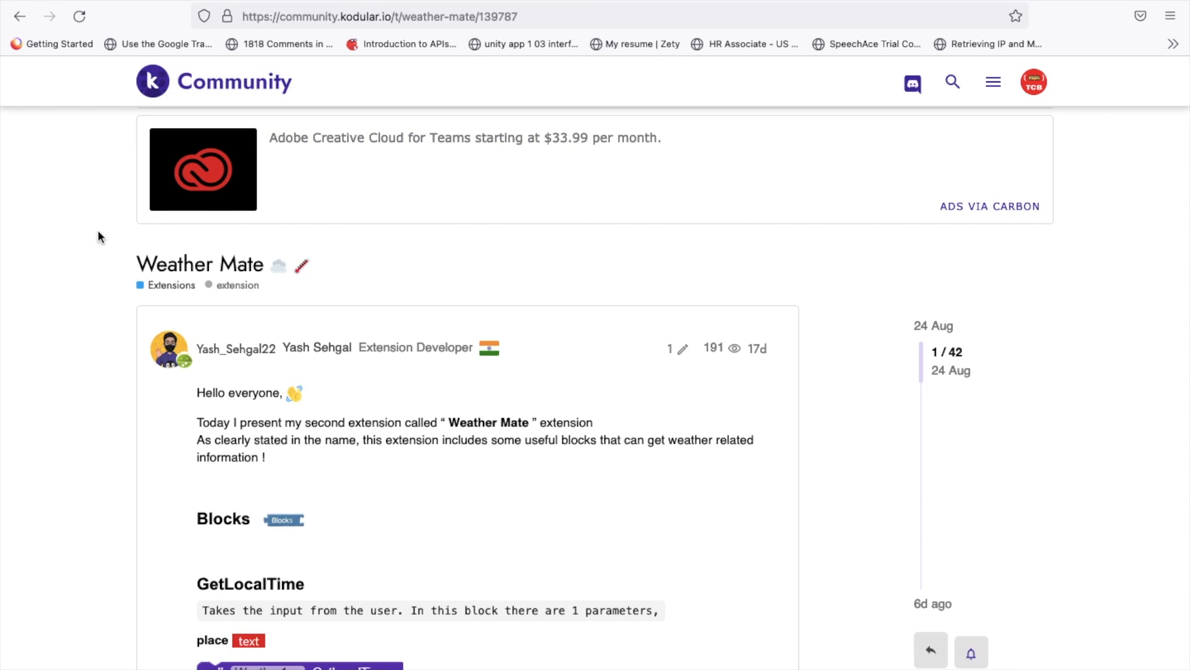
Step: Download the Weather.aix file from the Weather Mate topic's download link
{"action": "scroll", "scroll_direction": "down", "scroll_amount": 3}
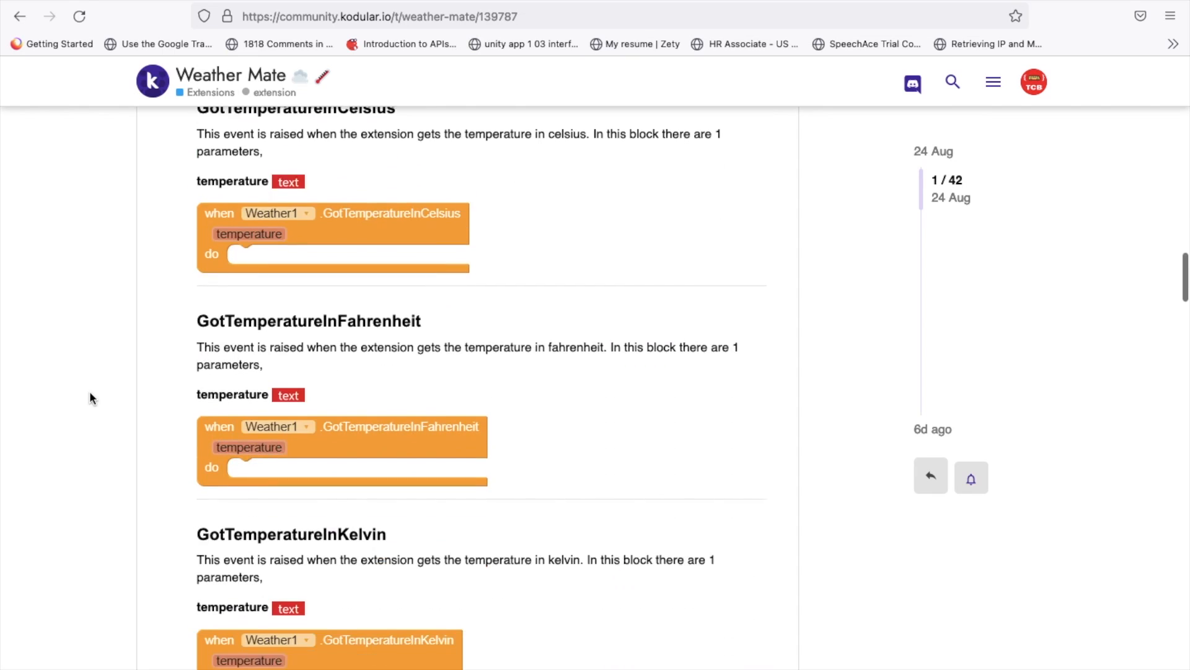
{"action": "scroll", "scroll_direction": "down", "scroll_amount": 3}
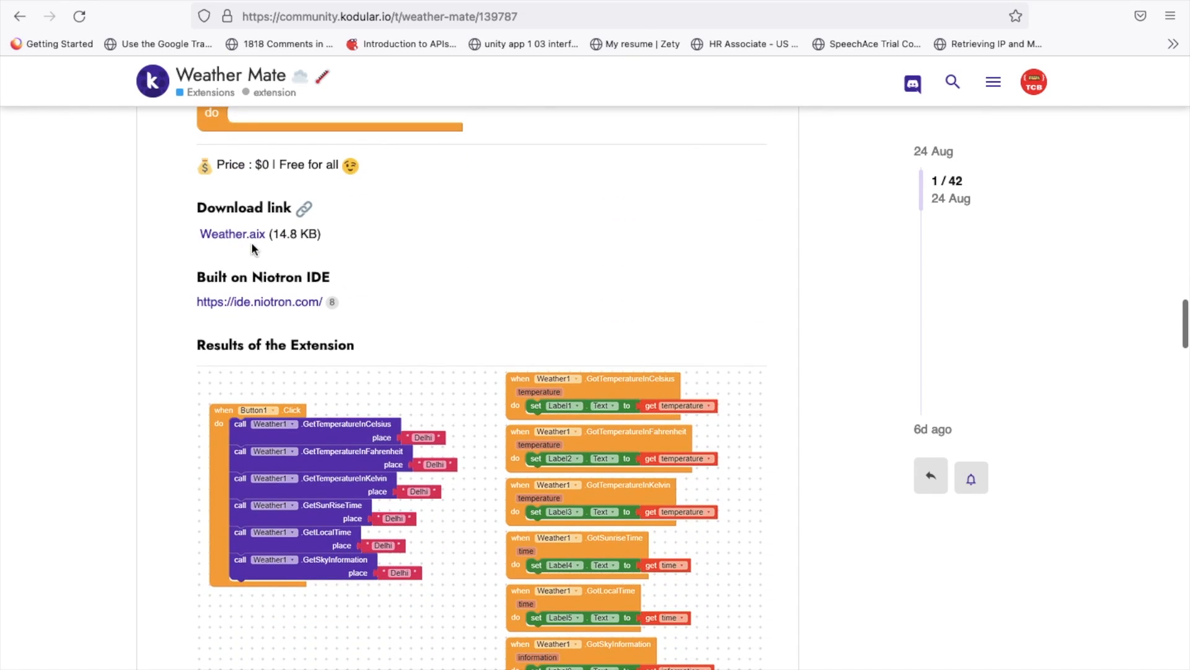
{"action": "left_click", "coordinate": [232, 234]}
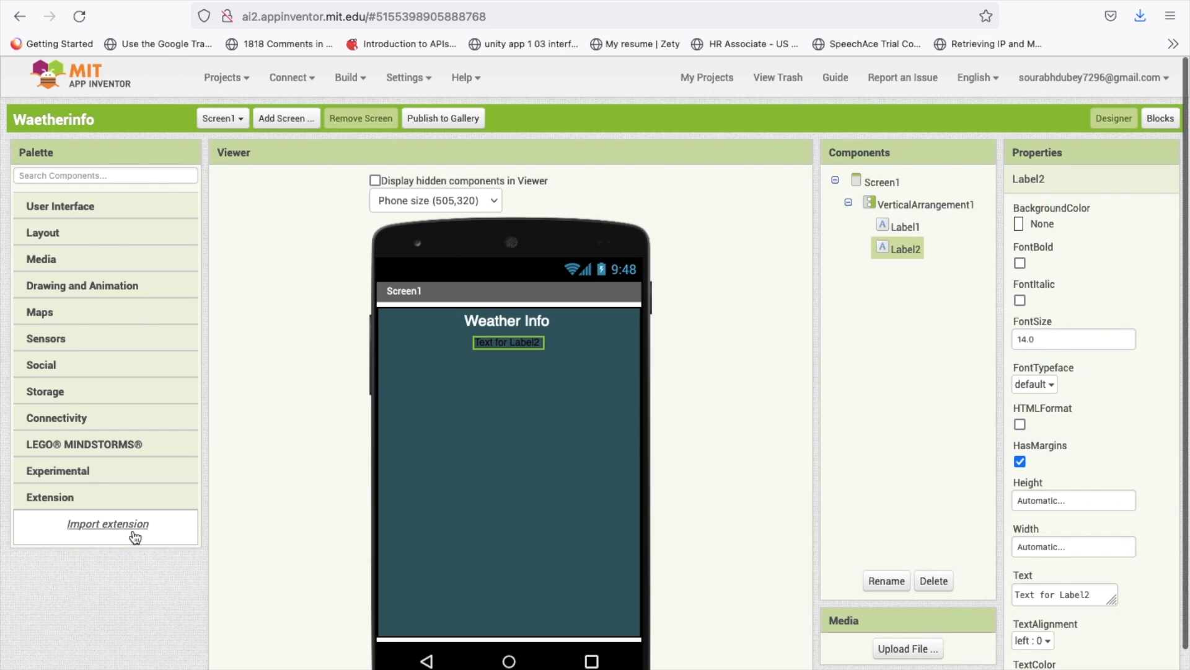
Step: Import Weather.aix as an extension and add a Weather1 component to Screen1
{"action": "left_click", "coordinate": [107, 524]}
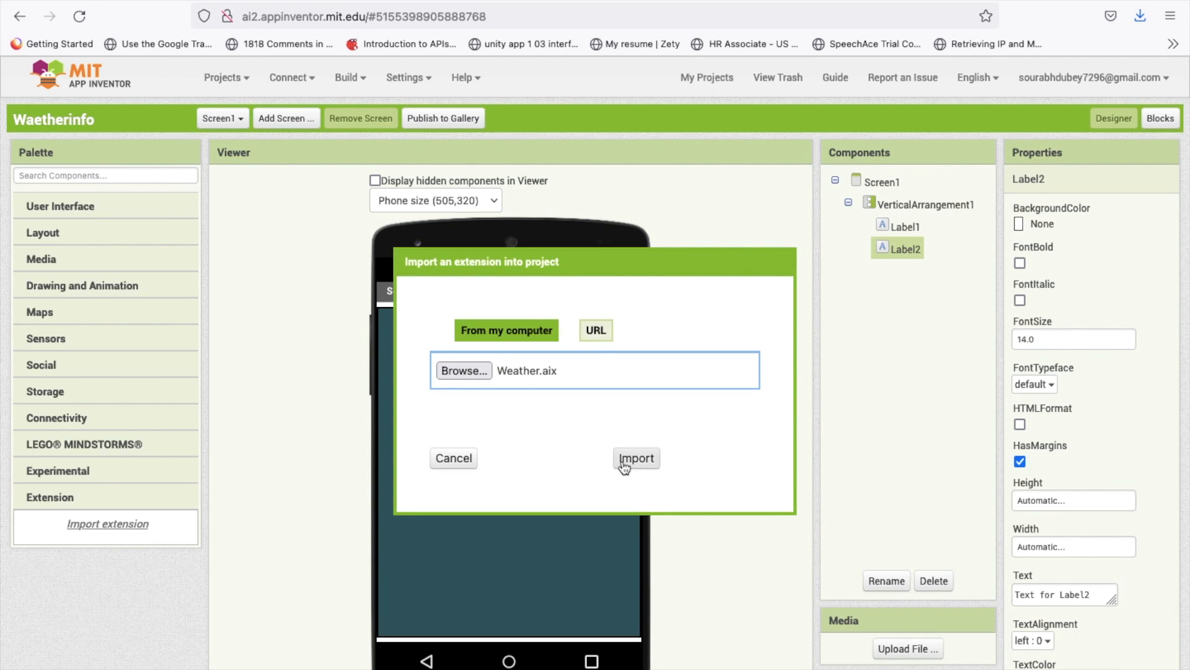
{"action": "left_click", "coordinate": [635, 457]}
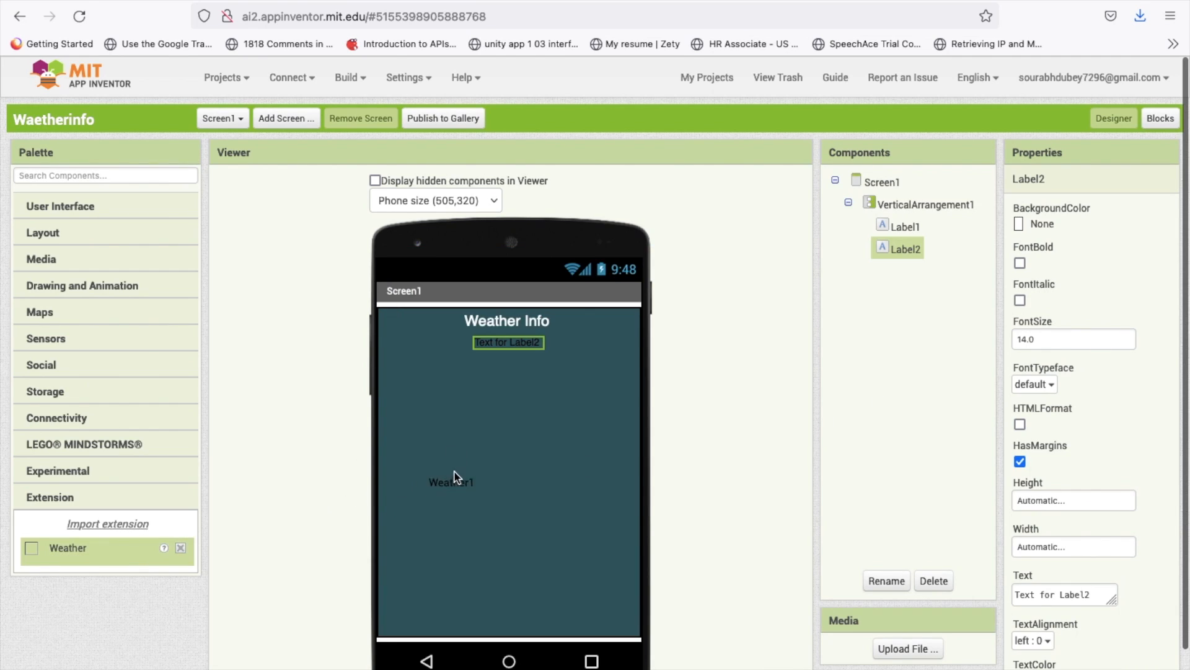
{"action": "left_click", "coordinate": [884, 268]}
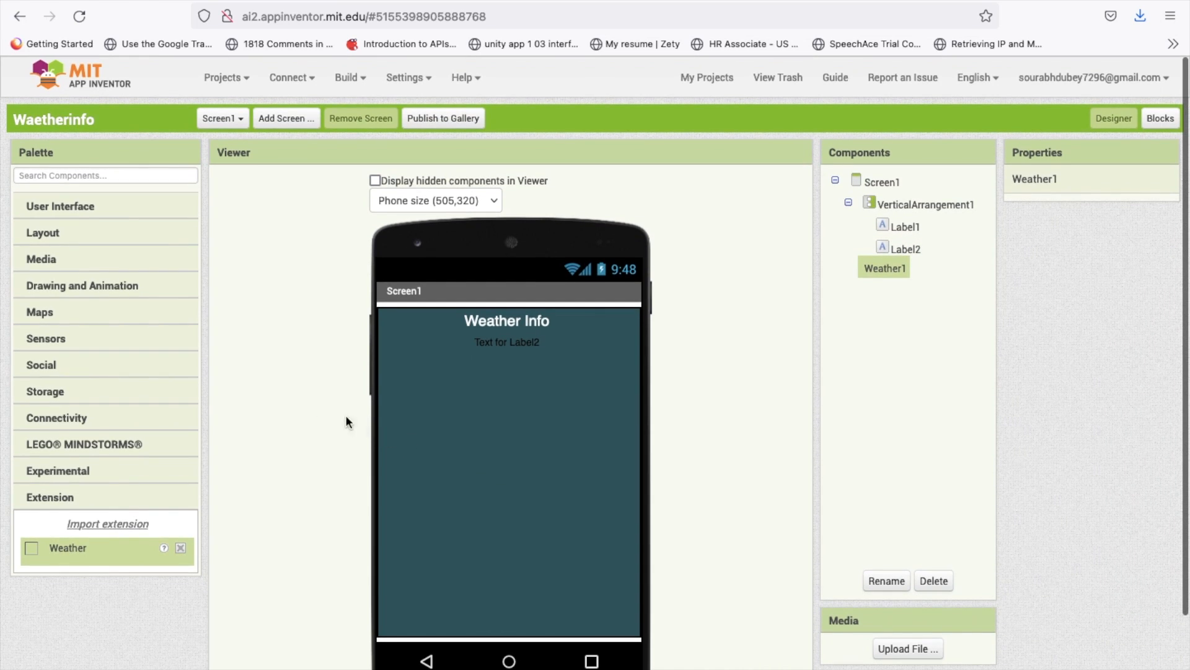
{"action": "mouse_move", "coordinate": [1135, 123]}
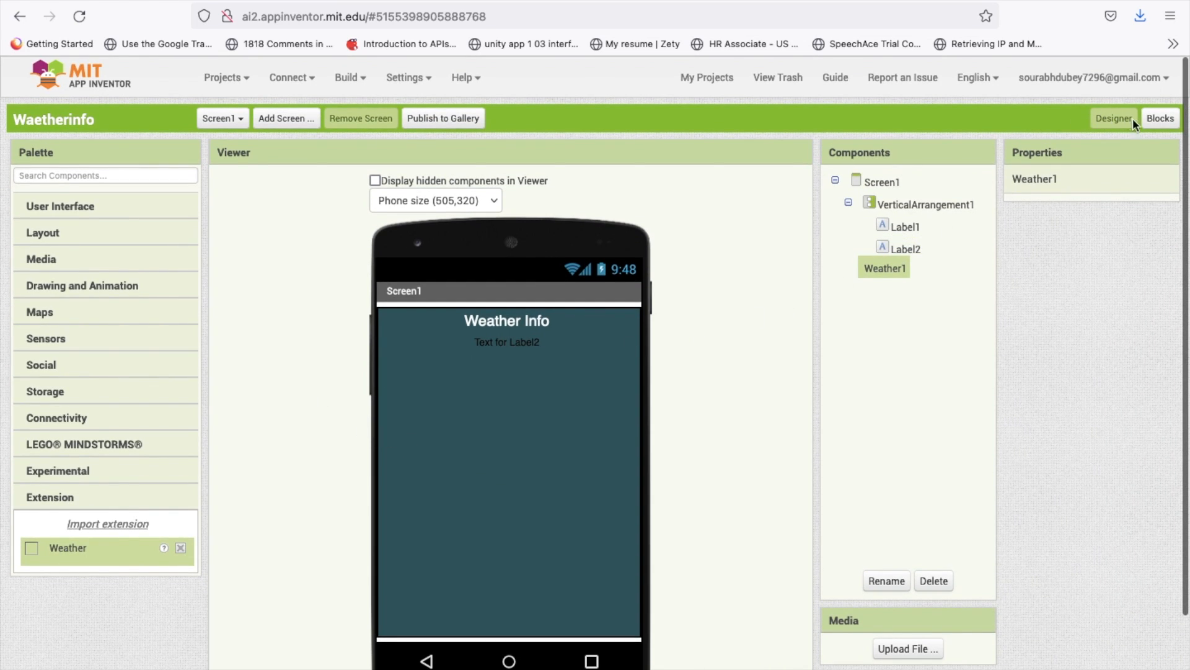
{"action": "left_click", "coordinate": [1160, 118]}
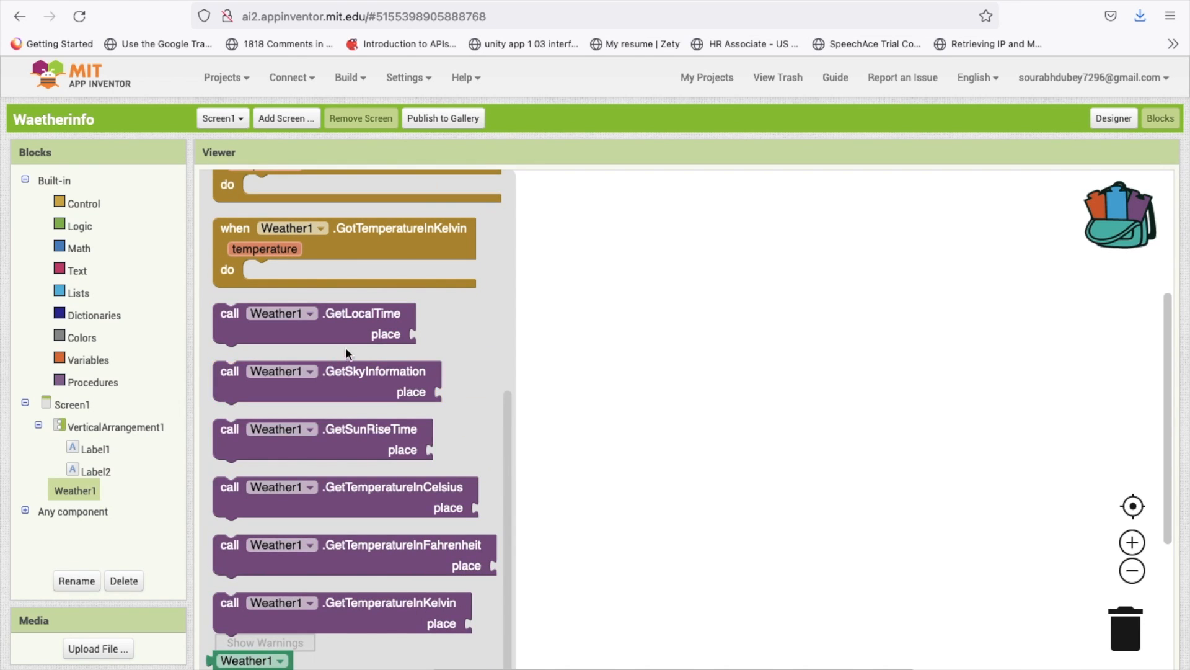
{"action": "mouse_move", "coordinate": [363, 330]}
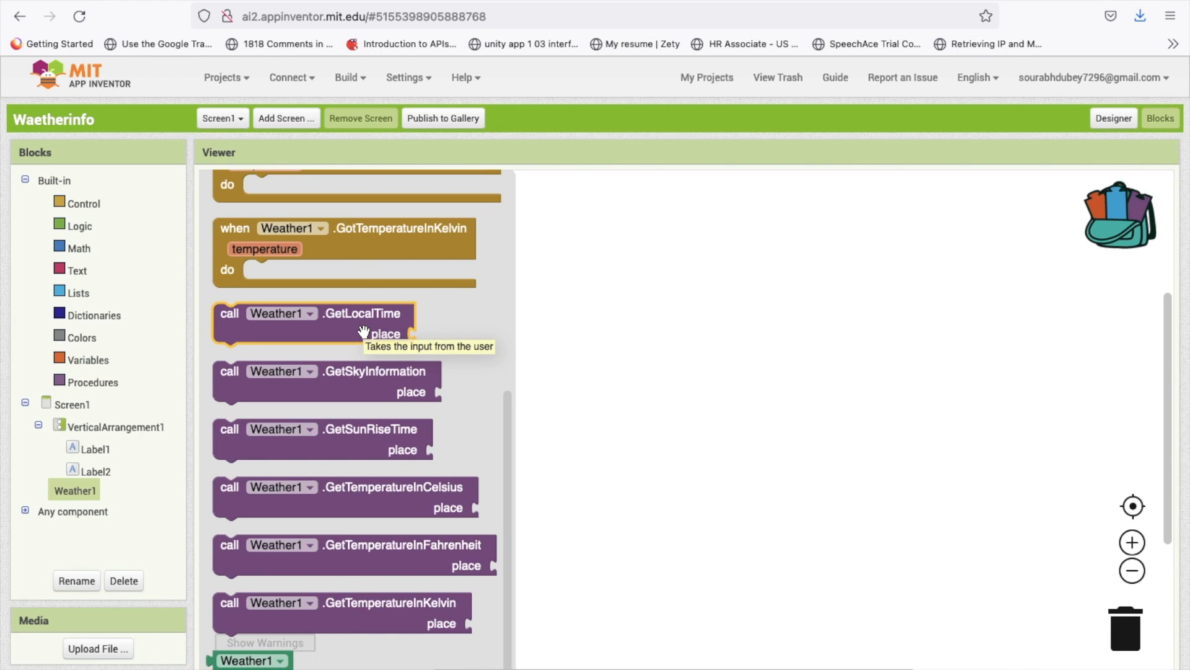
{"action": "mouse_move", "coordinate": [338, 389]}
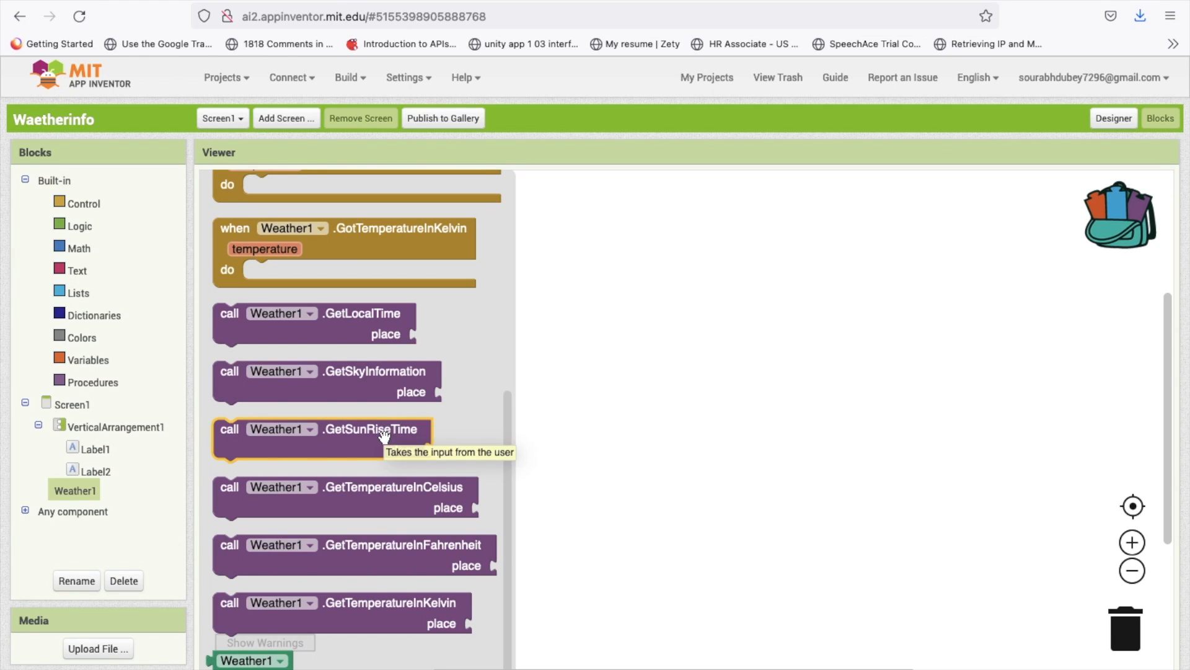
{"action": "mouse_move", "coordinate": [385, 529]}
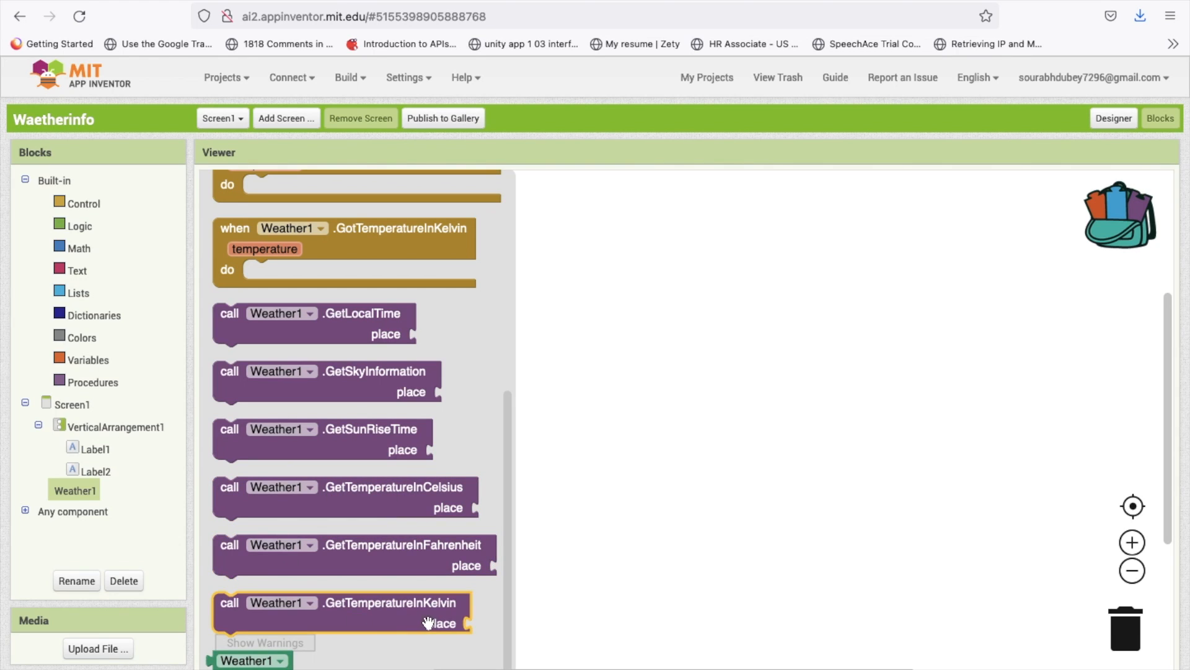
{"action": "mouse_move", "coordinate": [338, 442]}
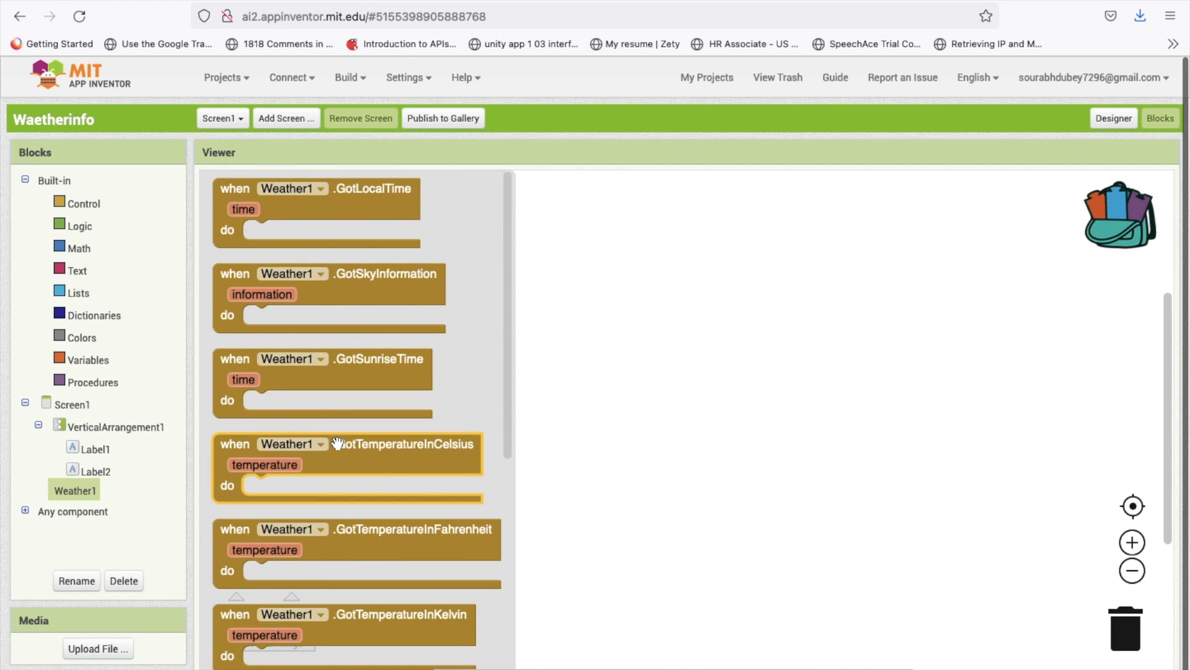
{"action": "left_click", "coordinate": [1113, 118]}
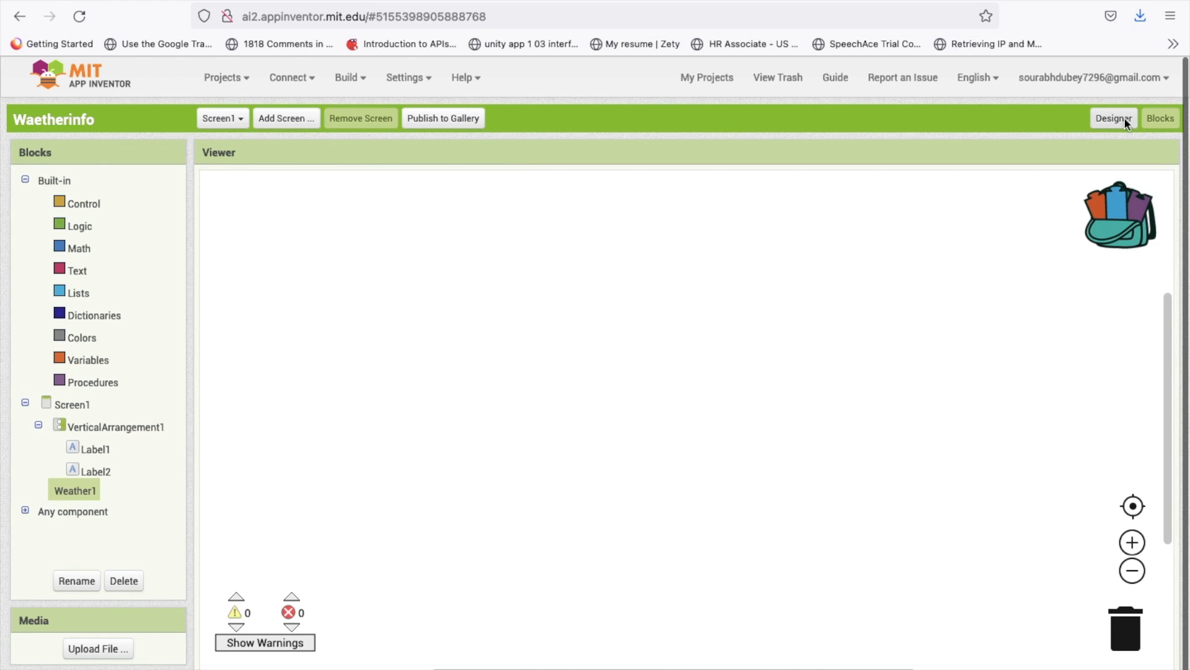
Step: Set Label2 text to Time and add a HorizontalArrangement row 90 percent wide and 10 percent tall
{"action": "left_click", "coordinate": [1113, 118]}
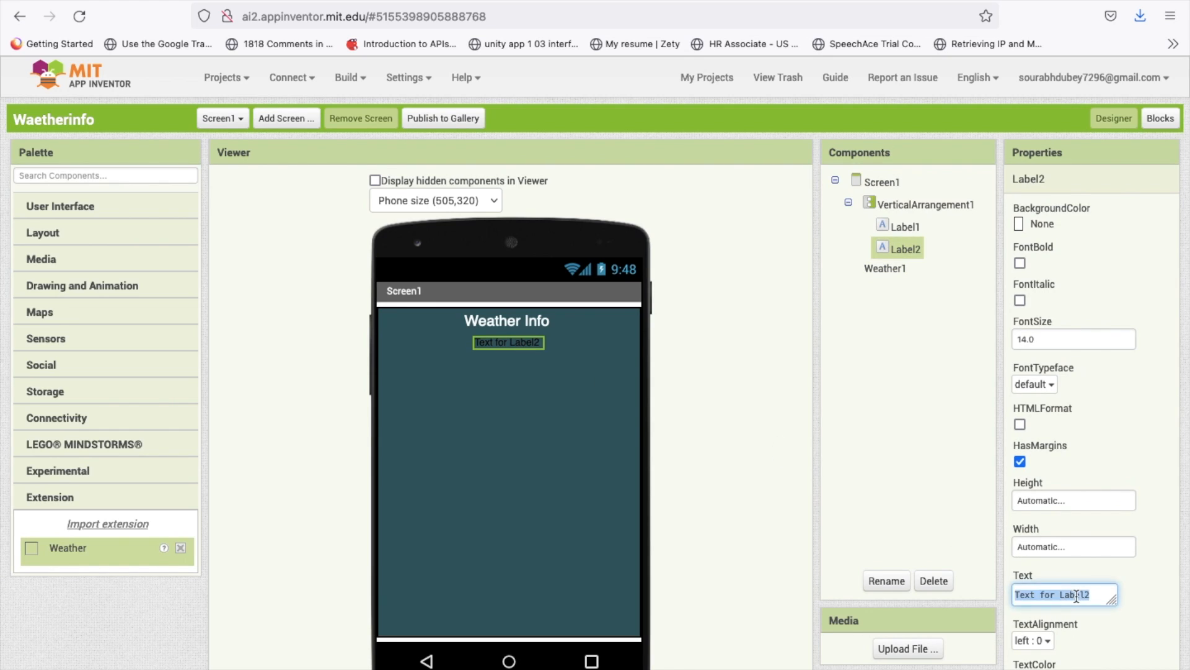
{"action": "type", "text": "Time"}
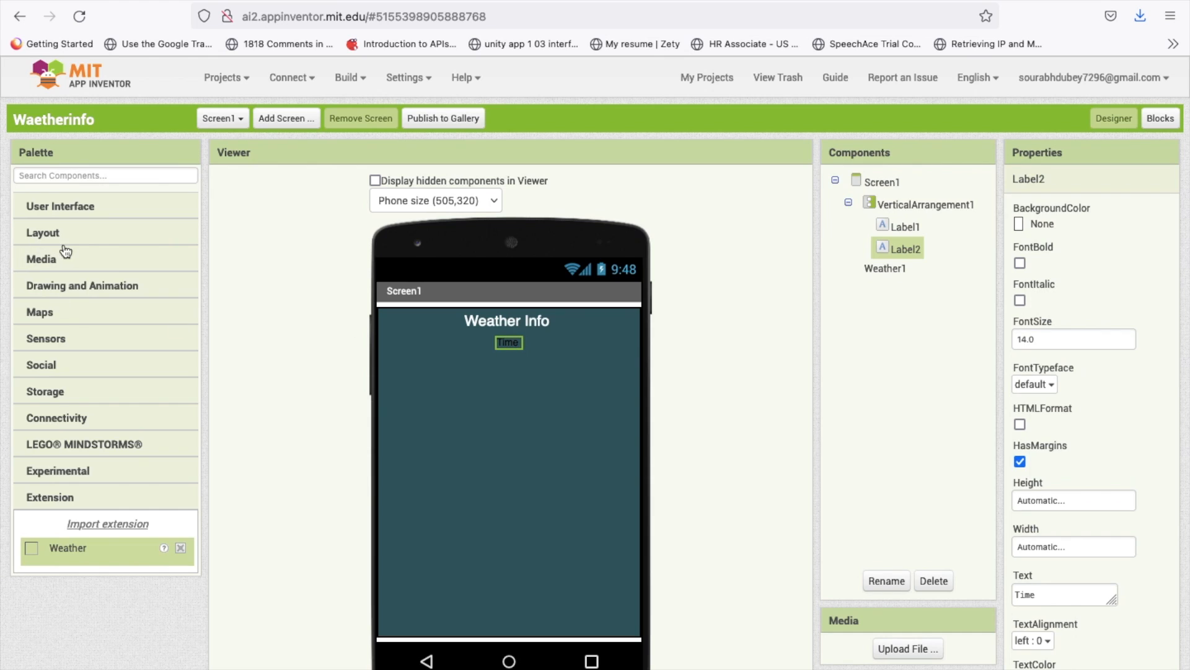
{"action": "left_click", "coordinate": [43, 233]}
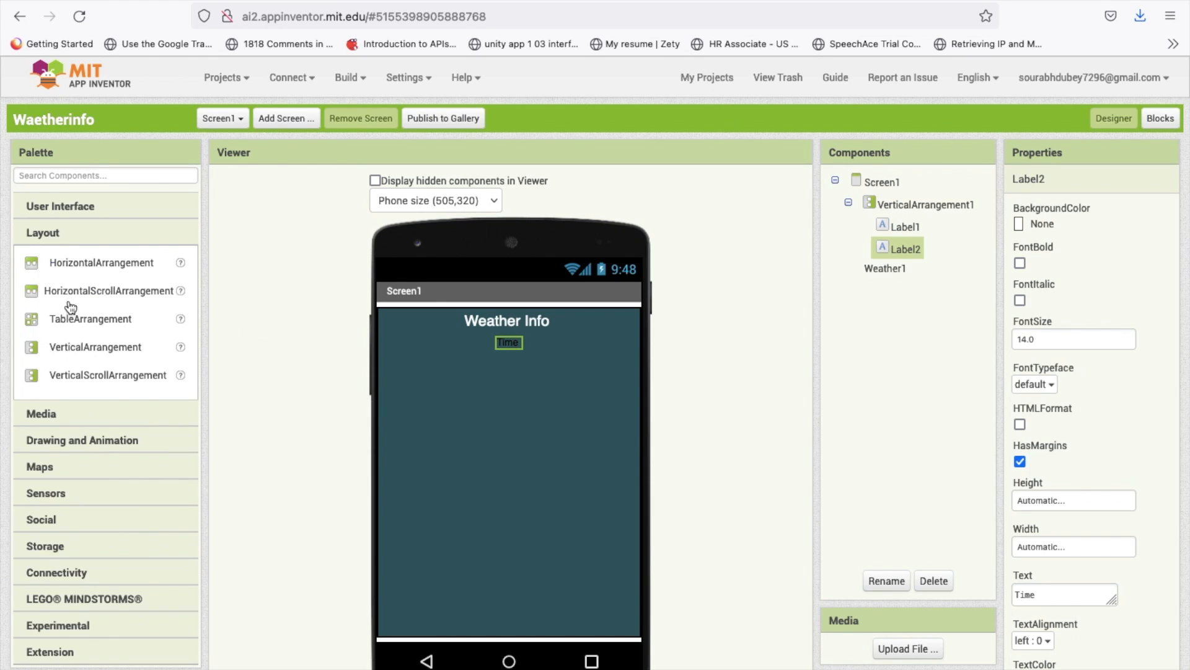
{"action": "mouse_move", "coordinate": [82, 268]}
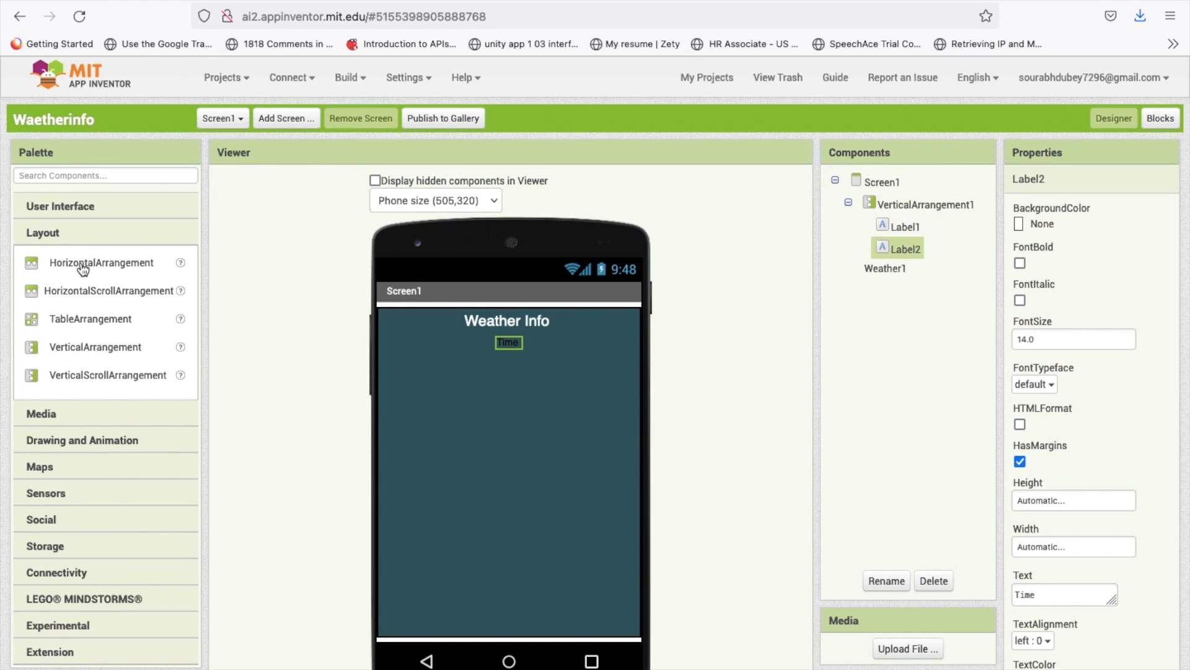
{"action": "left_click_drag", "start_coordinate": [101, 262], "coordinate": [508, 395]}
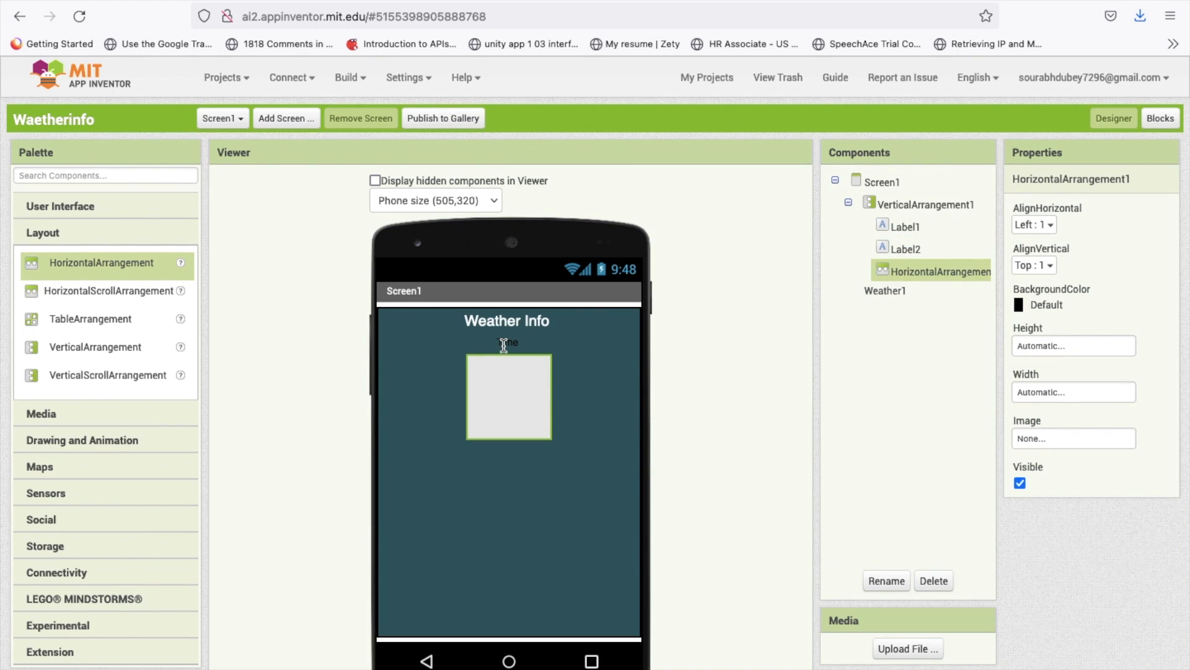
{"action": "left_click", "coordinate": [917, 268]}
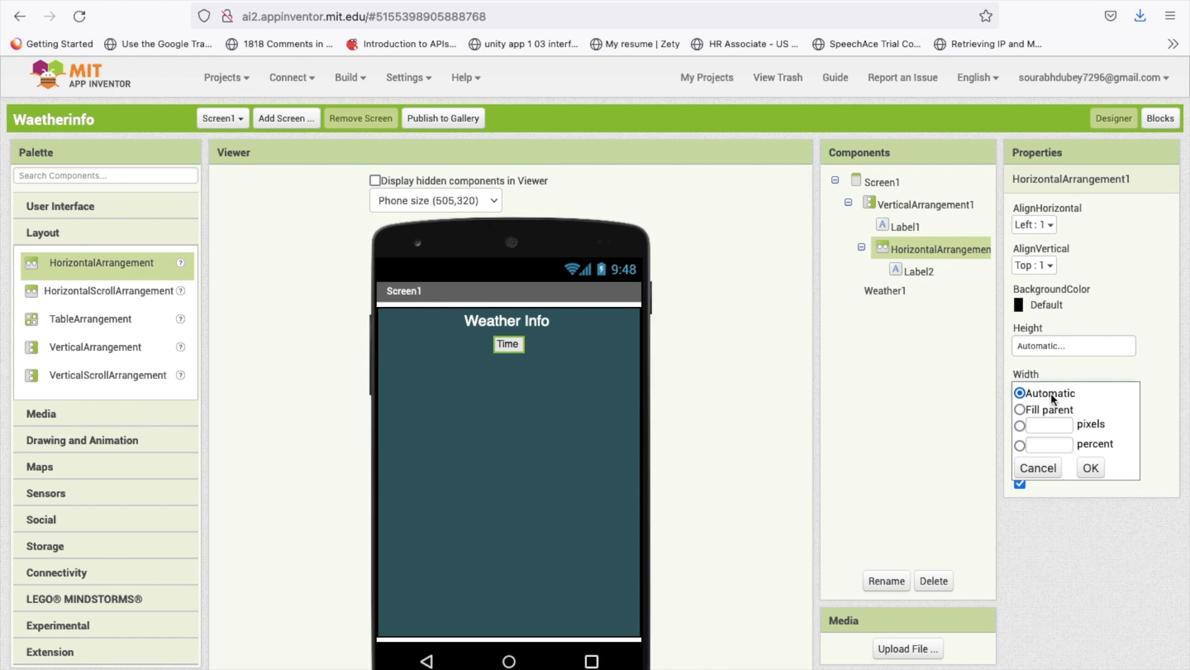
{"action": "type", "text": "90"}
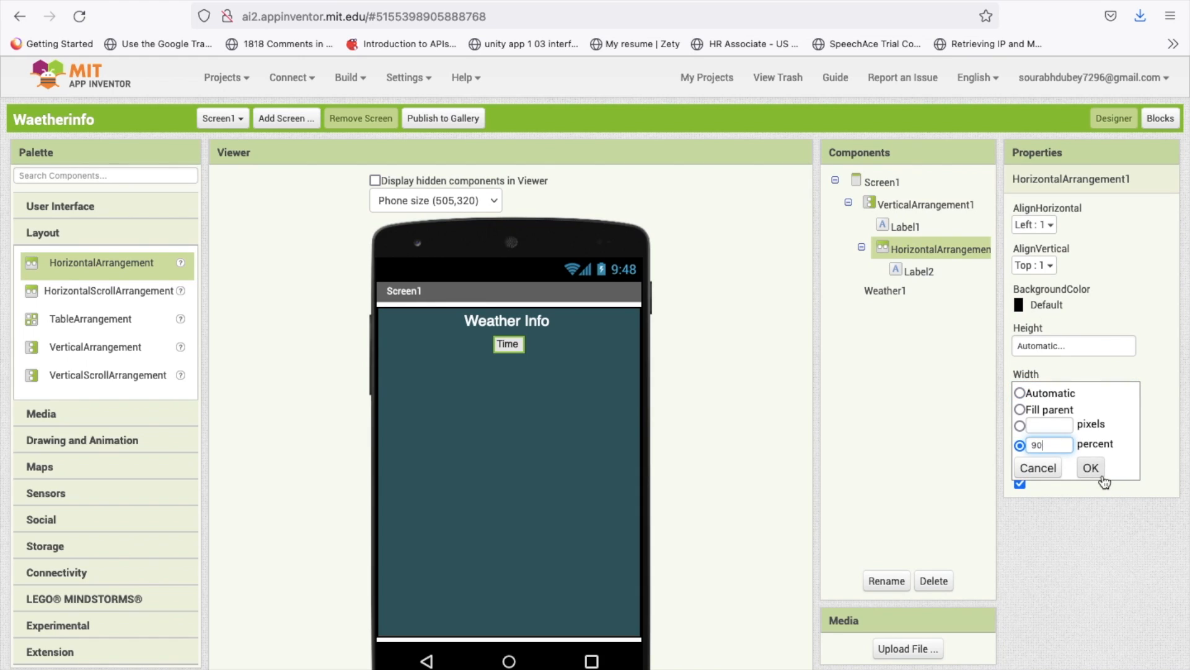
{"action": "left_click", "coordinate": [1092, 467]}
{"action": "type", "text": "10"}
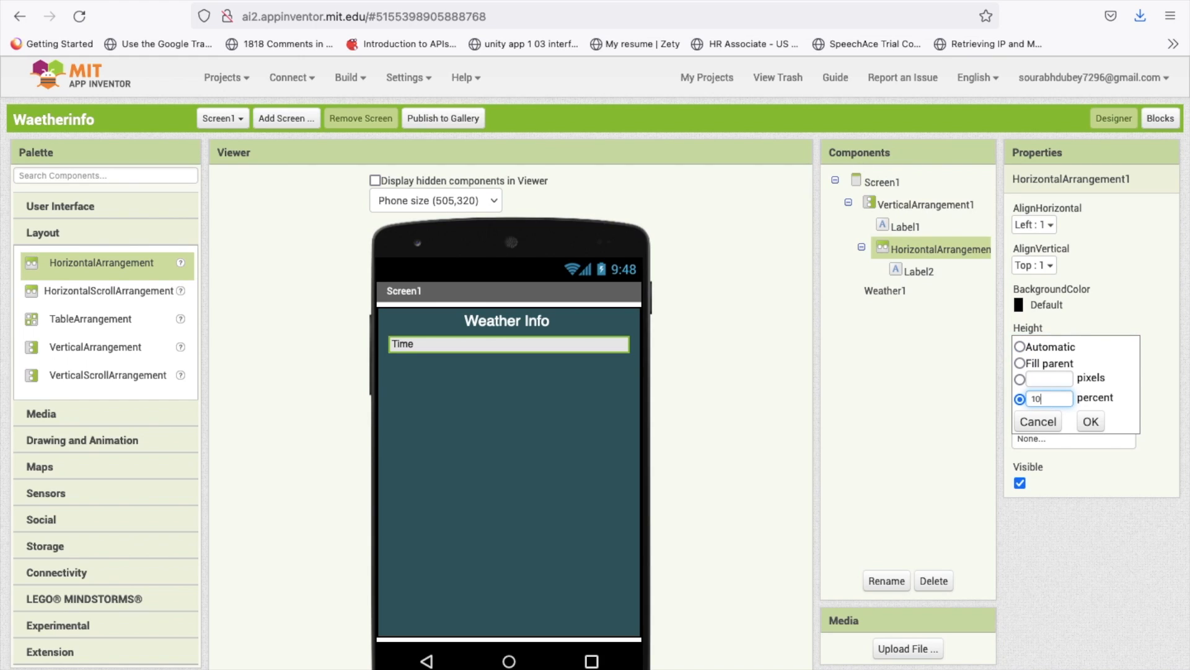
{"action": "left_click", "coordinate": [1090, 421]}
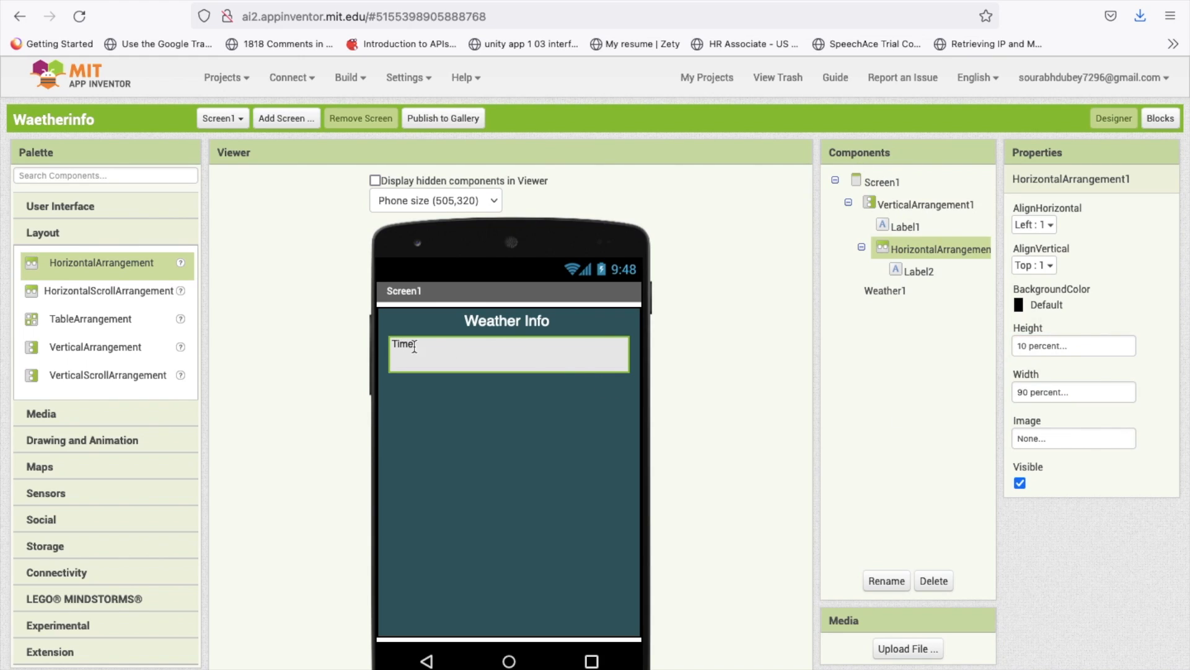
Step: Align the row's contents vertically centred and left, and give the Time label FontSize 20
{"action": "left_click", "coordinate": [1032, 265]}
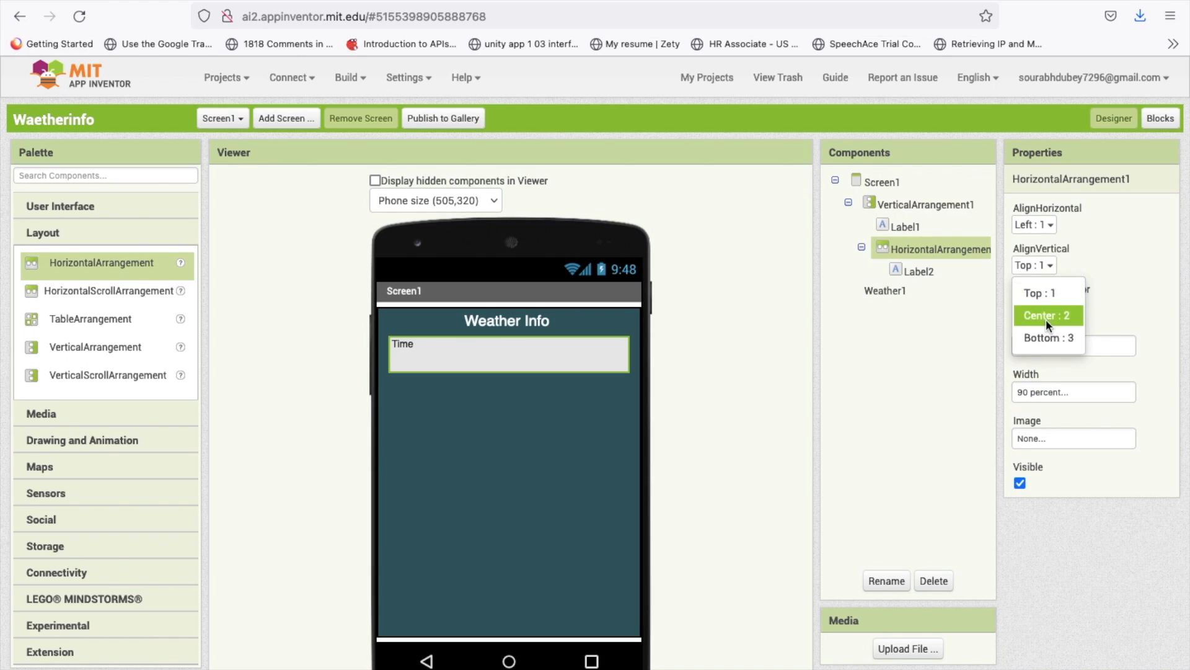
{"action": "left_click", "coordinate": [1046, 315]}
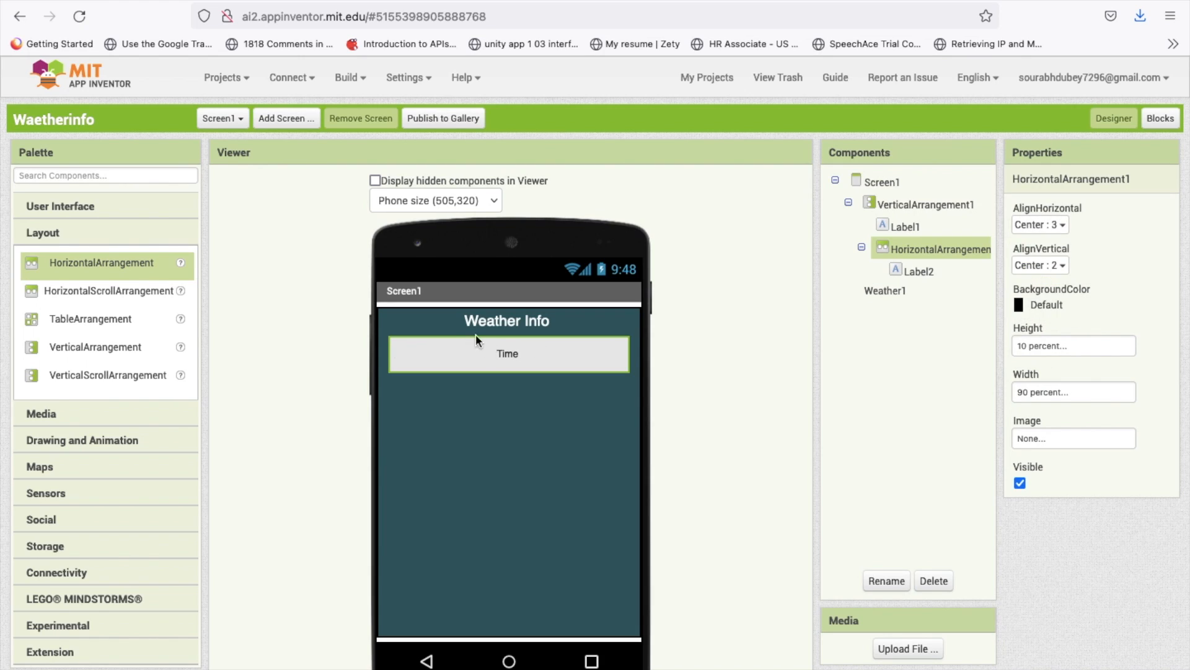
{"action": "left_click", "coordinate": [1039, 224]}
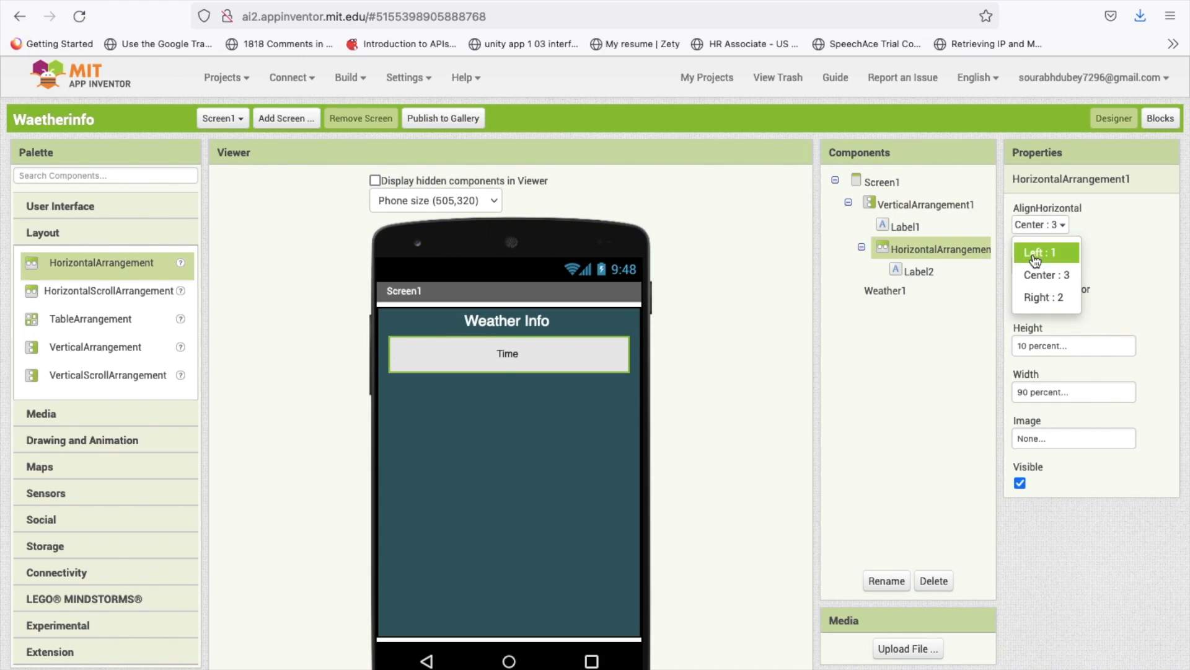
{"action": "left_click", "coordinate": [1044, 253]}
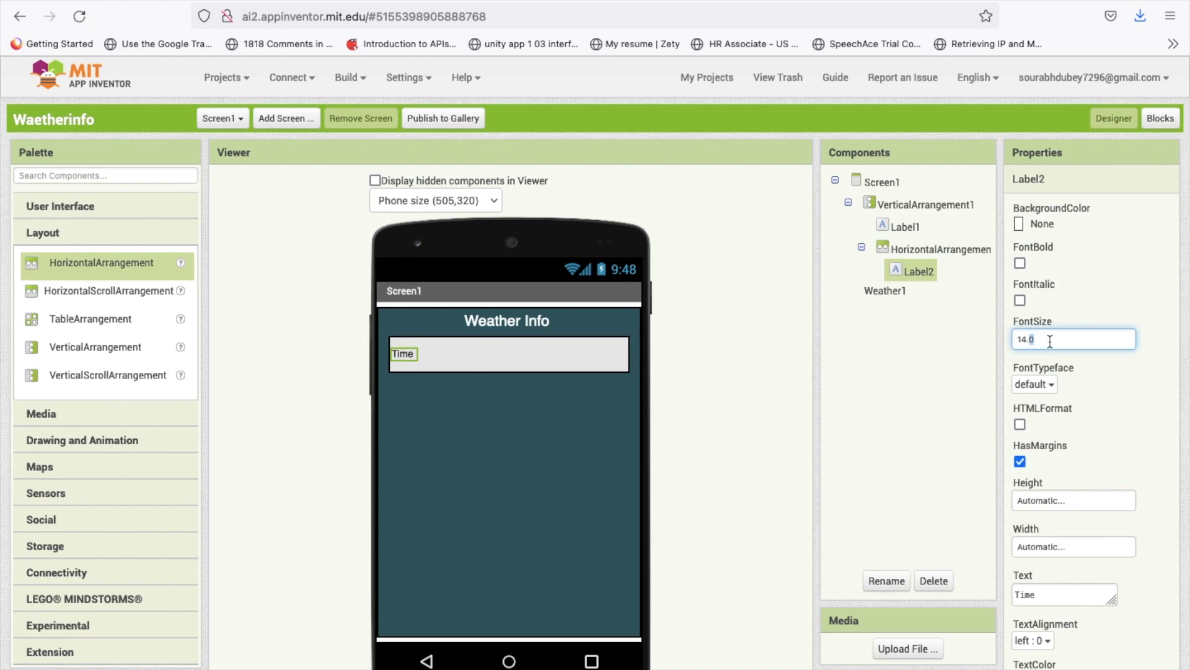
{"action": "type", "text": "20"}
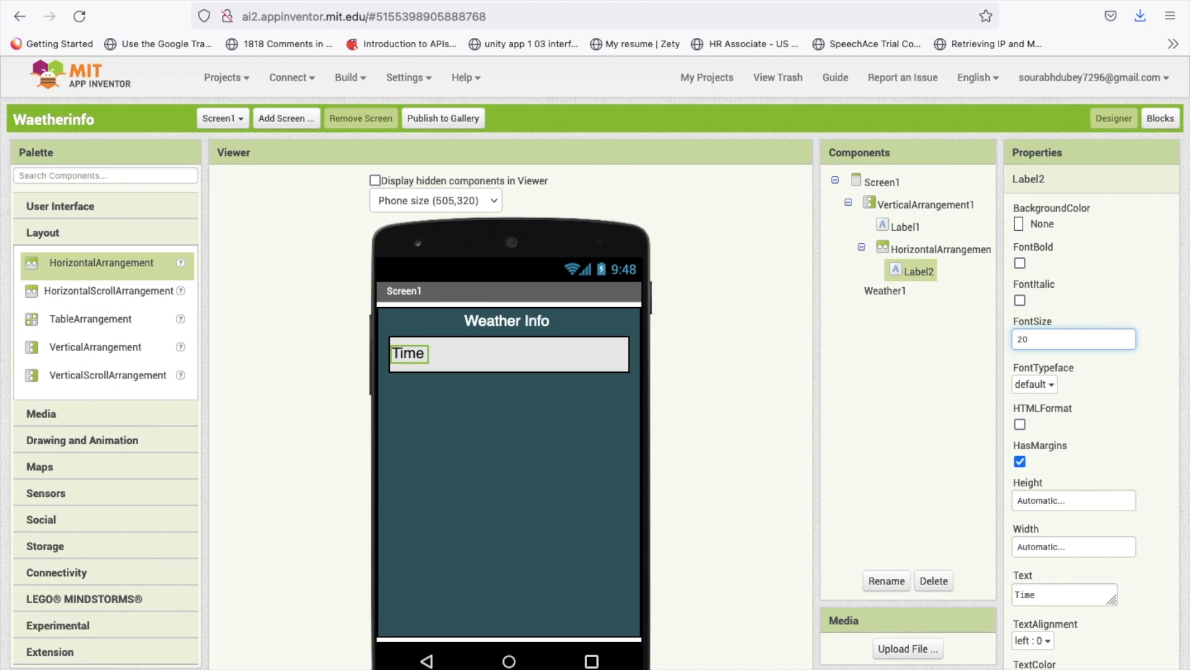
{"action": "mouse_move", "coordinate": [998, 348]}
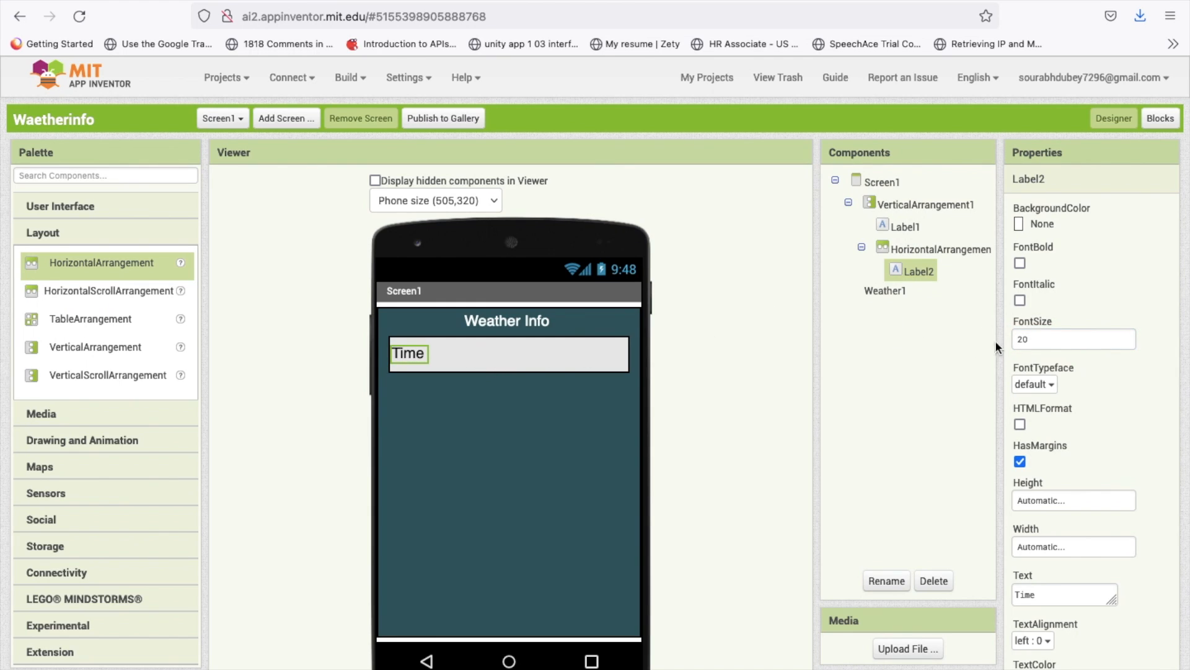
{"action": "left_click", "coordinate": [1063, 594]}
{"action": "type", "text": " :"}
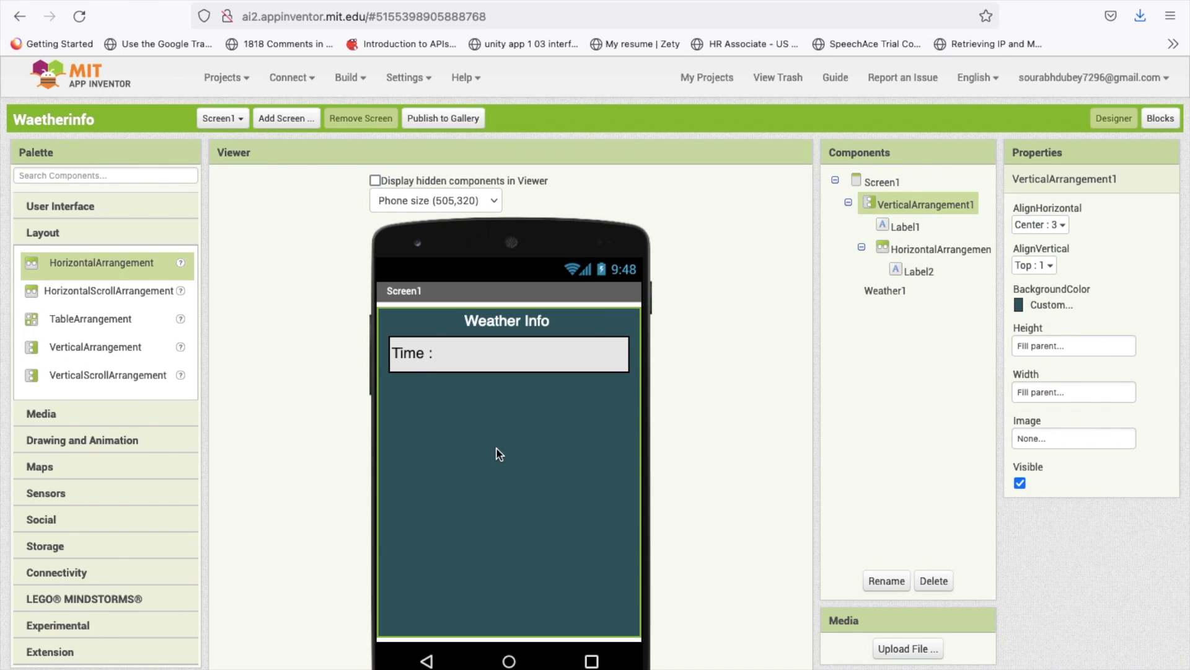
Step: Colour the Time : row orange with a second empty label and duplicate it into four rows
{"action": "left_click", "coordinate": [945, 248]}
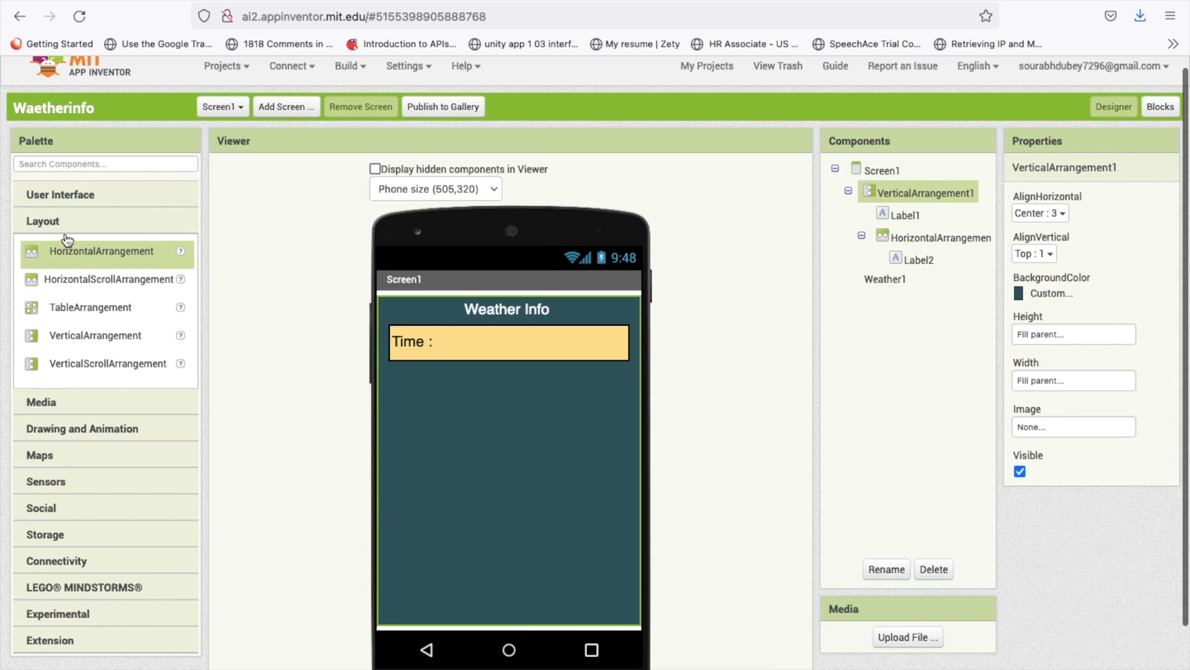
{"action": "left_click", "coordinate": [413, 342]}
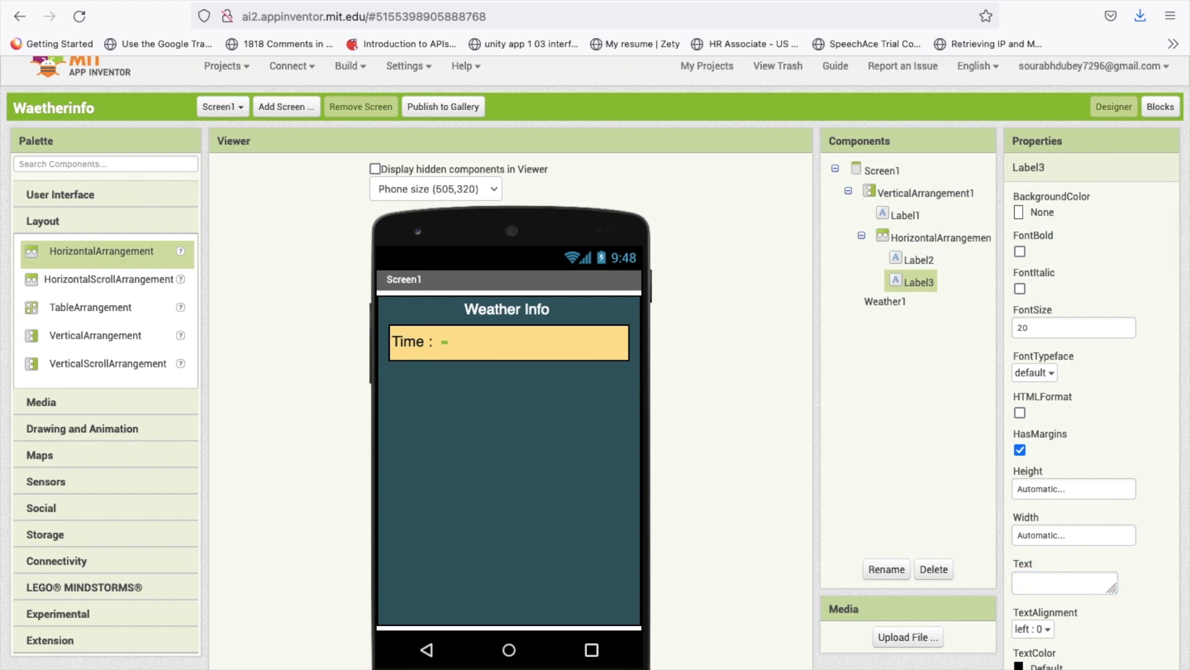
{"action": "left_click", "coordinate": [927, 193]}
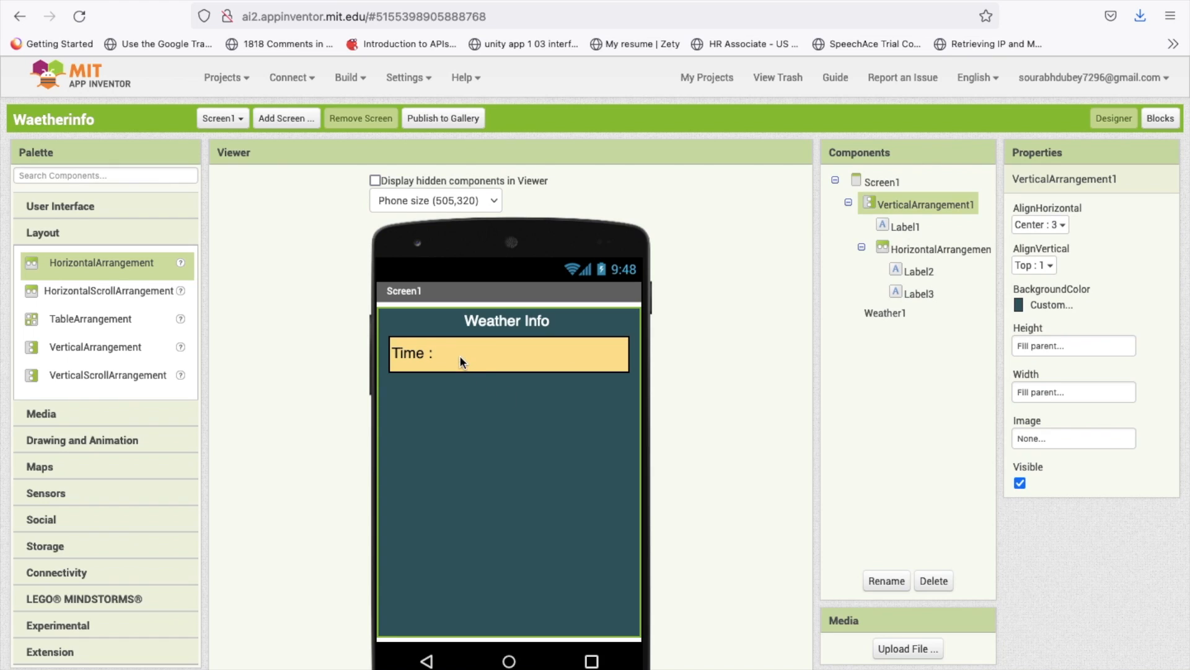
{"action": "mouse_move", "coordinate": [483, 382]}
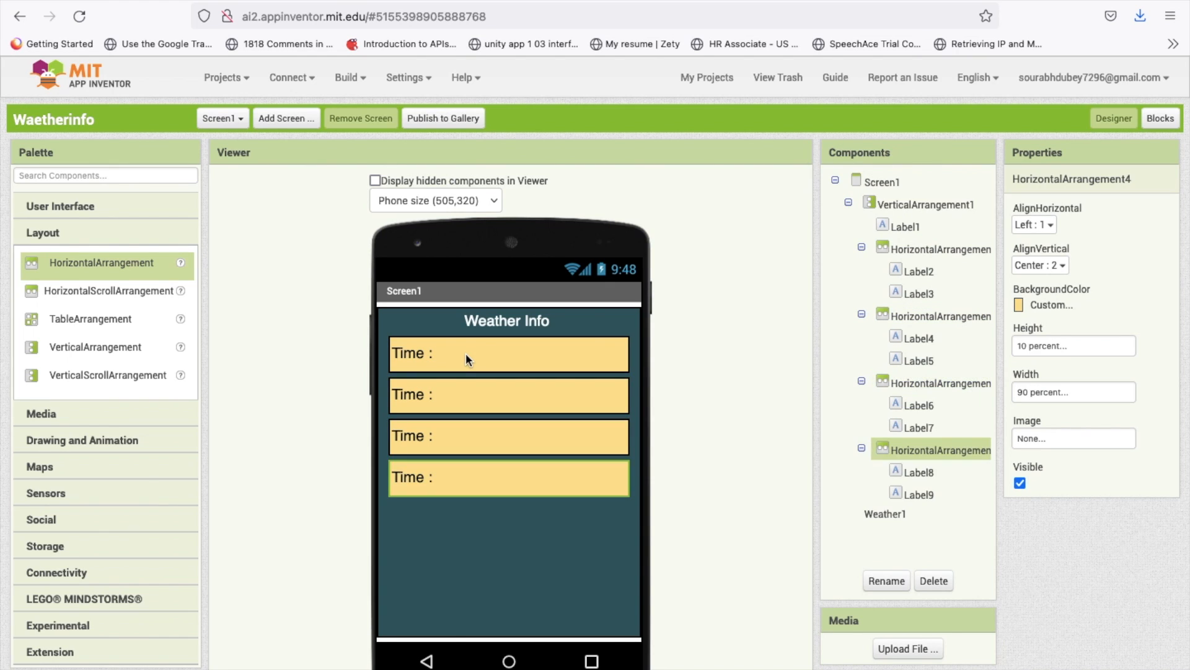
{"action": "left_click", "coordinate": [413, 395]}
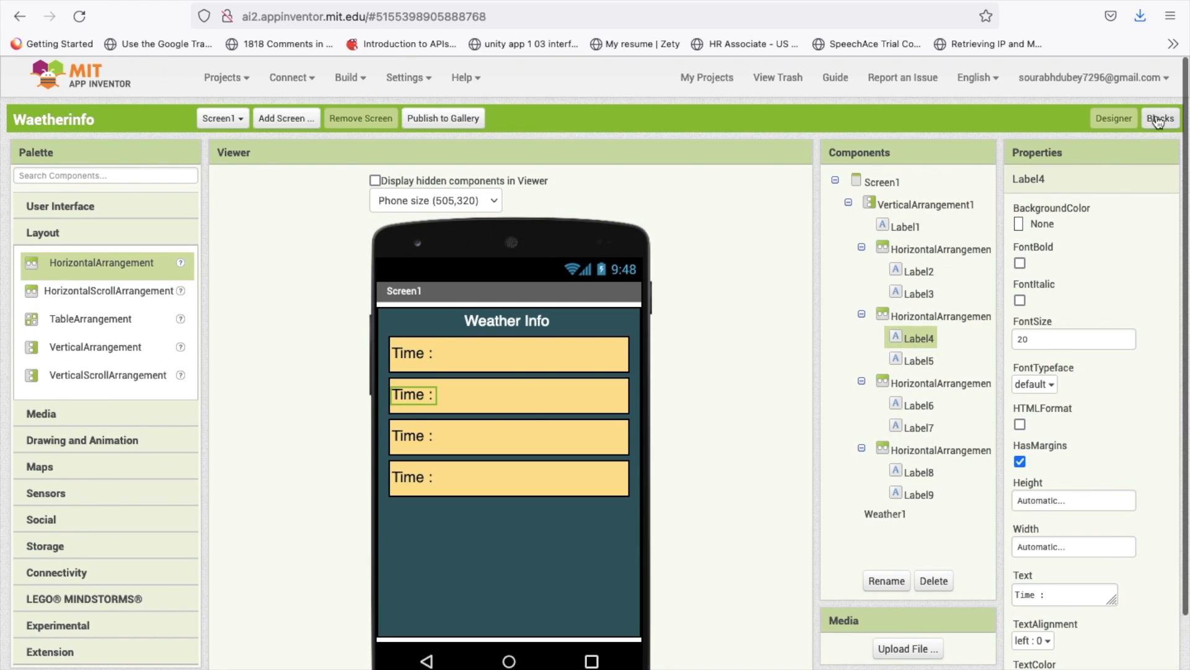
Step: In Screen1.Initialize, call Weather1.GetLocalTime with the text "Delhi" as place
{"action": "left_click", "coordinate": [1160, 118]}
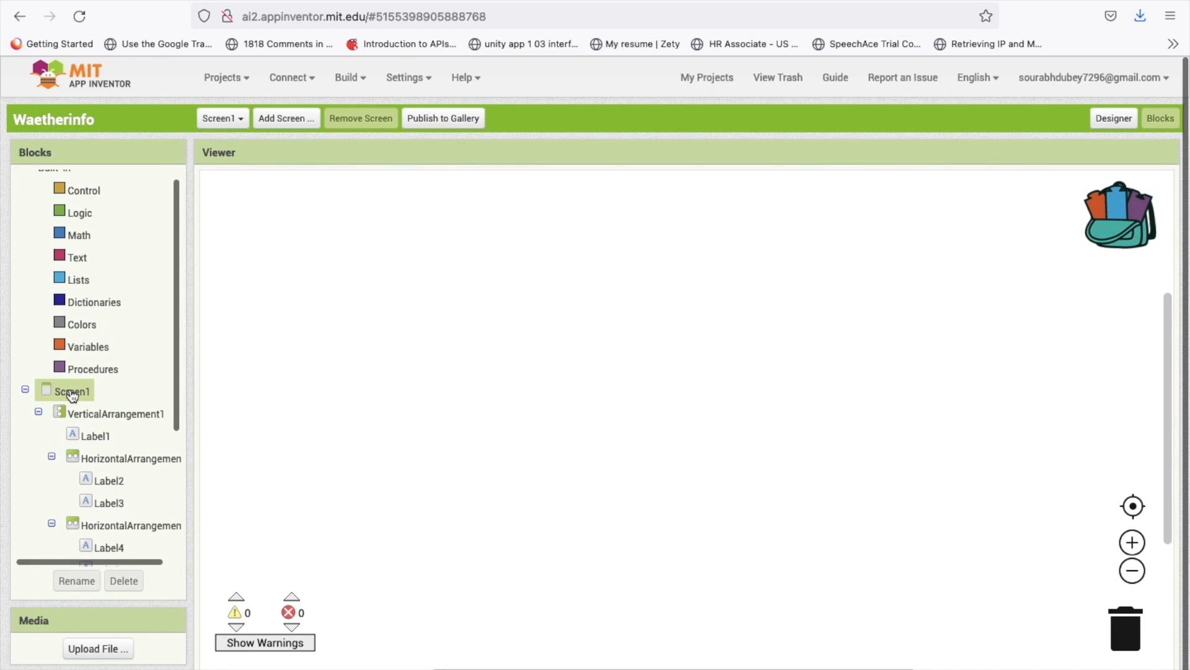
{"action": "left_click", "coordinate": [72, 390]}
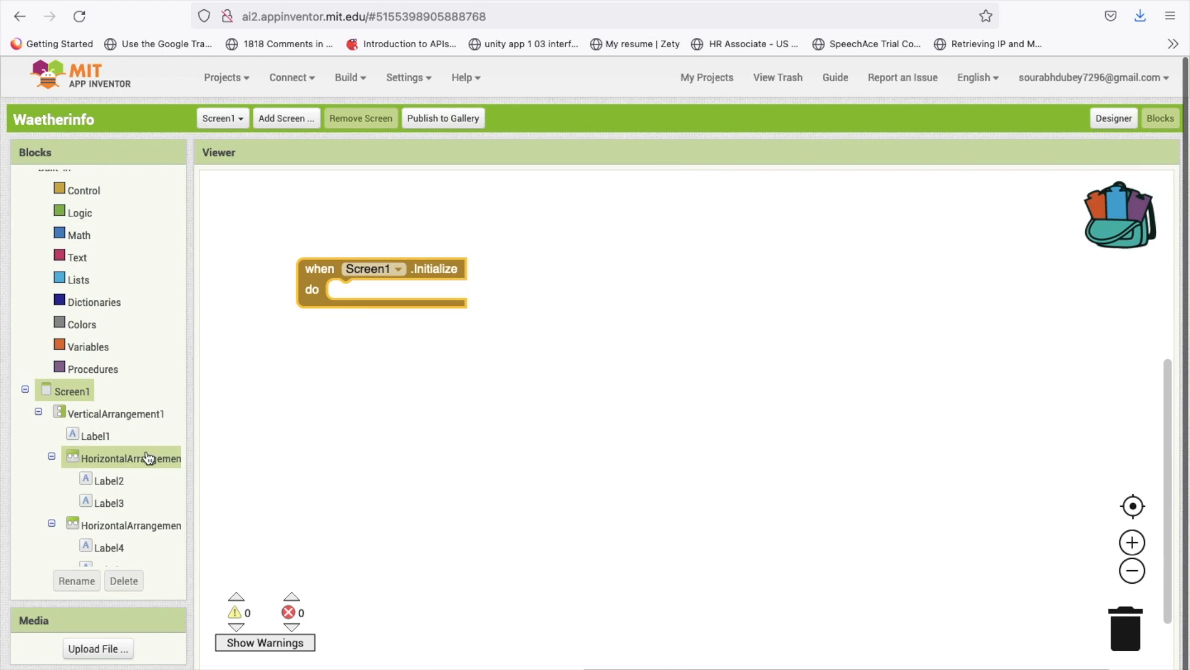
{"action": "scroll", "scroll_direction": "down", "scroll_amount": 3}
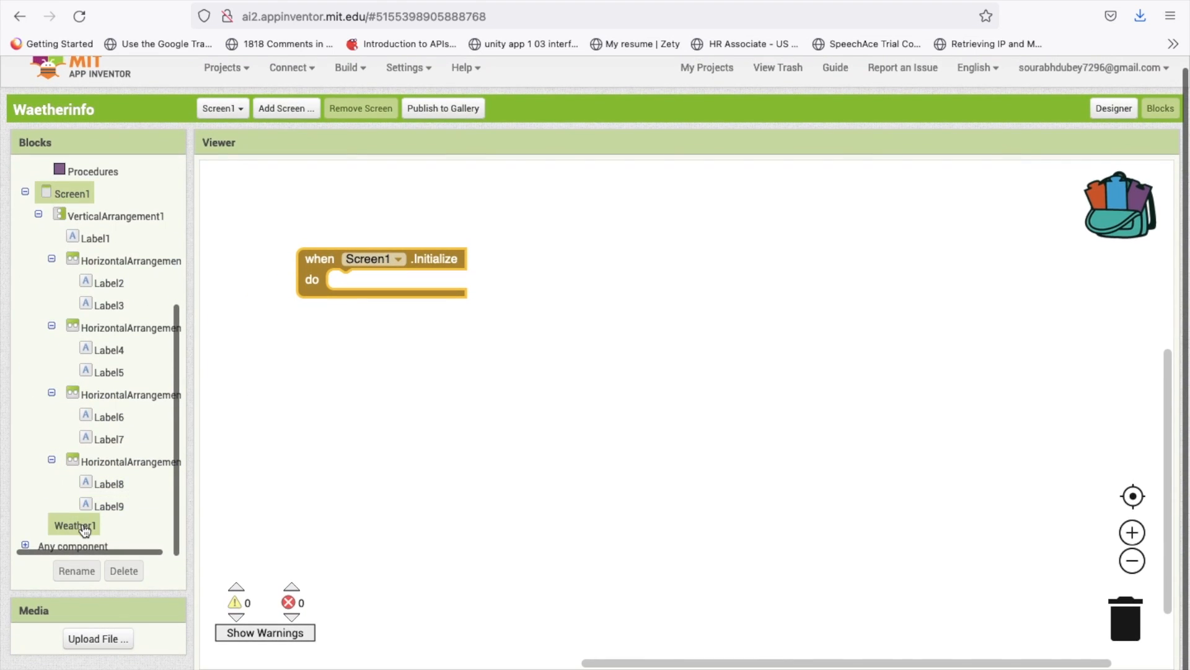
{"action": "left_click", "coordinate": [74, 524]}
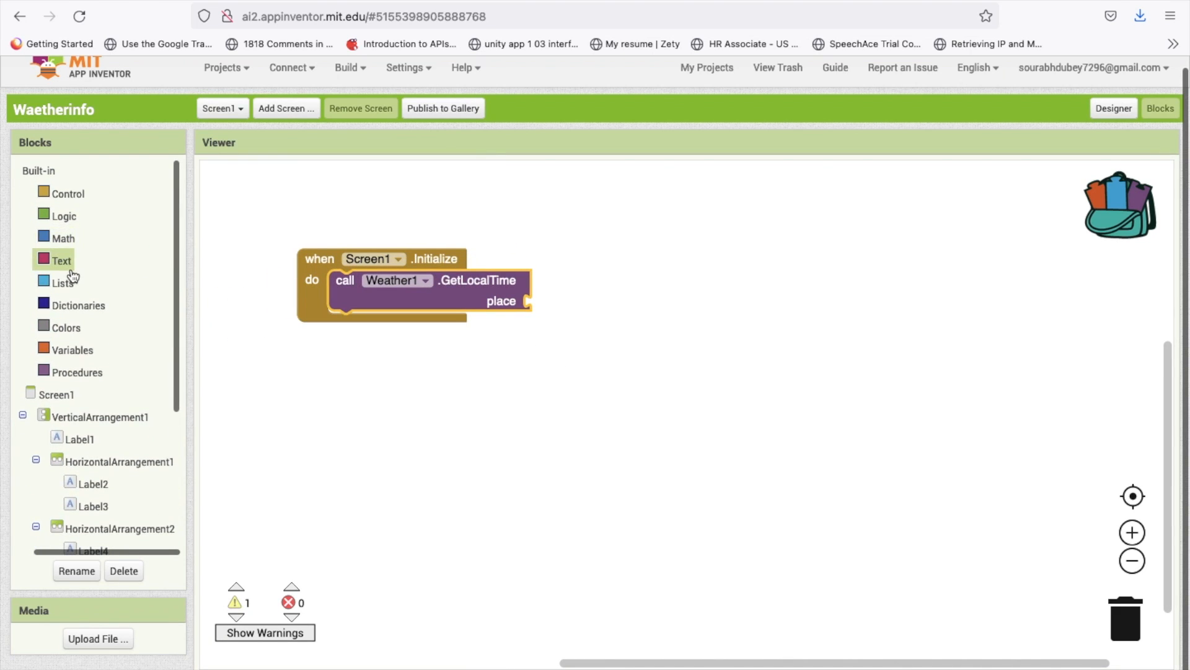
{"action": "left_click", "coordinate": [60, 260]}
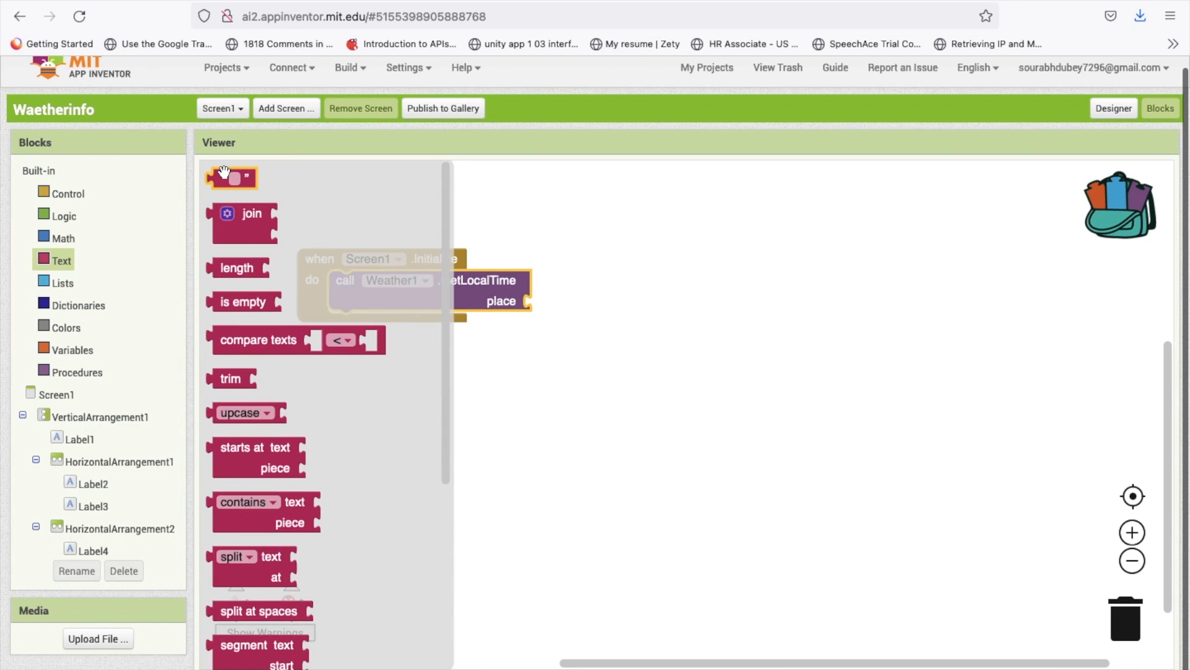
{"action": "left_click_drag", "start_coordinate": [231, 178], "coordinate": [554, 301]}
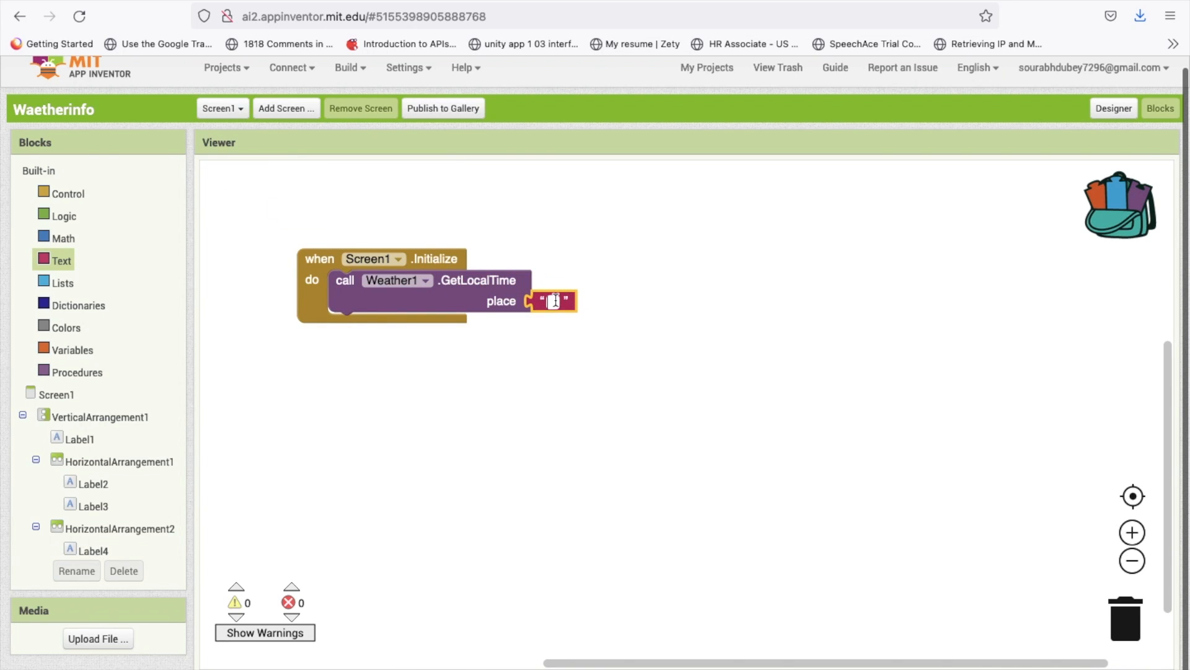
{"action": "type", "text": "Delhi"}
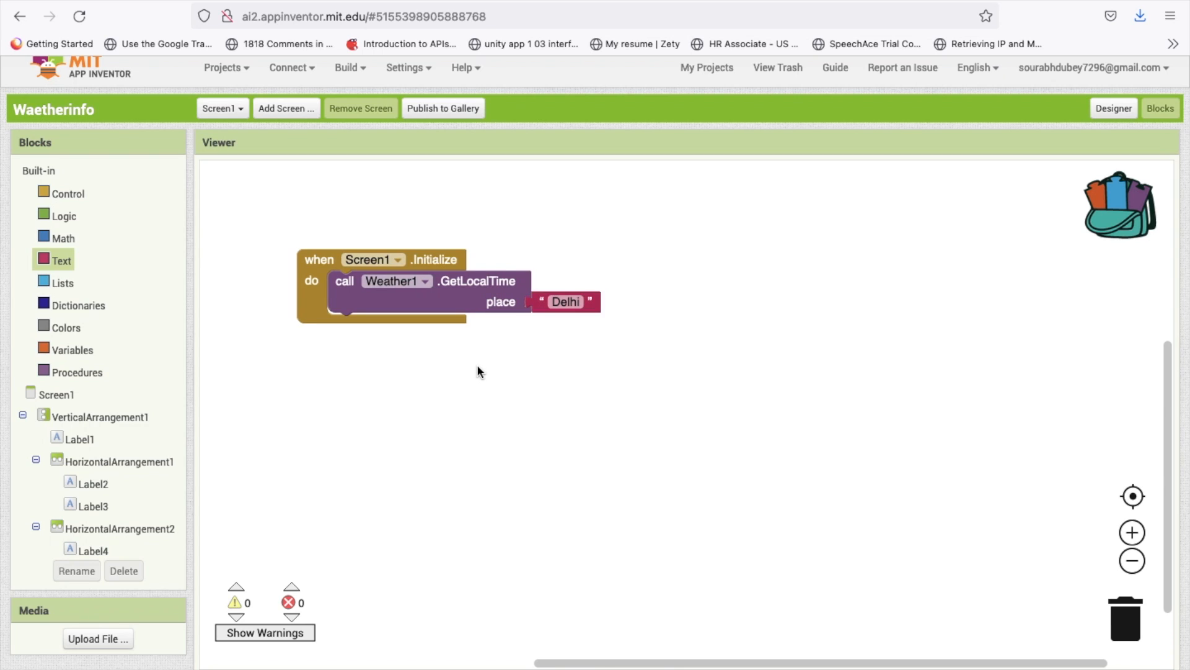
{"action": "mouse_move", "coordinate": [373, 300]}
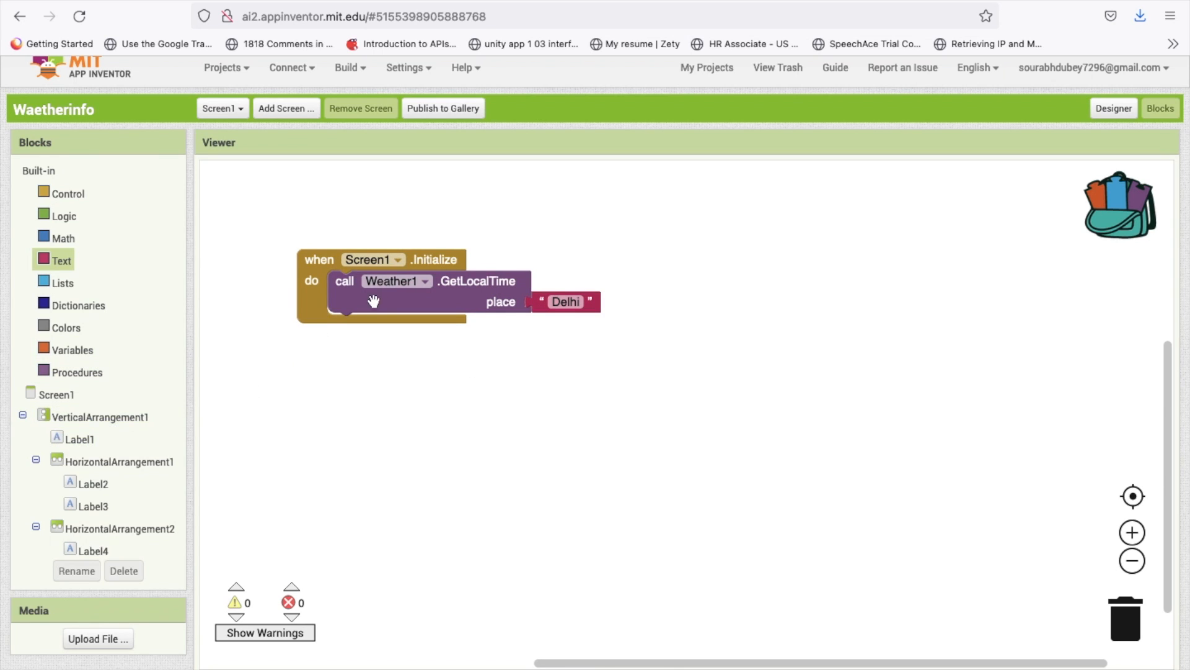
{"action": "left_click", "coordinate": [58, 524]}
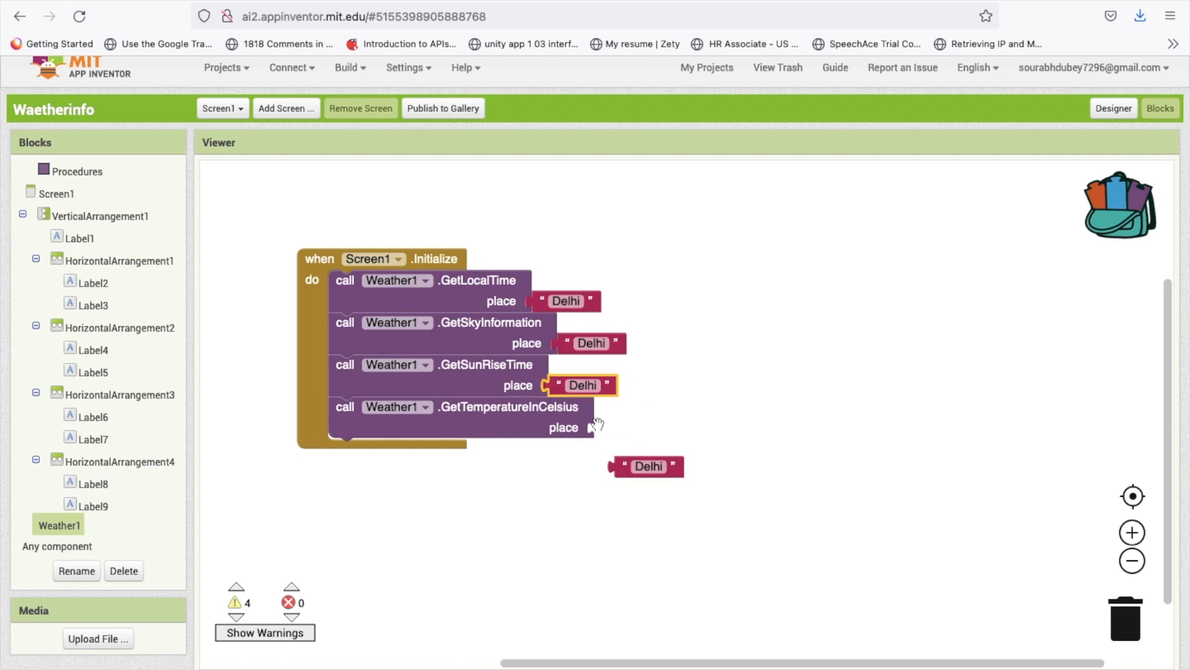
Step: Plug a "Delhi" text into the GetTemperatureInCelsius place input and return to the Designer
{"action": "left_click_drag", "start_coordinate": [646, 466], "coordinate": [626, 427]}
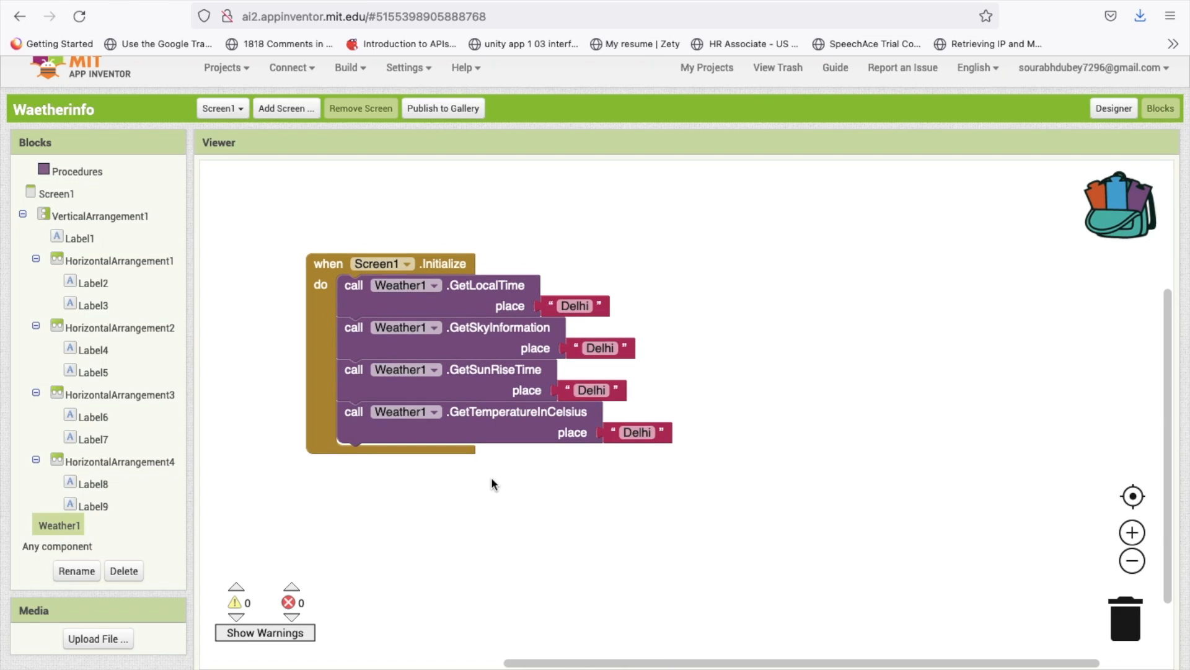
{"action": "mouse_move", "coordinate": [479, 271]}
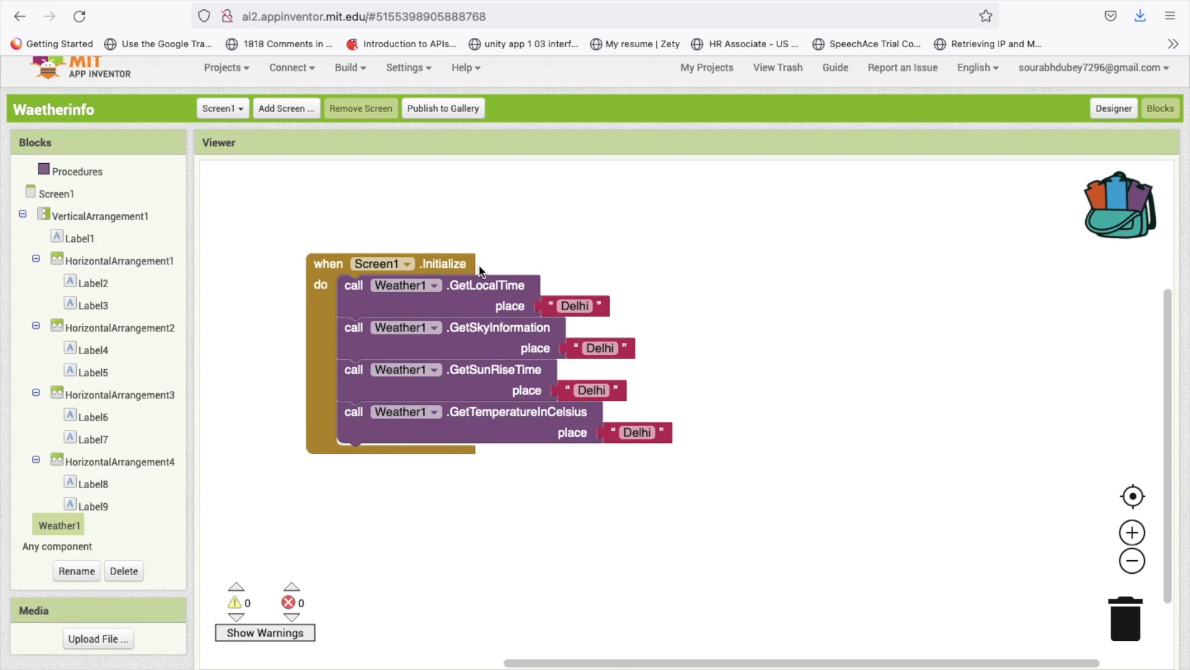
{"action": "left_click", "coordinate": [575, 305]}
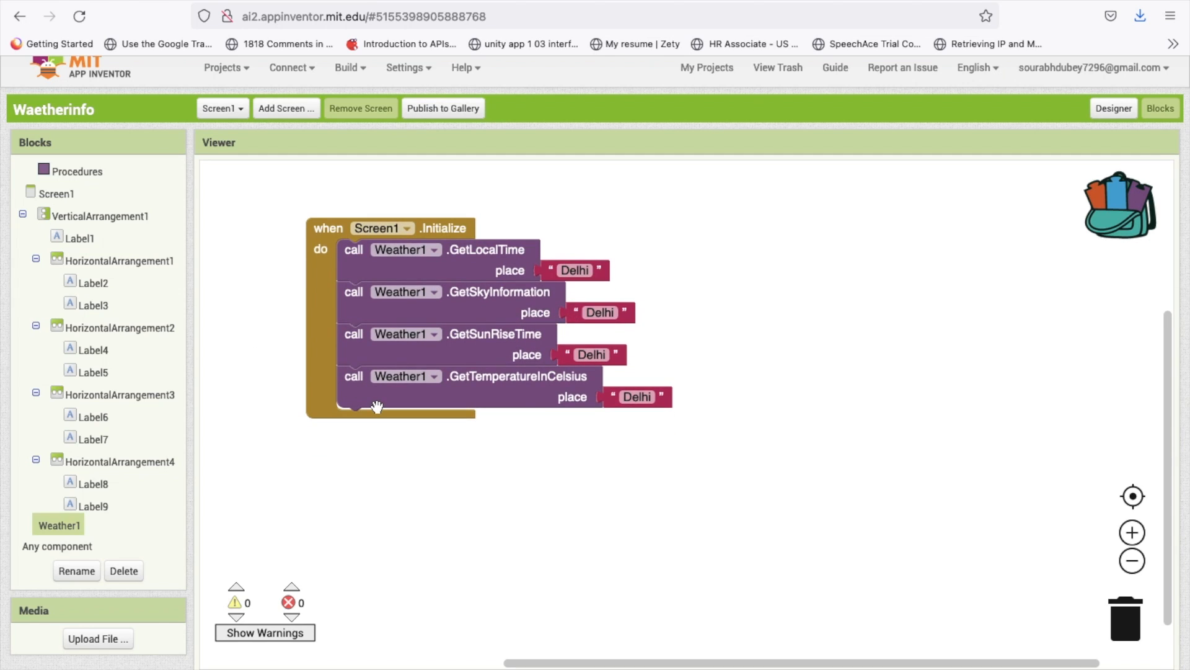
{"action": "mouse_move", "coordinate": [62, 535]}
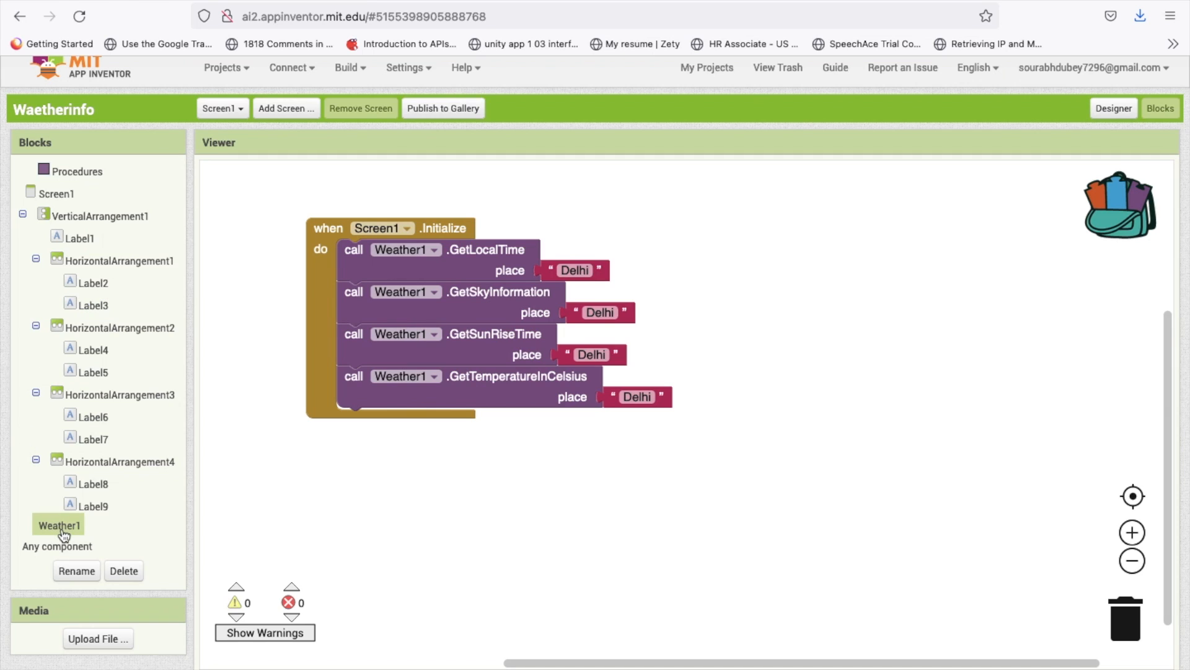
{"action": "mouse_move", "coordinate": [1090, 149]}
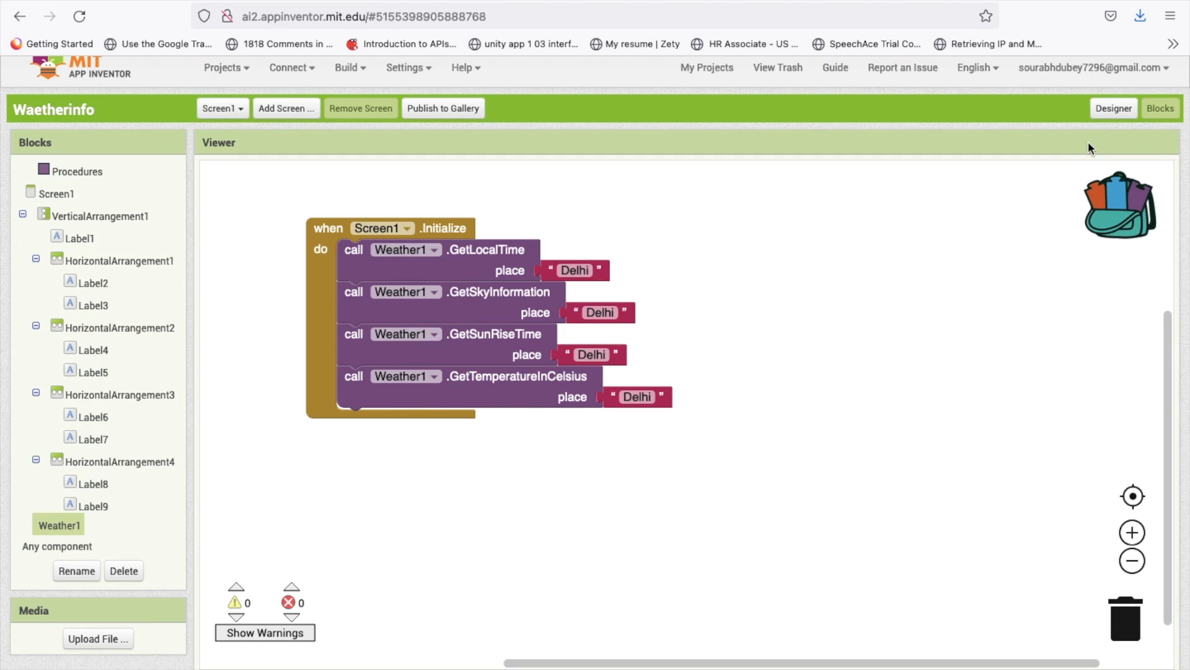
{"action": "left_click", "coordinate": [1113, 108]}
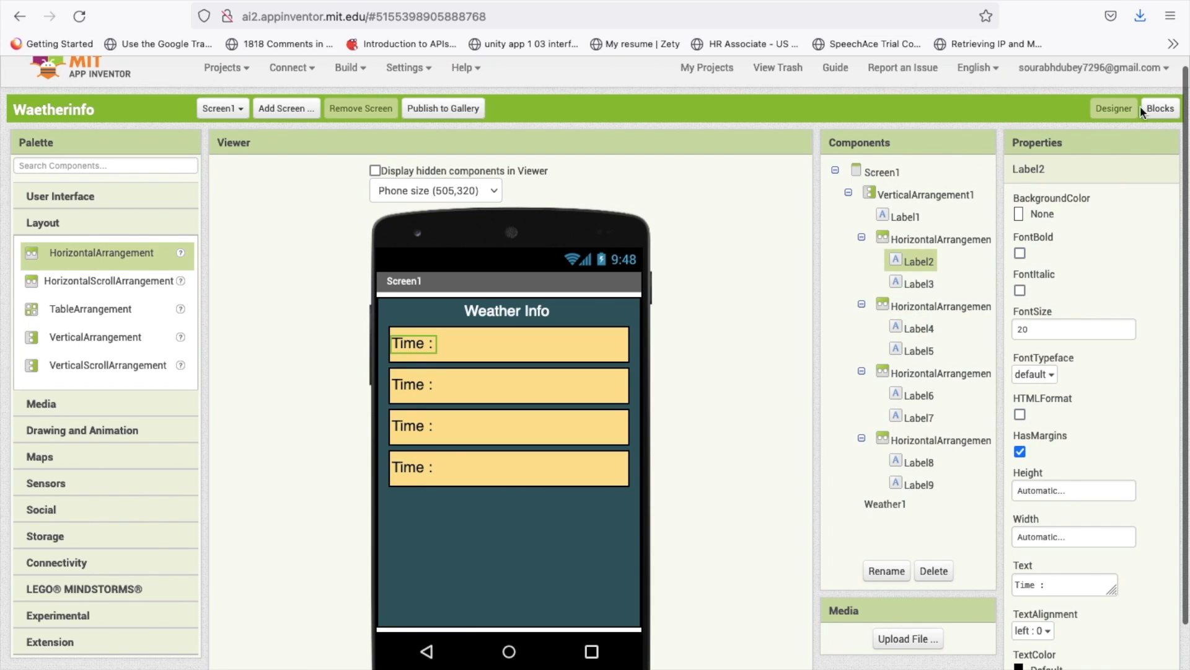
Step: Check Label3 beside Time in the Designer, then copy a Label3 text setter into the GotSkyInformation handler
{"action": "left_click", "coordinate": [1160, 108]}
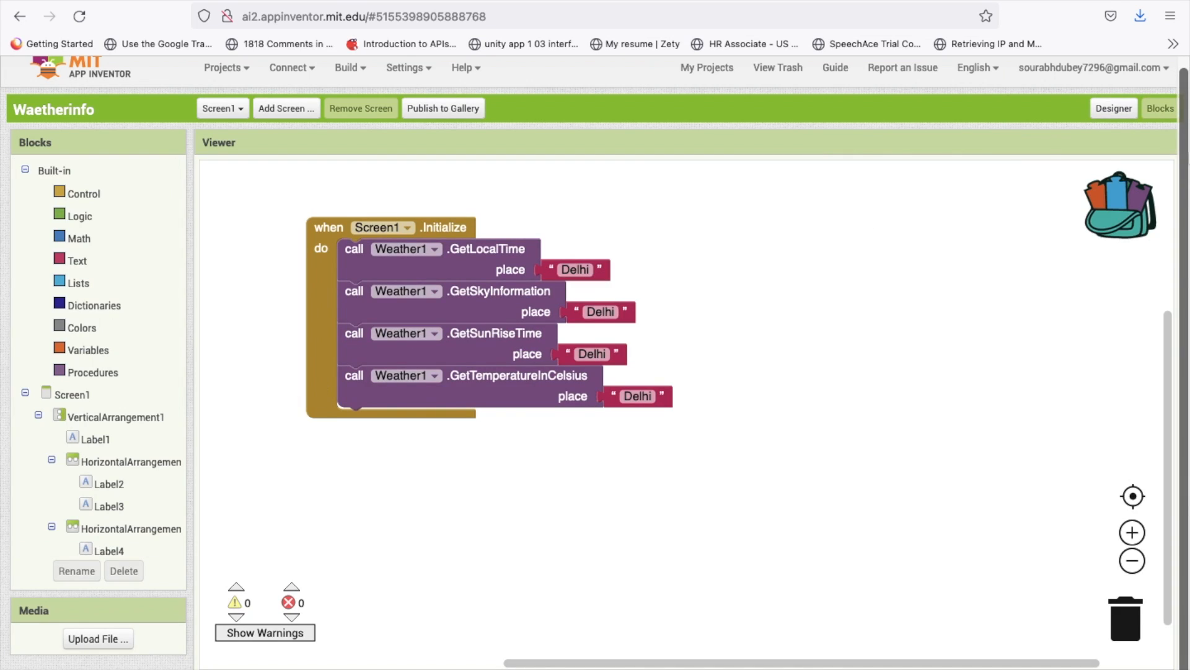
{"action": "left_click", "coordinate": [1113, 107]}
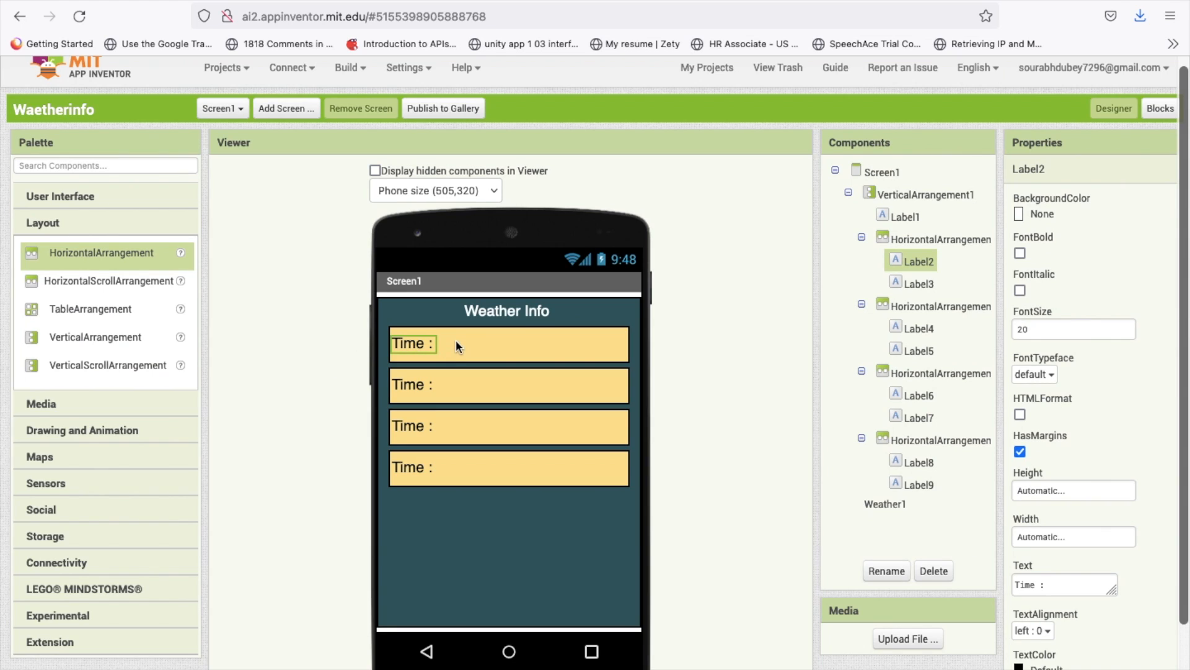
{"action": "left_click", "coordinate": [917, 283]}
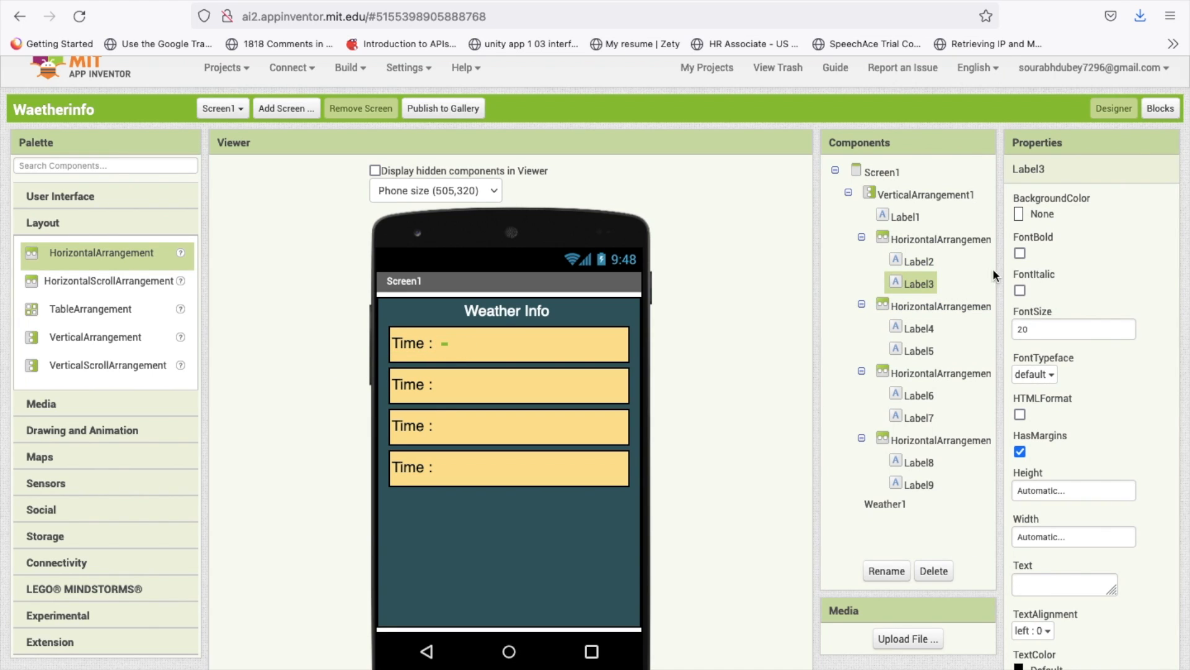
{"action": "left_click", "coordinate": [1160, 108]}
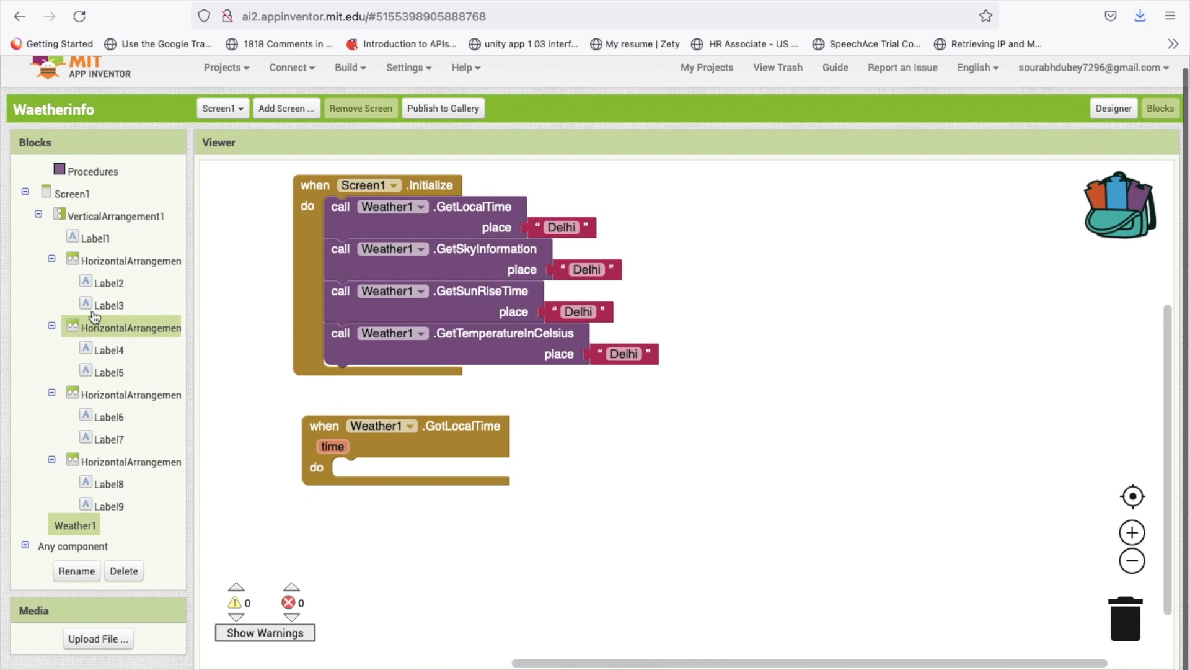
{"action": "left_click", "coordinate": [106, 305]}
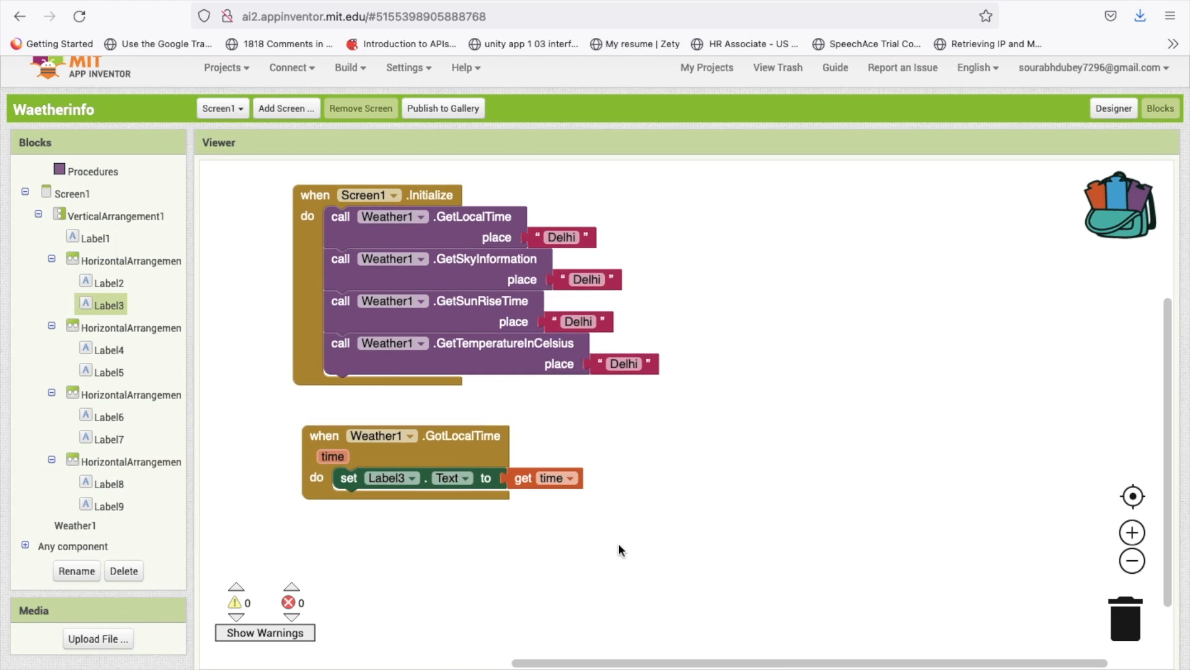
{"action": "scroll", "scroll_direction": "down", "scroll_amount": 3}
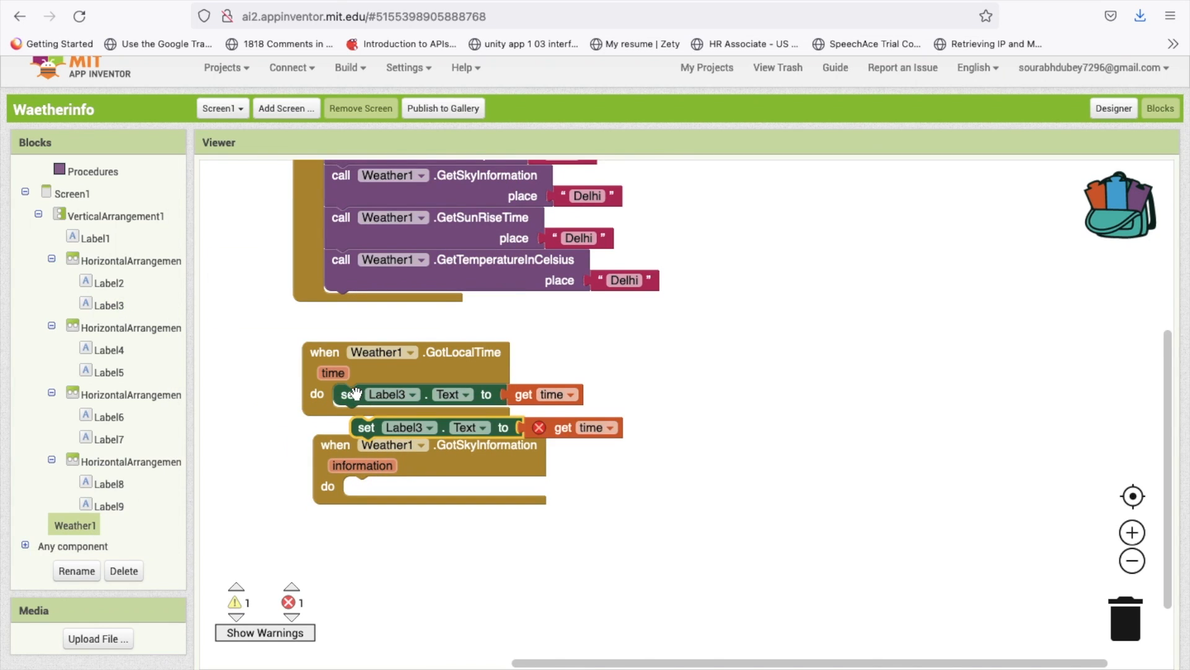
{"action": "left_click_drag", "start_coordinate": [366, 426], "coordinate": [359, 487]}
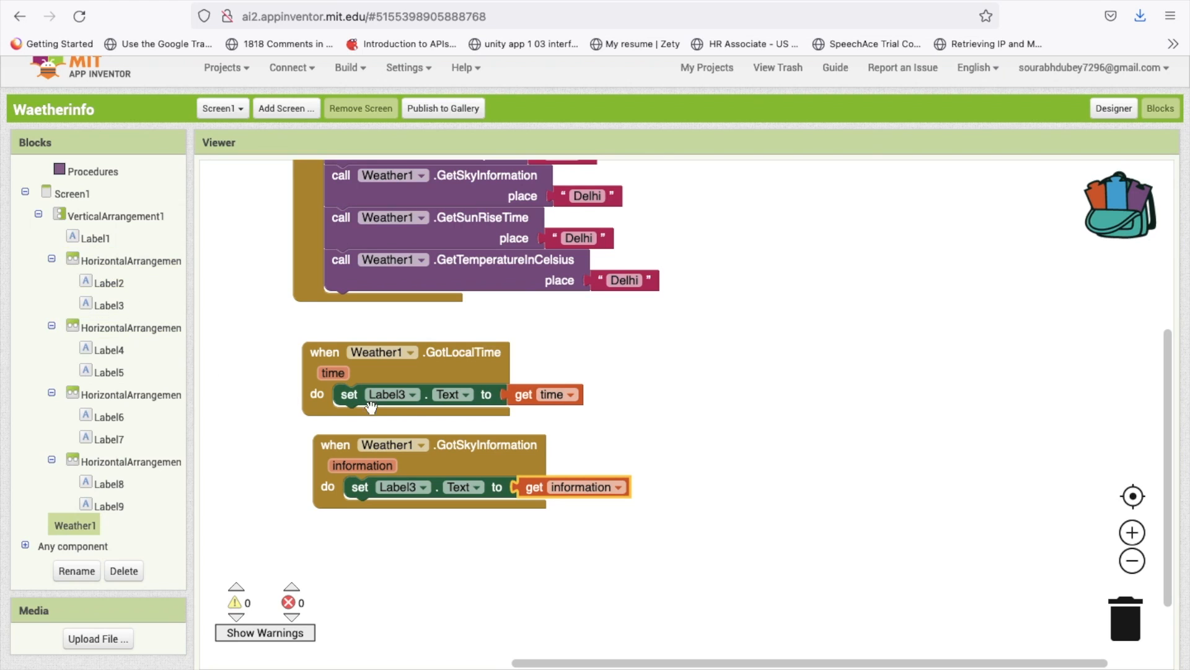
Step: Name the second row 'Sky Info' and make GotSkyInformation write into Label5 instead of Label3
{"action": "left_click", "coordinate": [1113, 108]}
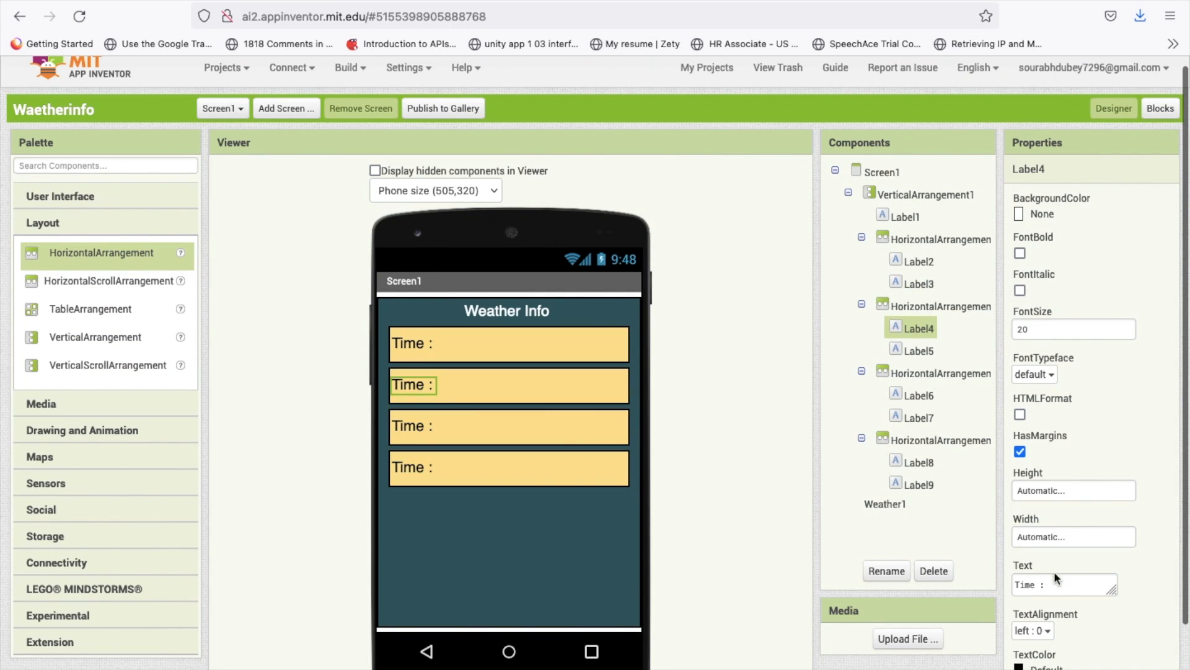
{"action": "type", "text": "Sky"}
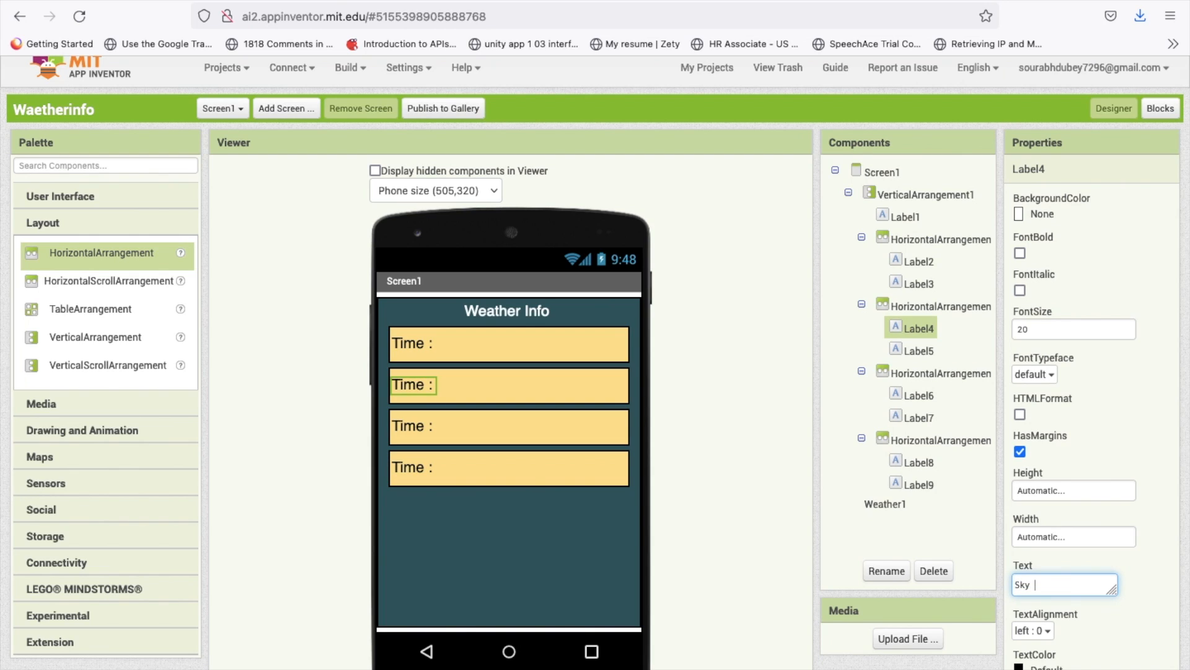
{"action": "type", "text": "Info :"}
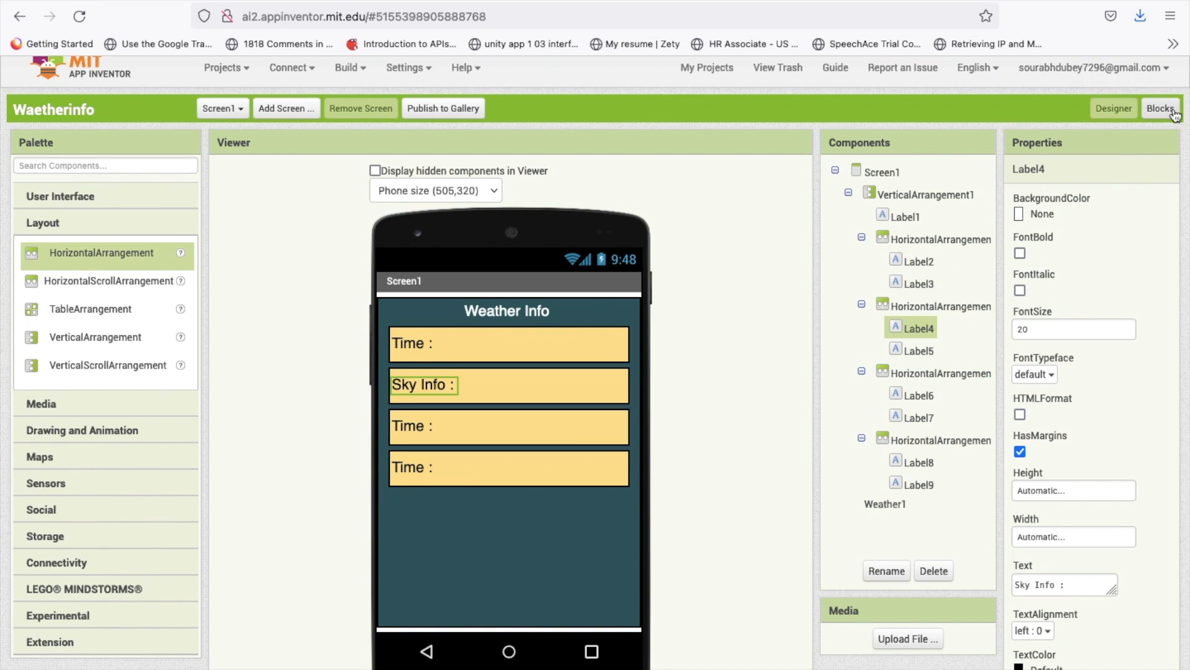
{"action": "left_click", "coordinate": [1160, 108]}
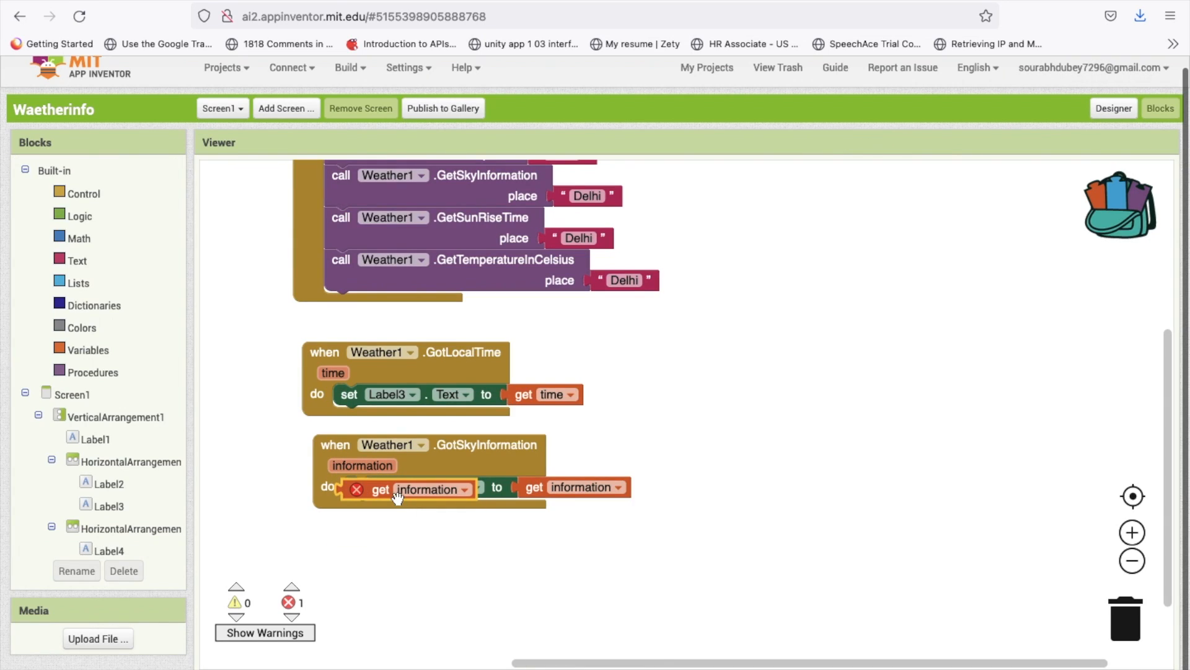
{"action": "left_click", "coordinate": [408, 490]}
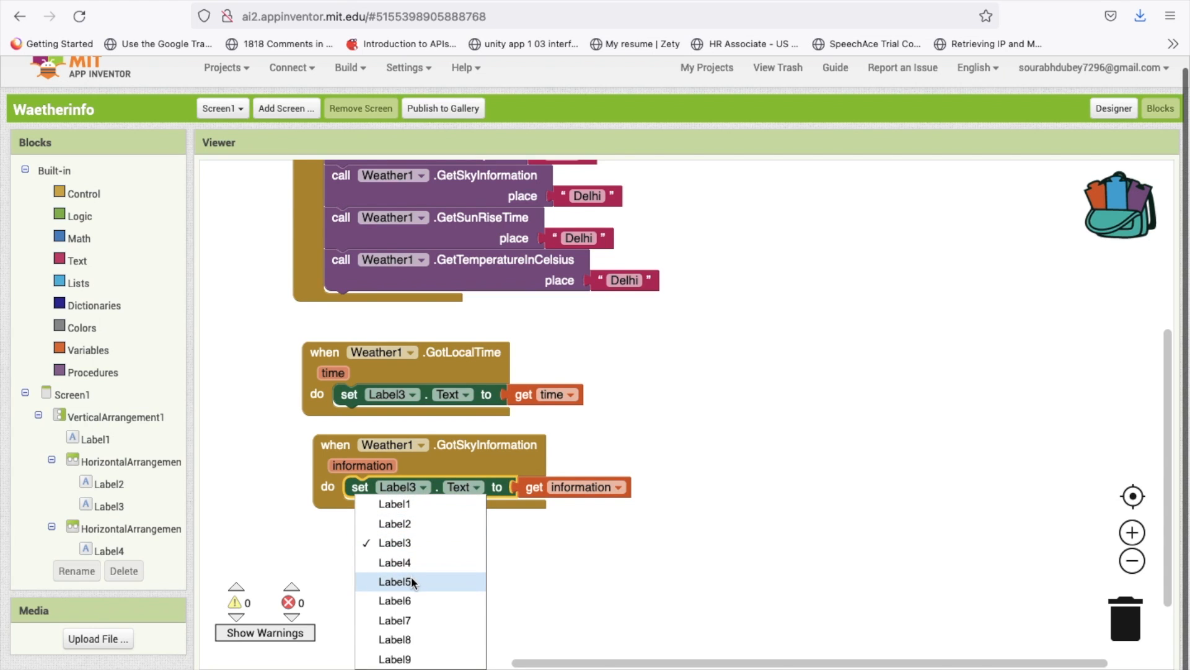
{"action": "left_click", "coordinate": [395, 582]}
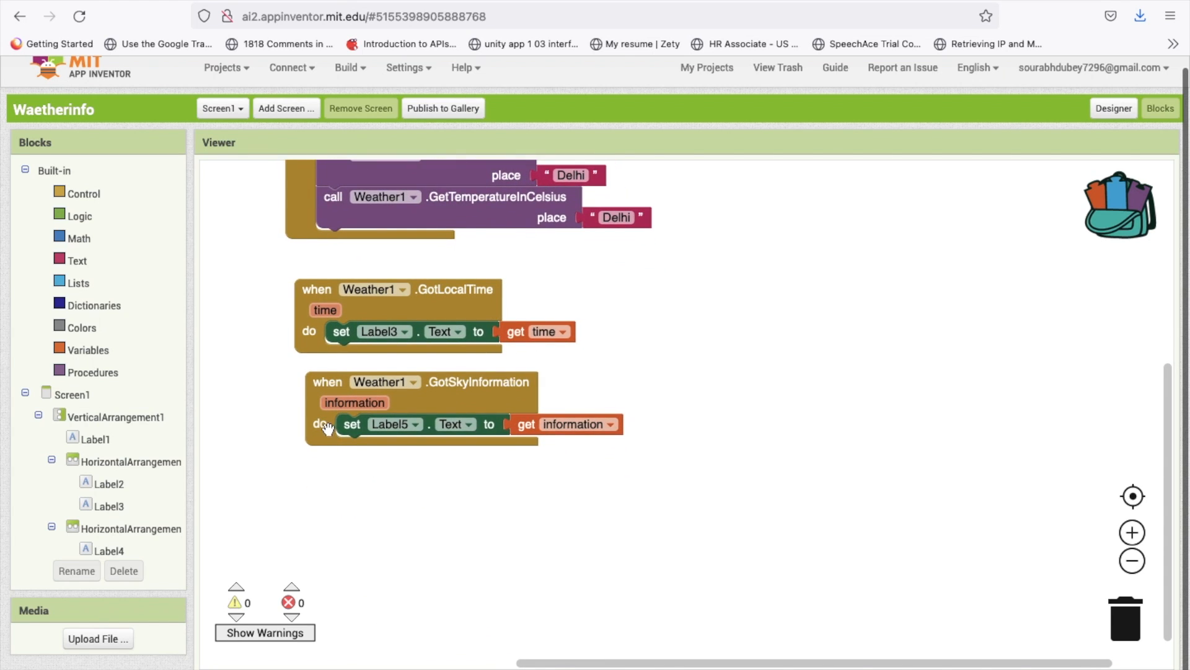
{"action": "left_click", "coordinate": [1113, 108]}
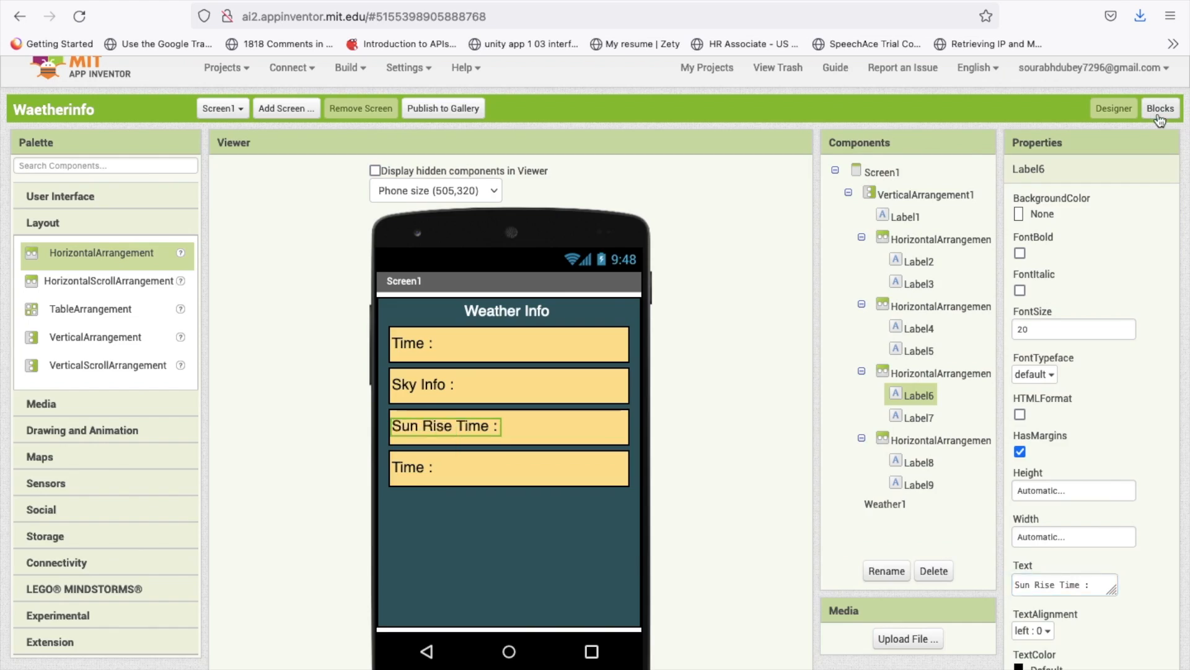
{"action": "left_click", "coordinate": [1160, 108]}
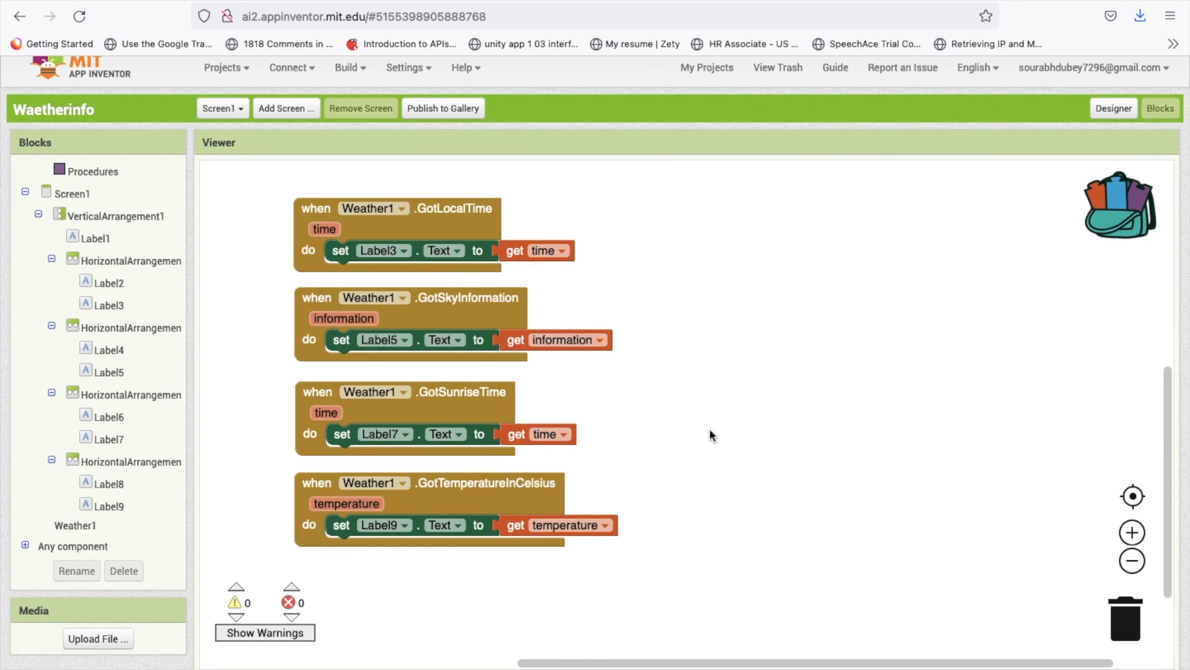
{"action": "mouse_move", "coordinate": [738, 400]}
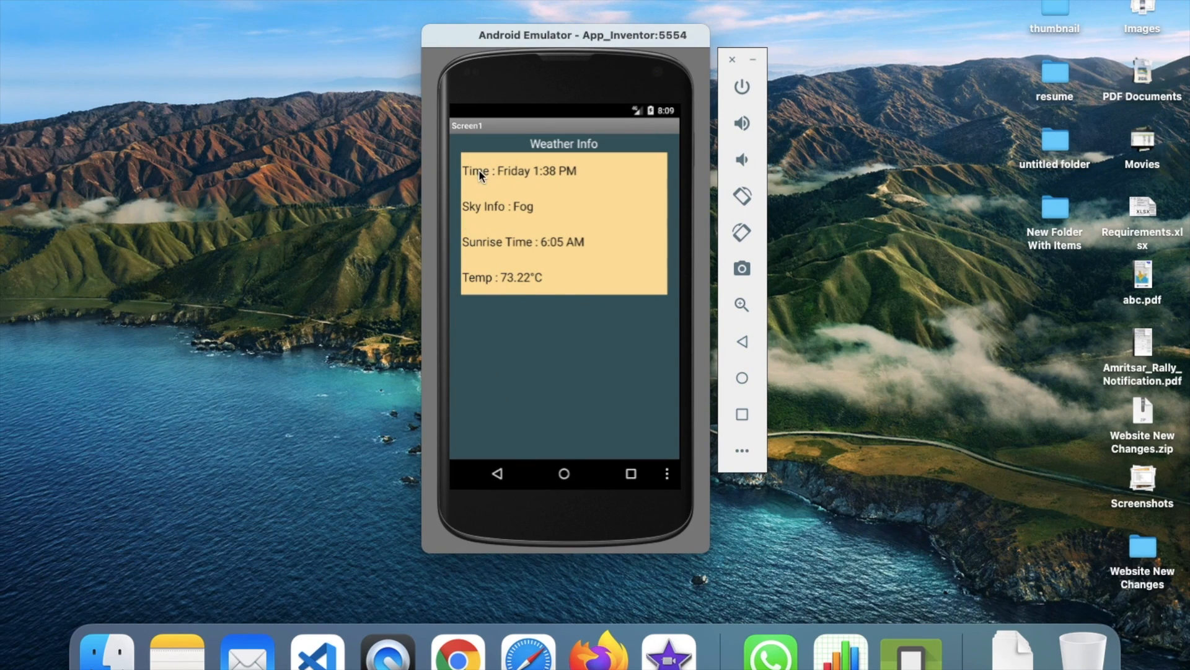
{"action": "mouse_move", "coordinate": [552, 183]}
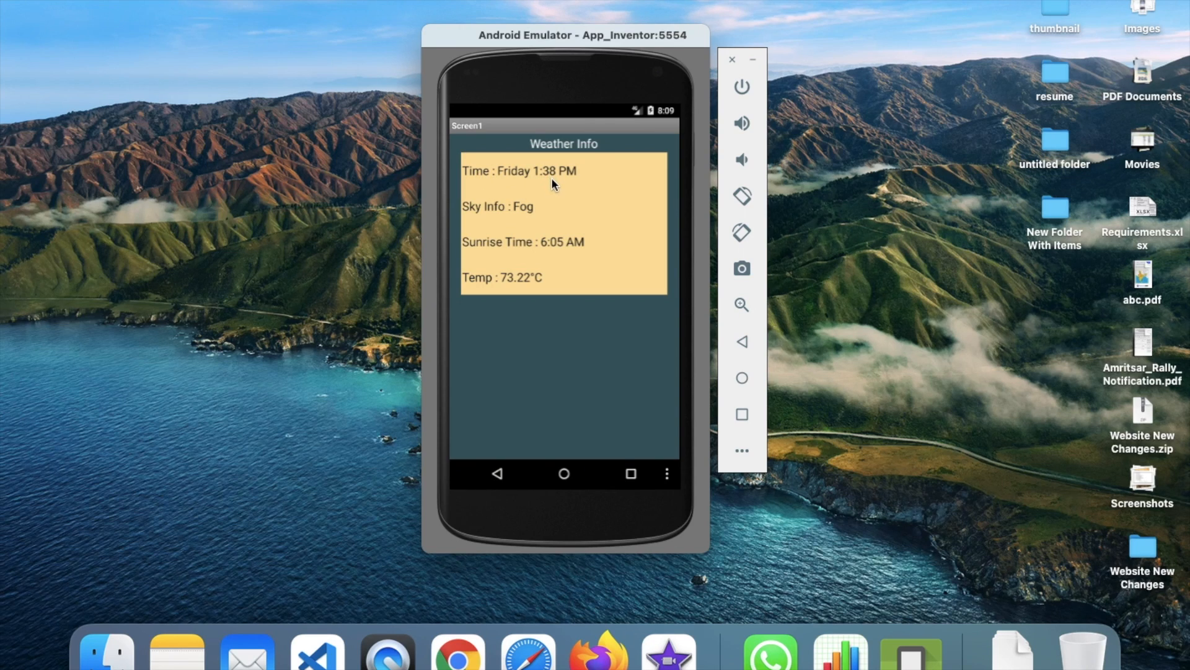
{"action": "mouse_move", "coordinate": [570, 235]}
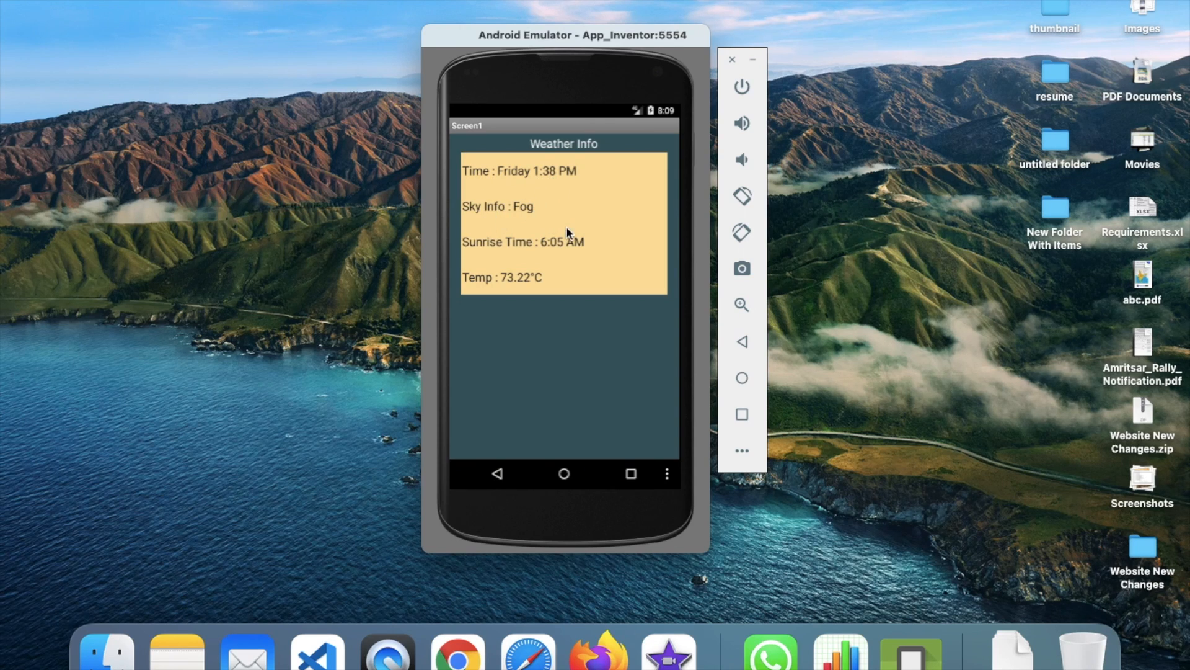
{"action": "mouse_move", "coordinate": [566, 253]}
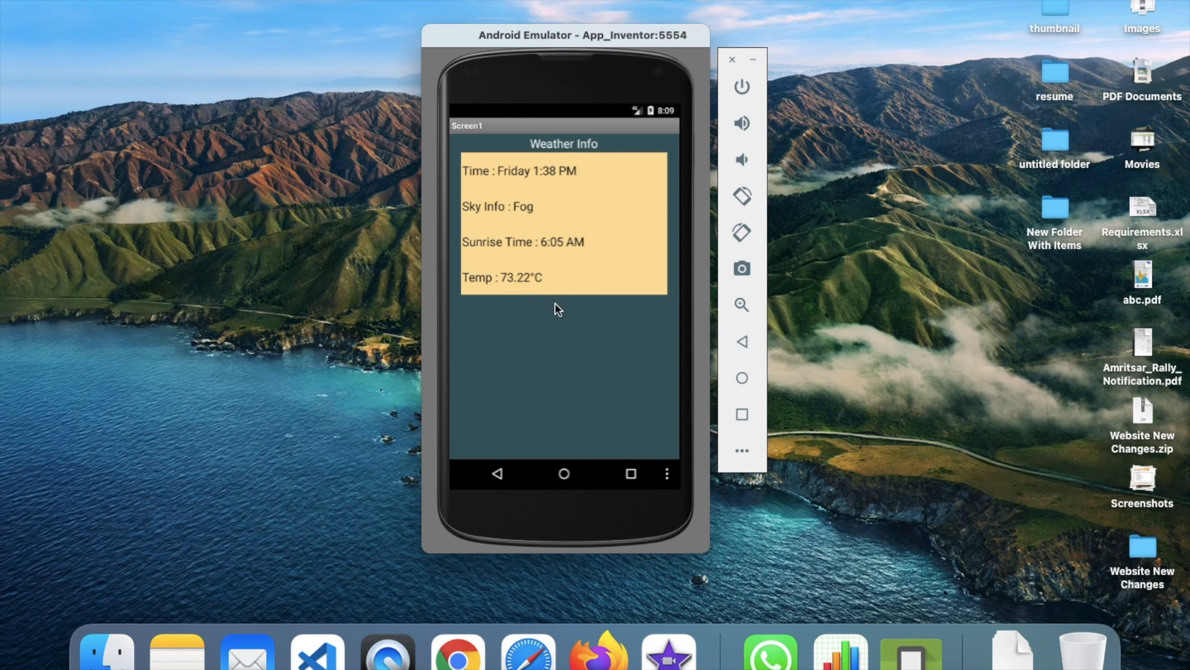
{"action": "mouse_move", "coordinate": [502, 290]}
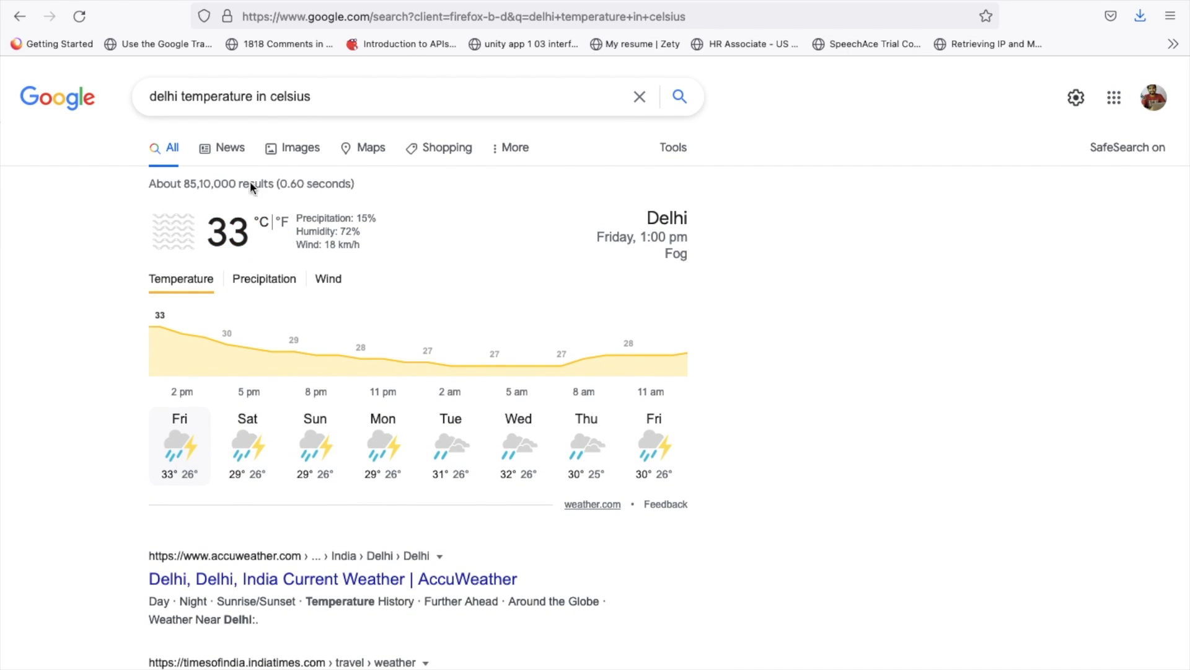
Step: Search Google for 'delhi temperature in fahrenheit' to compare with the app's reading
{"action": "type", "text": "fahrenheit"}
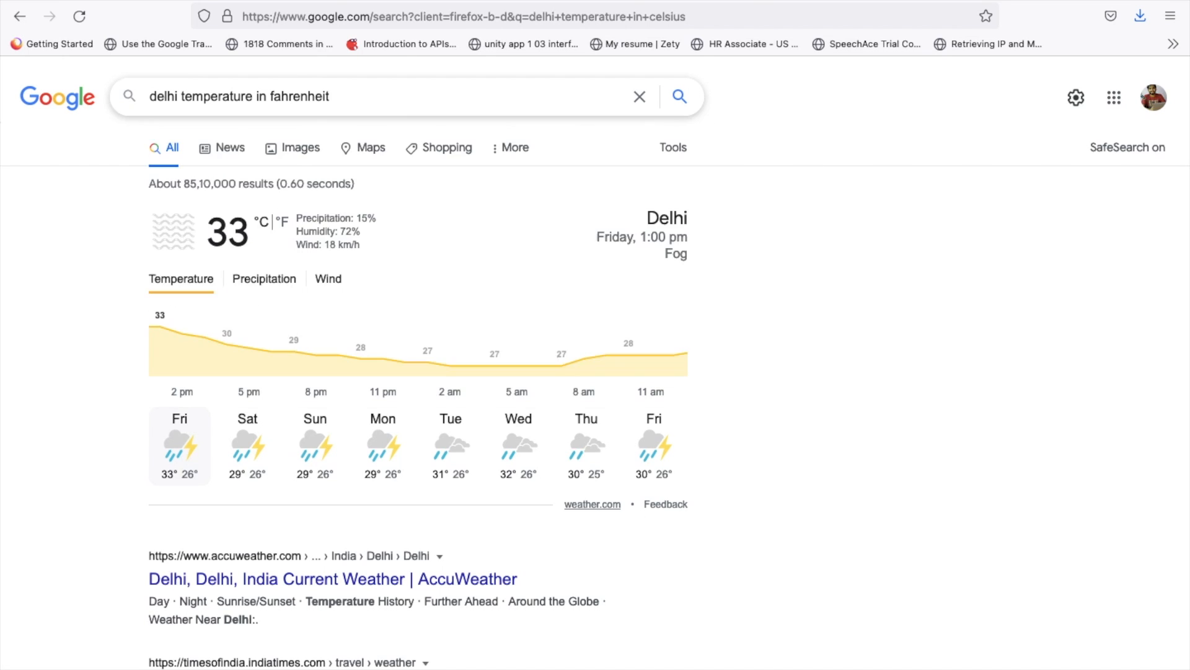
{"action": "left_click", "coordinate": [279, 223]}
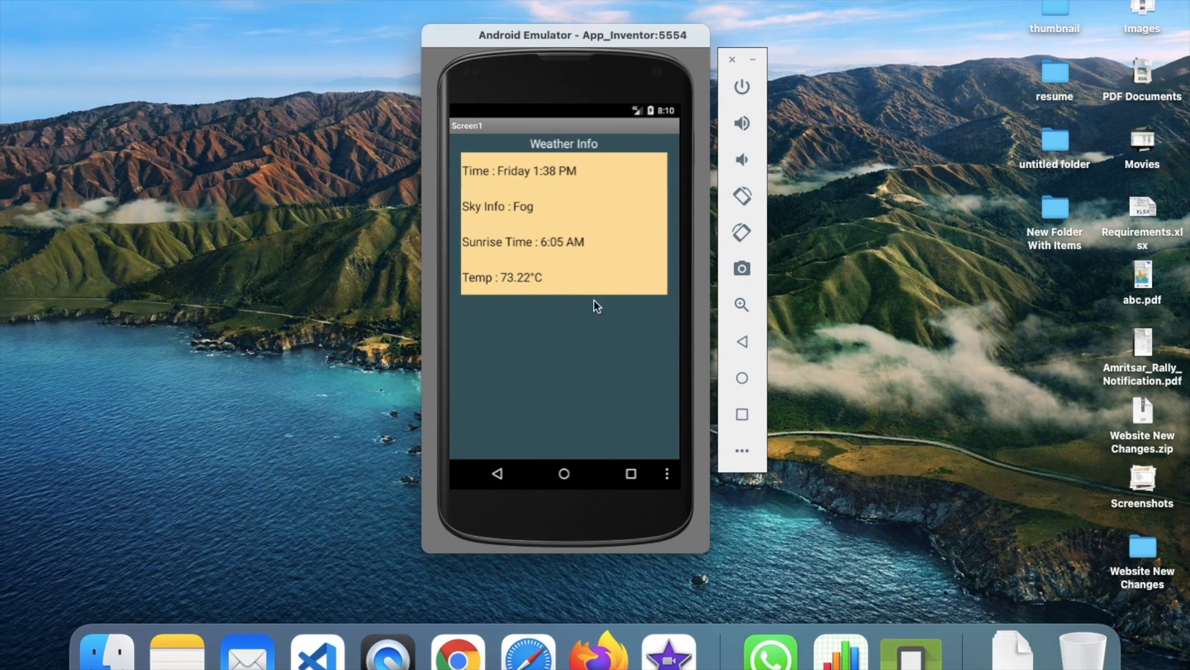
{"action": "mouse_move", "coordinate": [510, 276]}
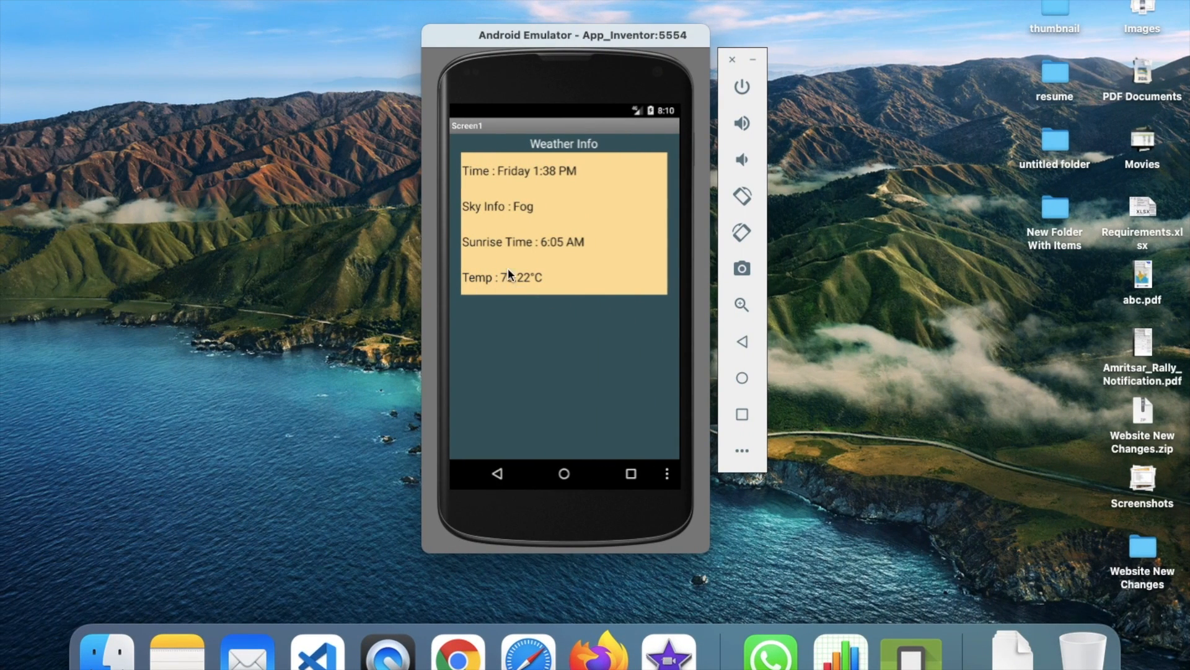
{"action": "mouse_move", "coordinate": [552, 284]}
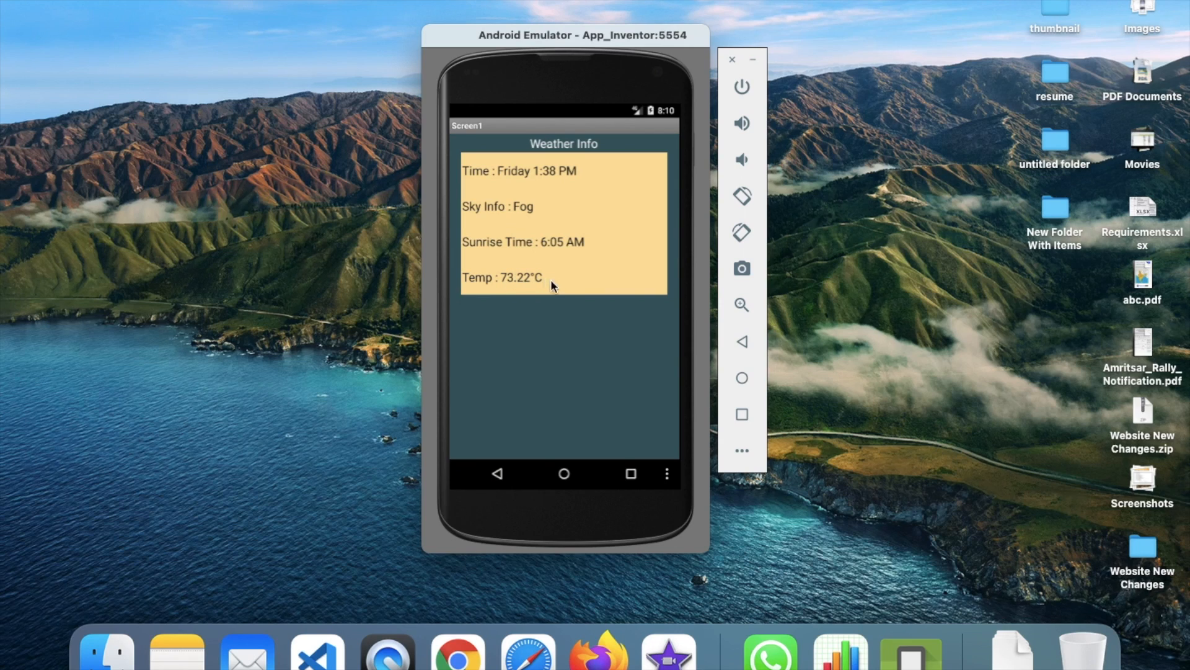
{"action": "mouse_move", "coordinate": [528, 291]}
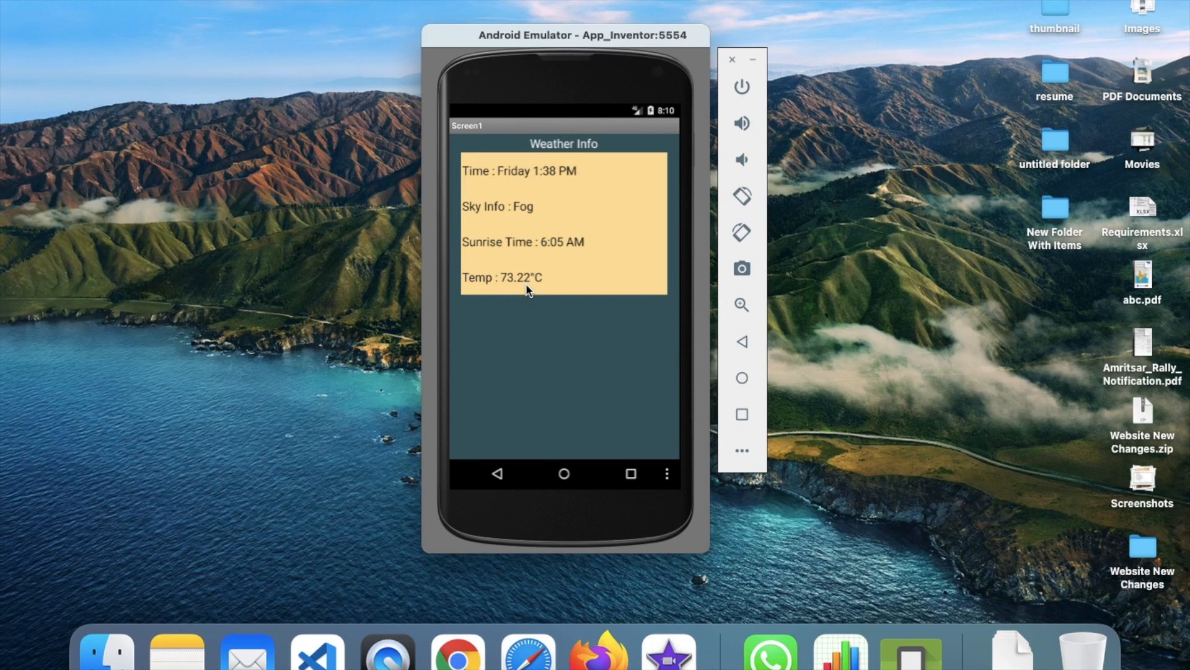
{"action": "mouse_move", "coordinate": [541, 179]}
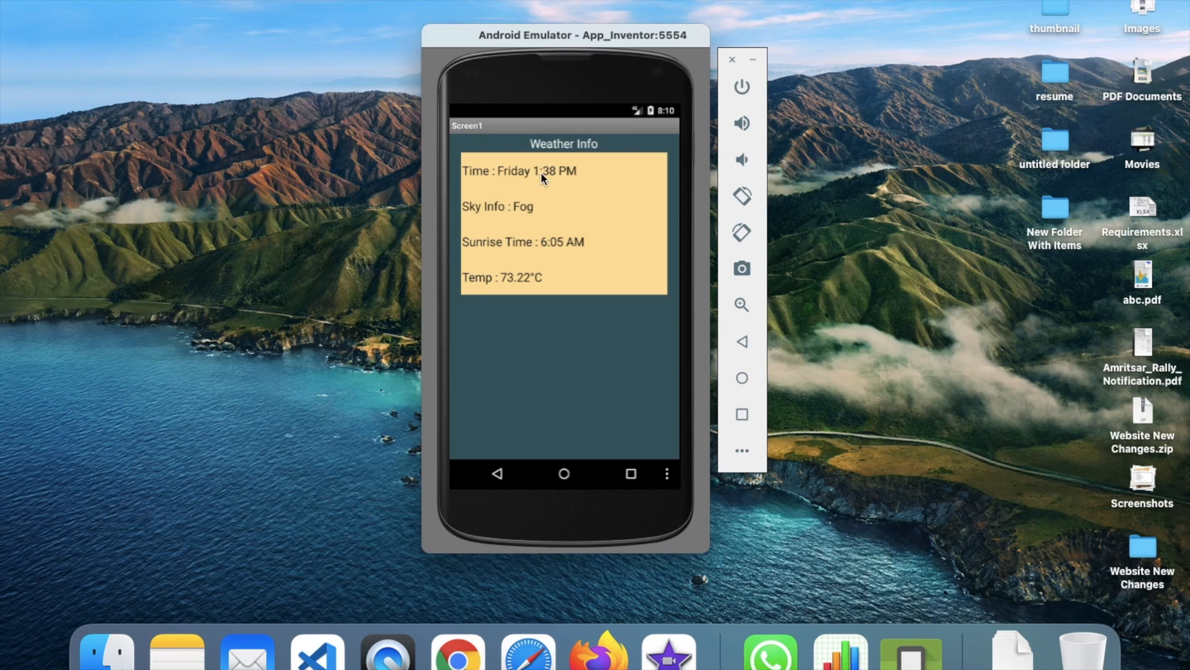
{"action": "mouse_move", "coordinate": [529, 210]}
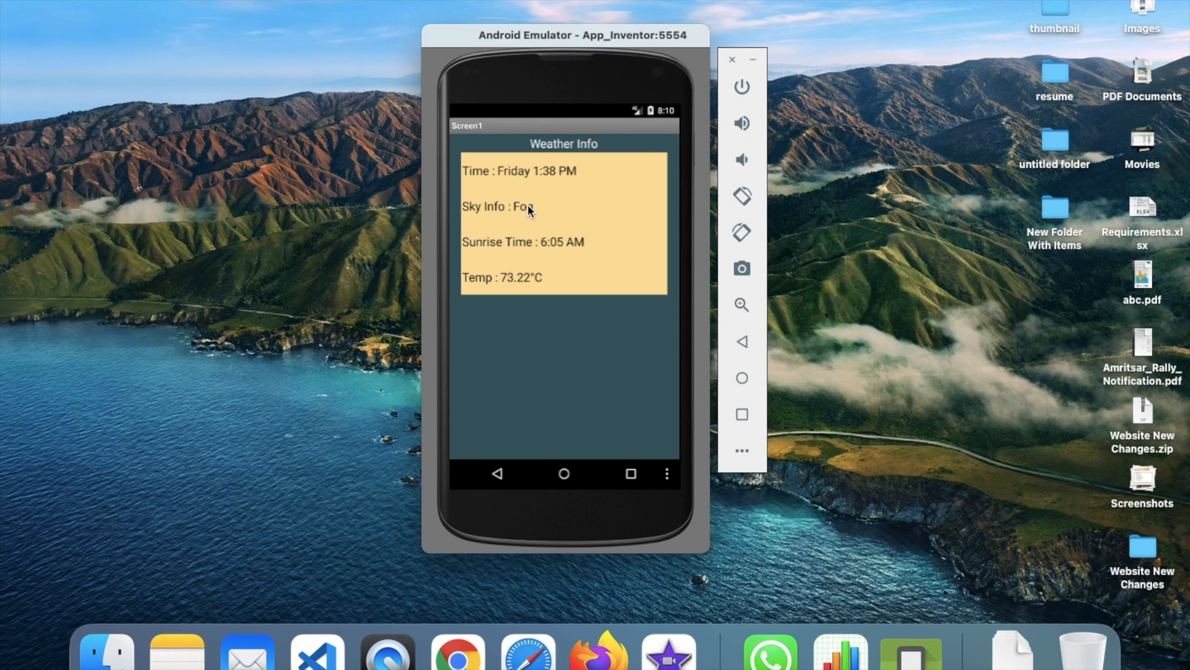
{"action": "mouse_move", "coordinate": [552, 257]}
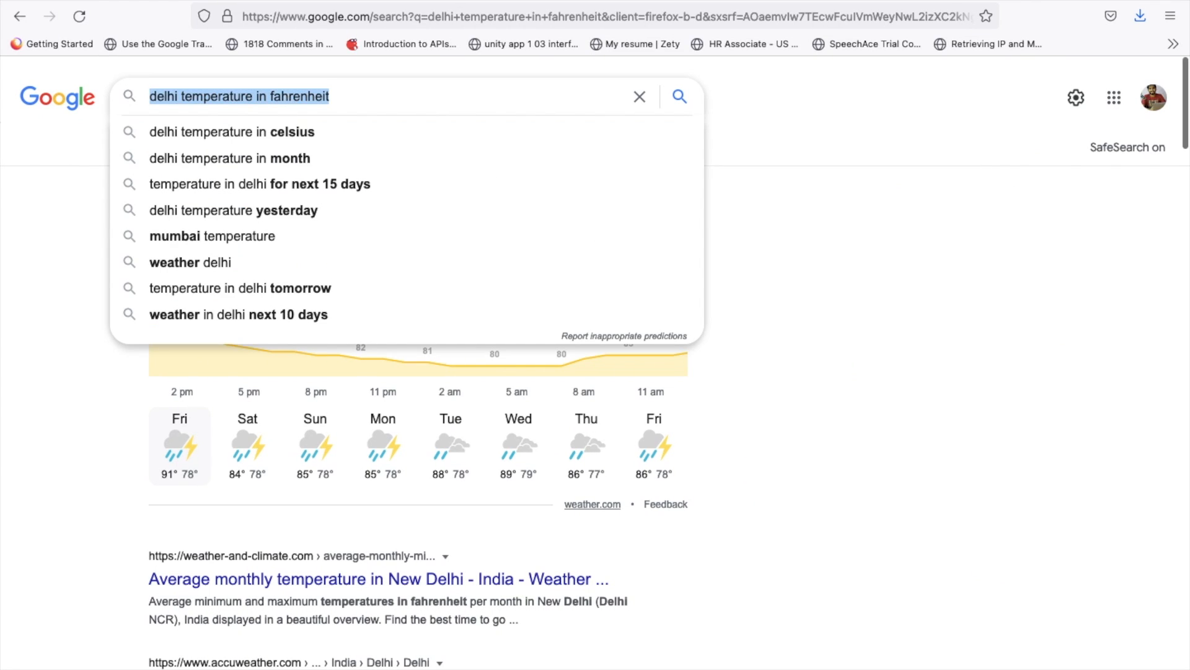
Step: Search Google for 'sunrise time', showing 6:05 am in New Delhi
{"action": "type", "text": "sunrise time"}
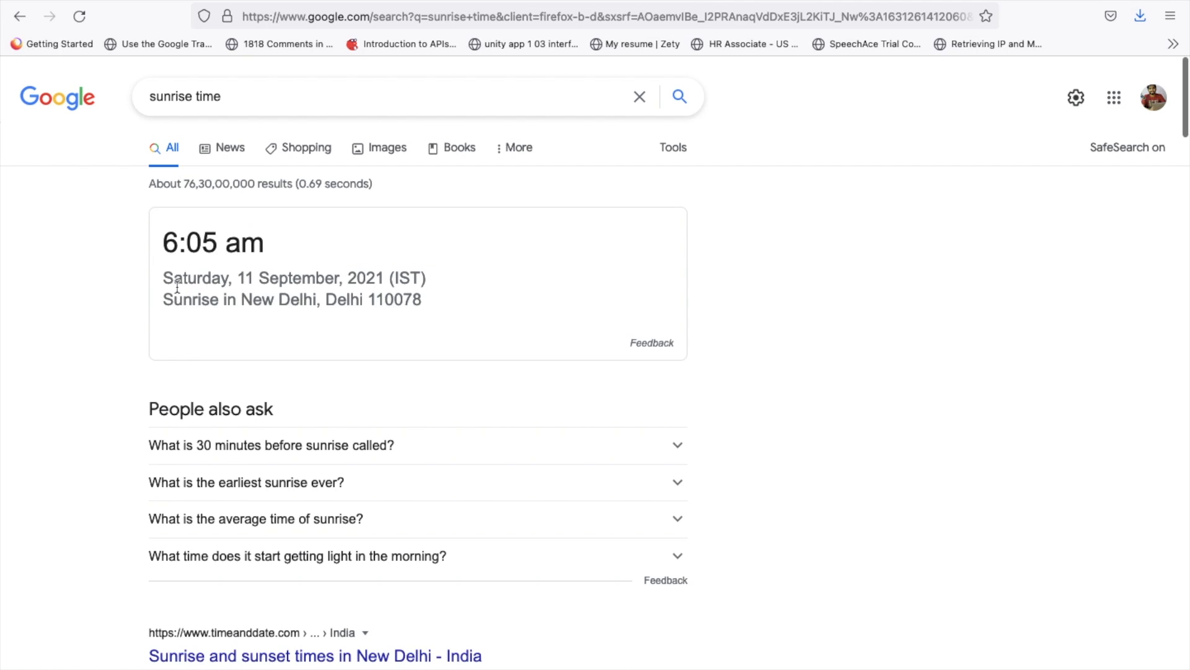
{"action": "mouse_move", "coordinate": [360, 271]}
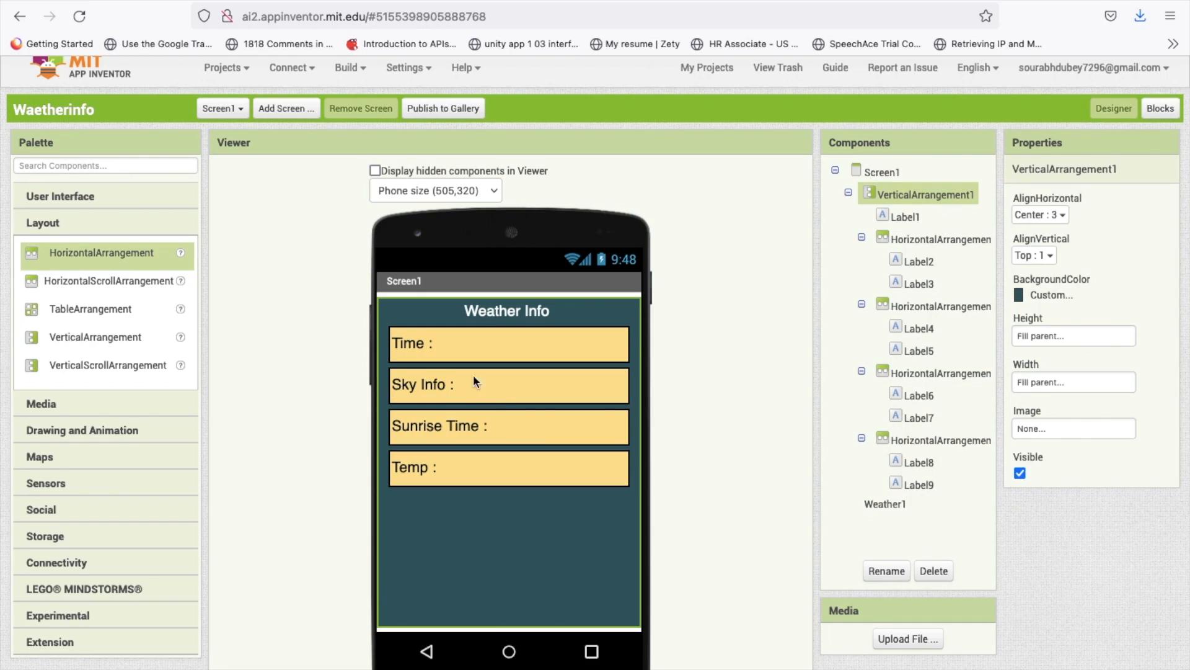
Step: Add blank spacer labels between the weather rows from the User Interface palette, then return to Blocks
{"action": "left_click", "coordinate": [507, 385]}
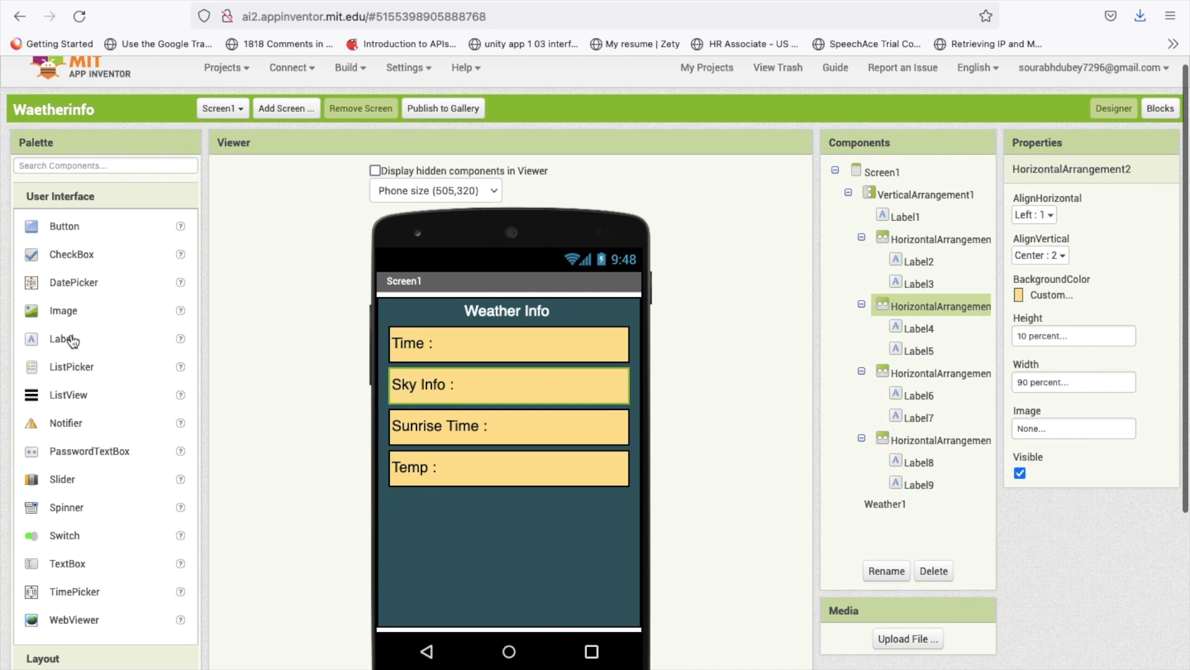
{"action": "left_click_drag", "start_coordinate": [61, 338], "coordinate": [507, 373]}
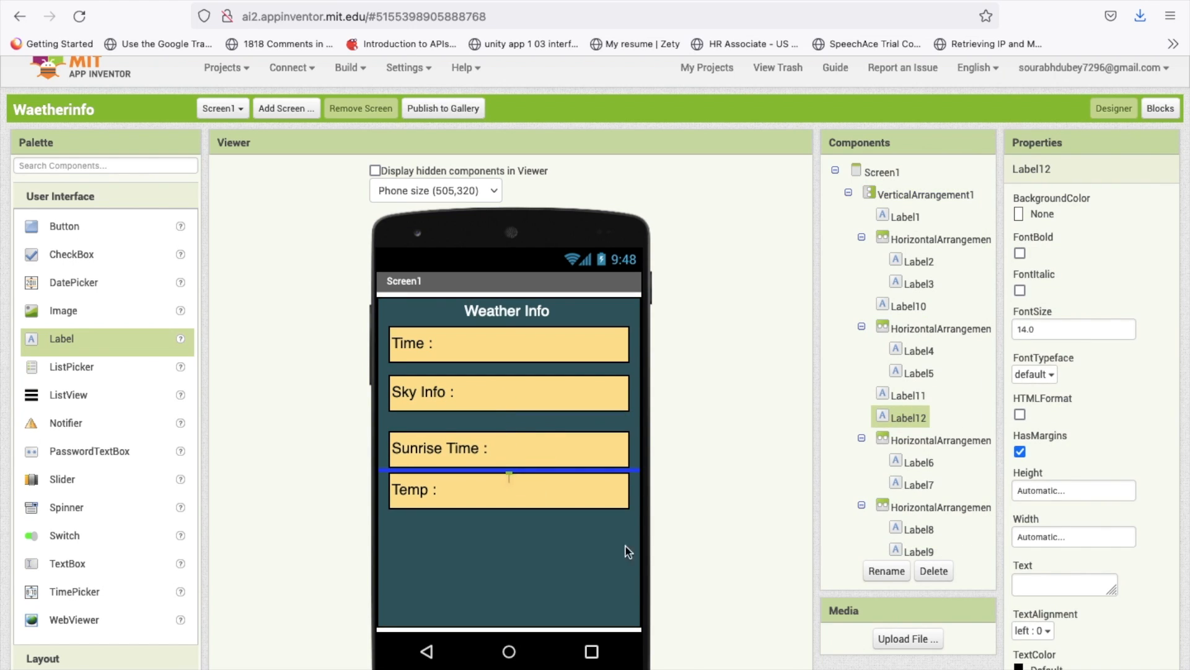
{"action": "scroll", "scroll_direction": "down", "scroll_amount": 3}
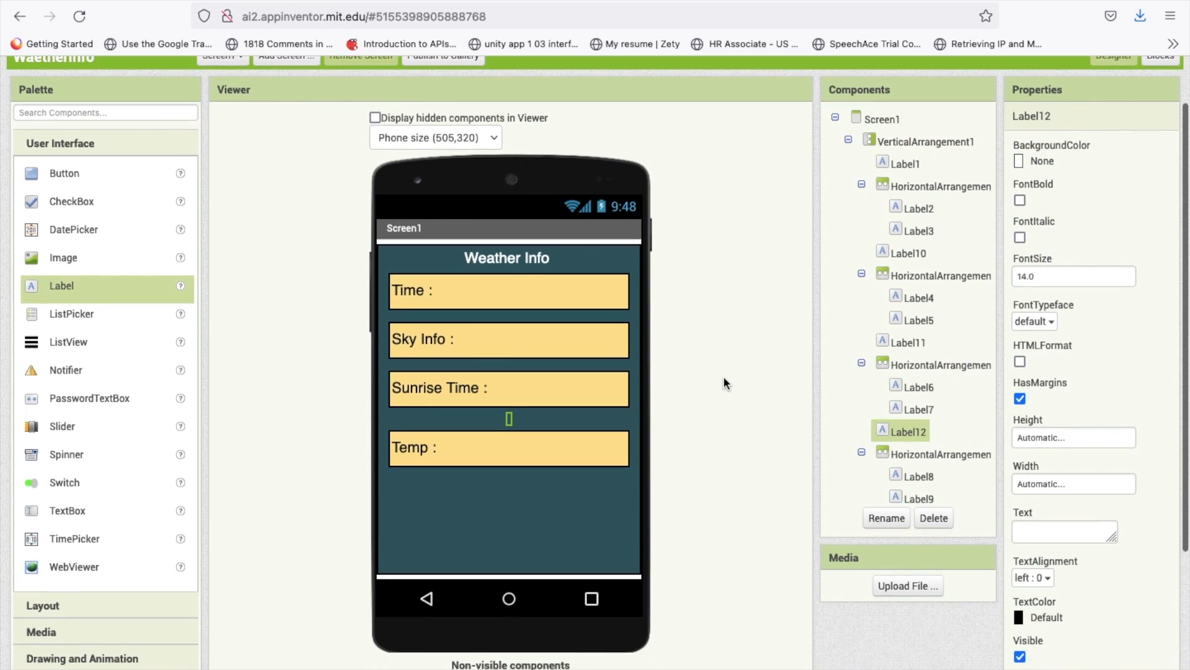
{"action": "left_click", "coordinate": [1160, 118]}
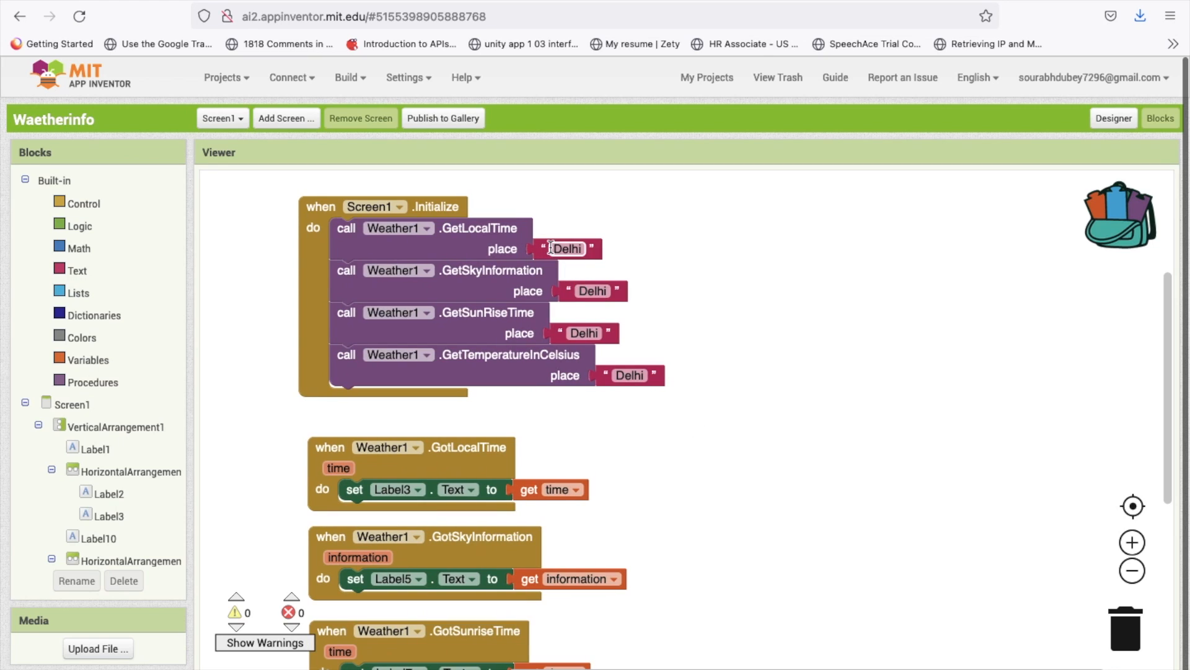
Step: Change the GetLocalTime place to London and refresh the Companion screen on the emulator
{"action": "type", "text": "London"}
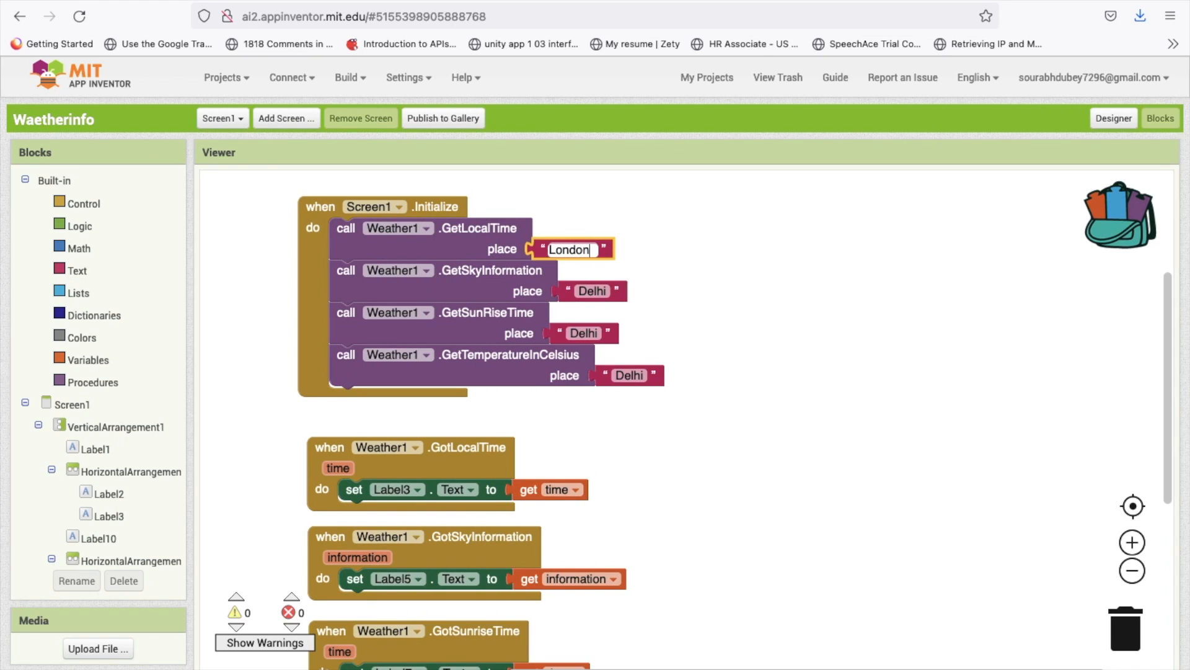
{"action": "left_click", "coordinate": [290, 76]}
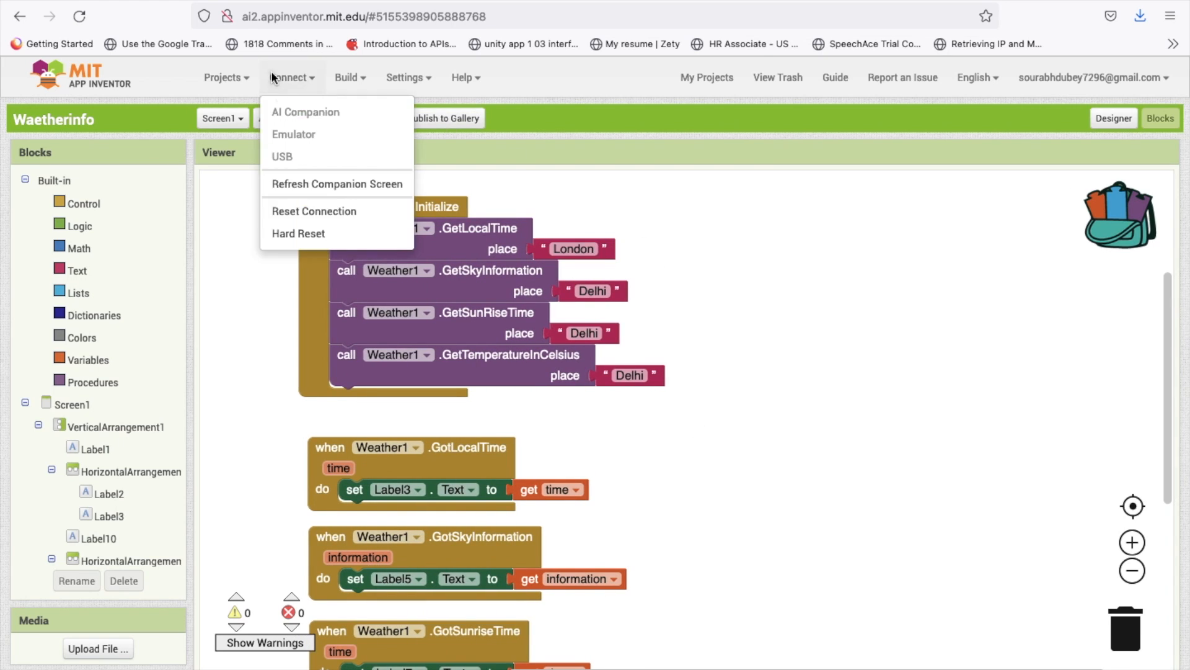
{"action": "left_click", "coordinate": [294, 134]}
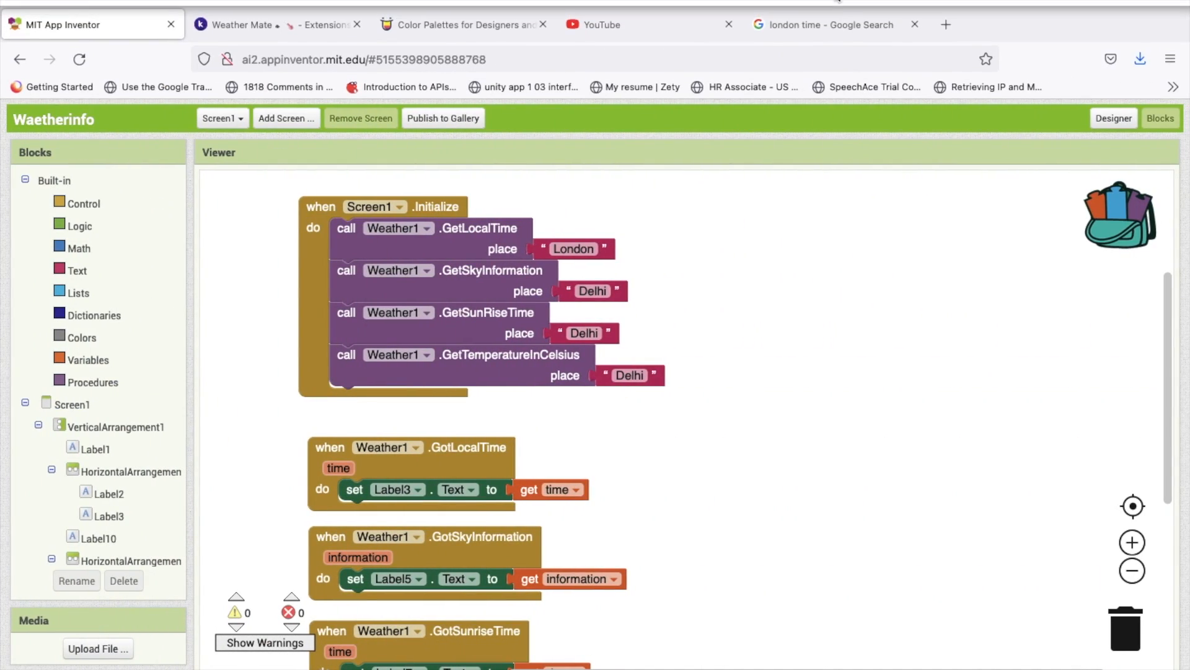
{"action": "left_click", "coordinate": [824, 24]}
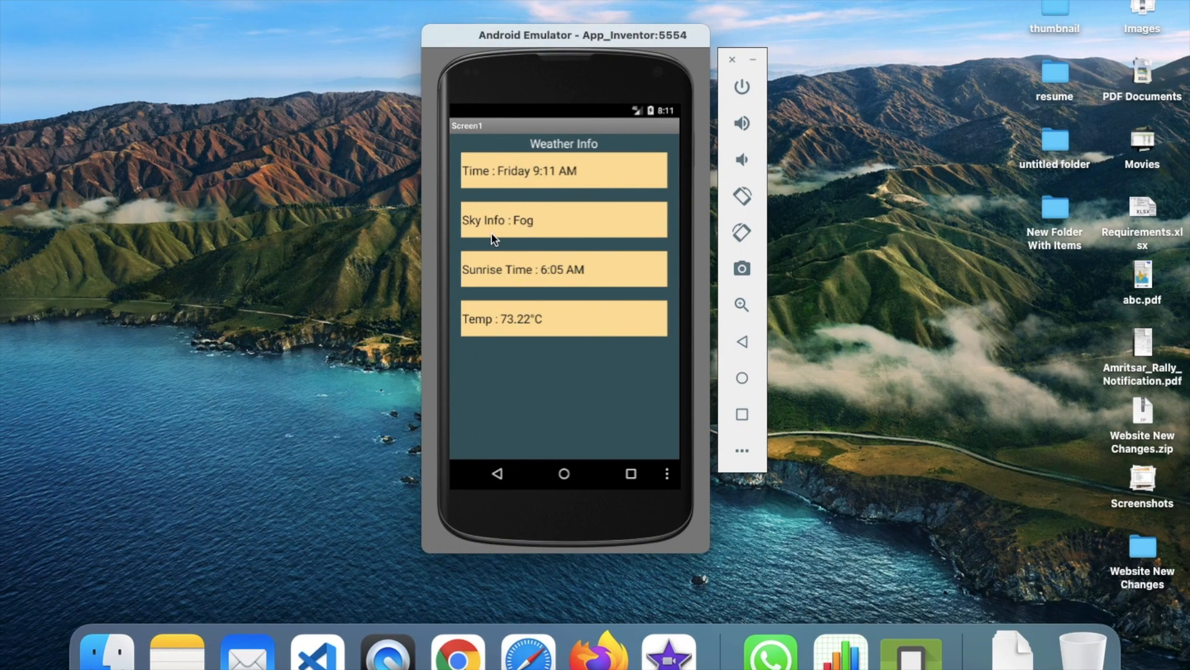
{"action": "mouse_move", "coordinate": [565, 321]}
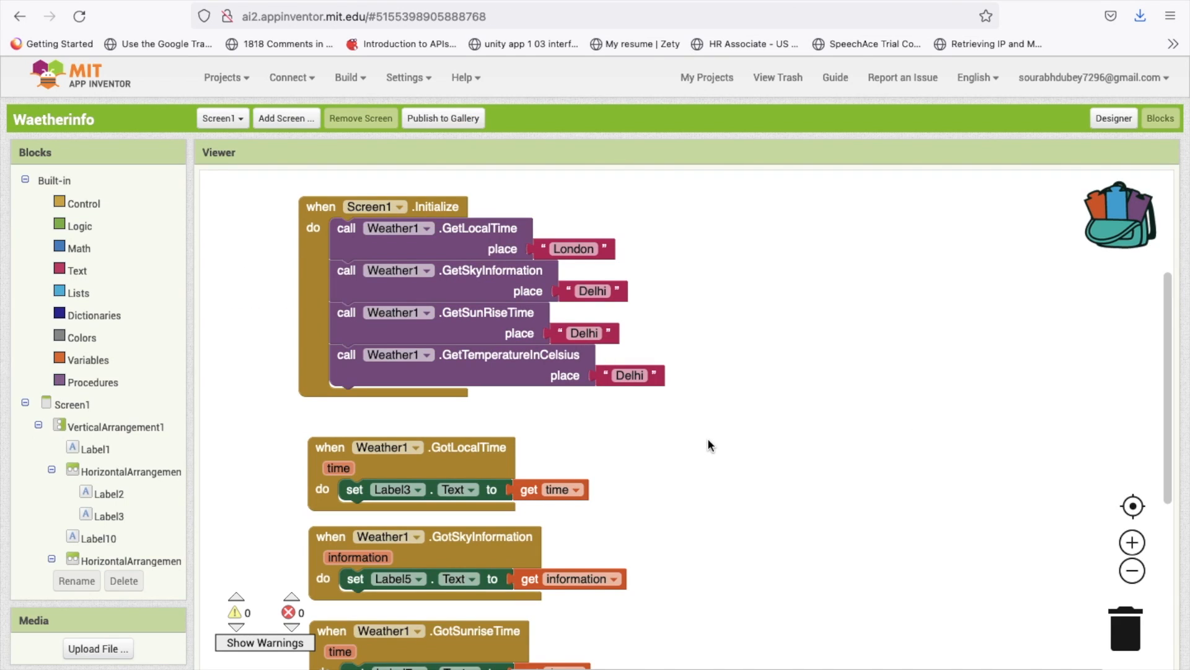
Step: Scroll the Blocks workspace to review the four Weather1 result handlers
{"action": "scroll", "scroll_direction": "down", "scroll_amount": 3}
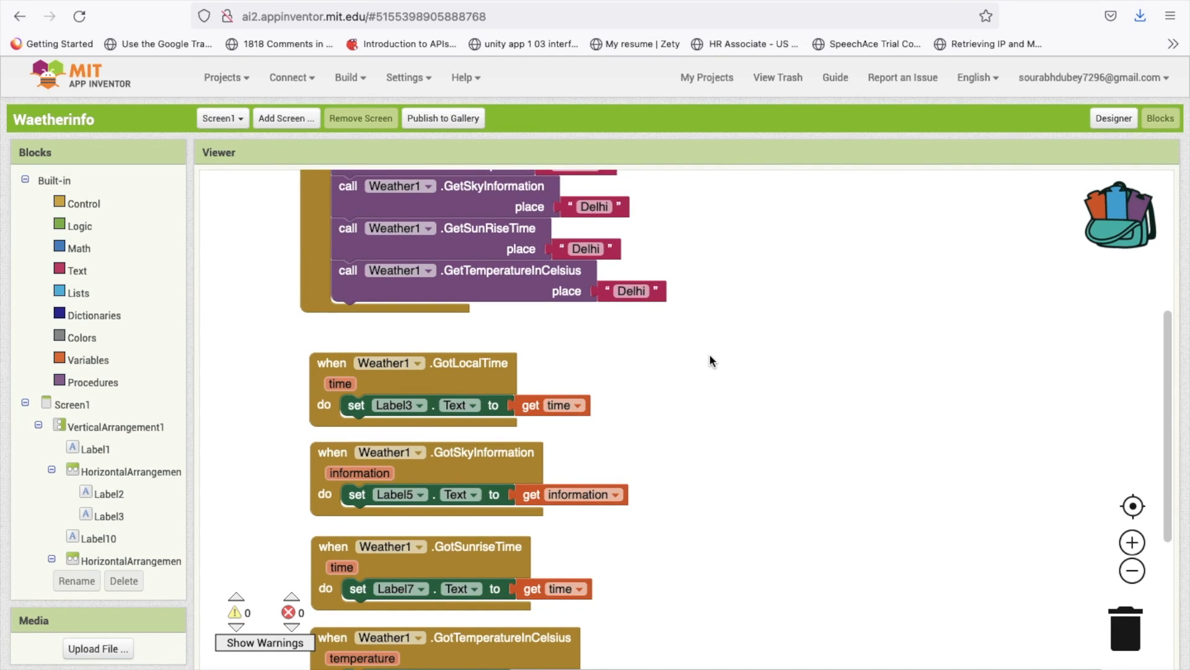